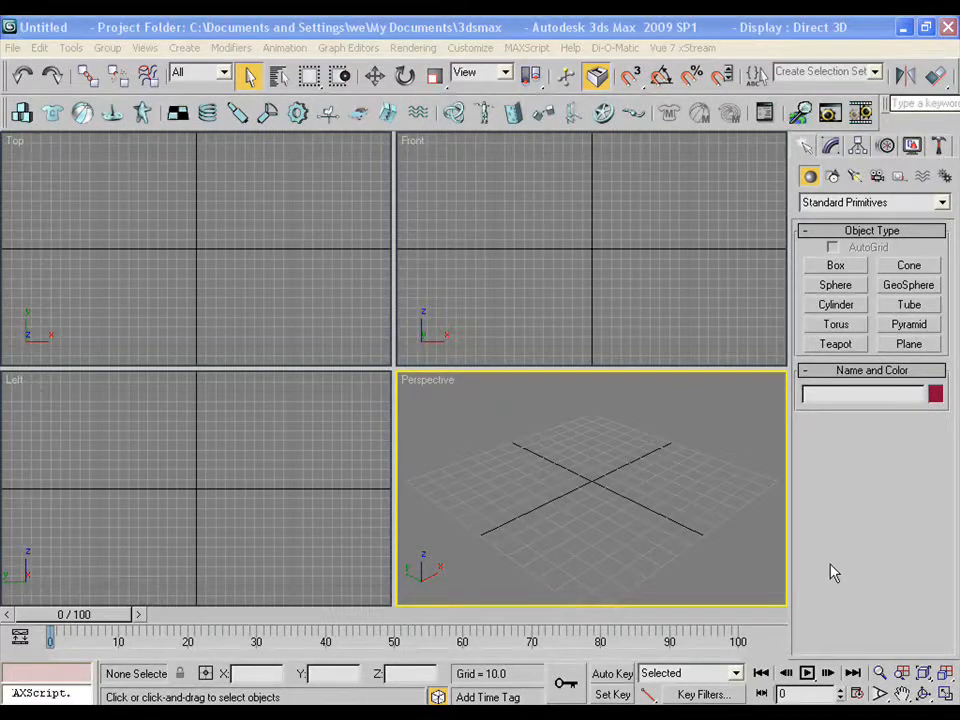
mouse_move(673, 412)
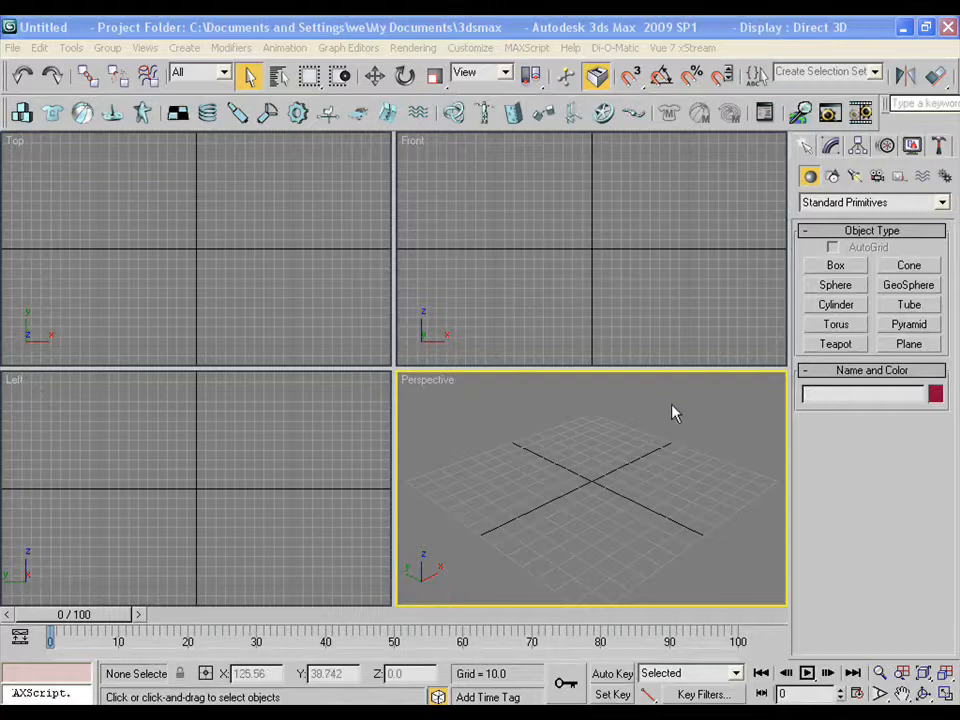
- Create a flagpole cylinder: radius 6.8, height 246, 5 height segments, 18 sides
click(835, 304)
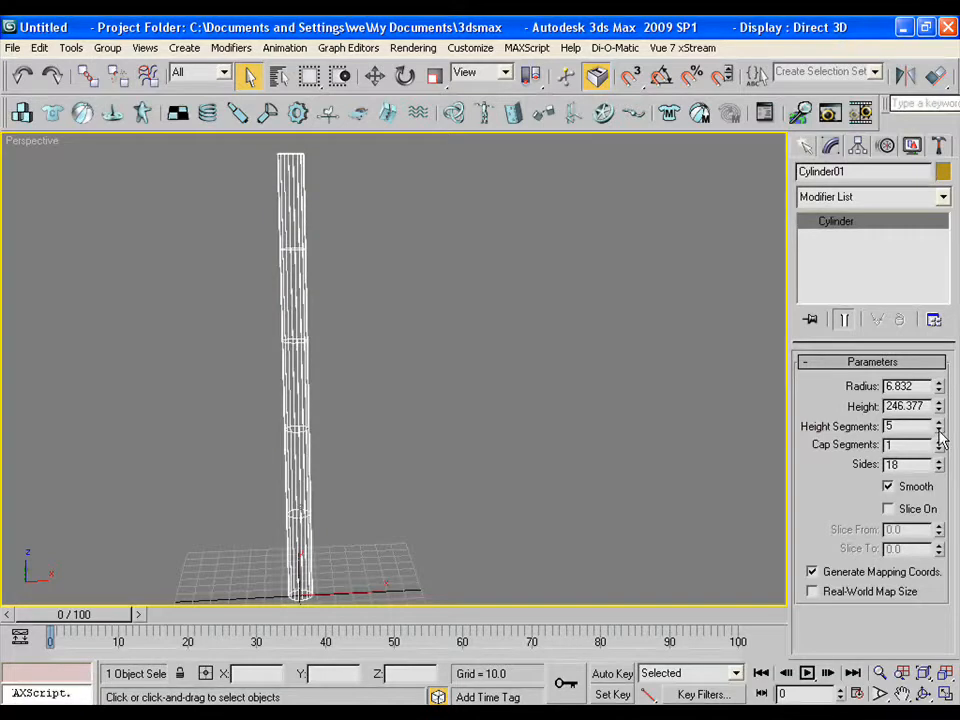
click(938, 430)
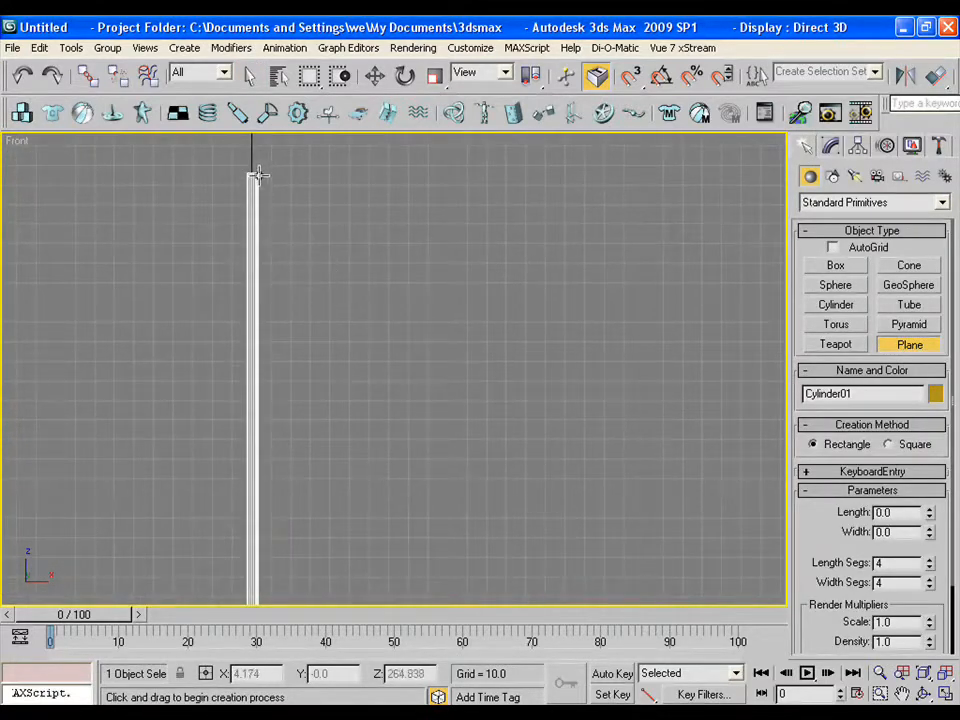
- Draw a plane beside the pole top with 30 length and 35 width segments
drag(260, 175, 550, 325)
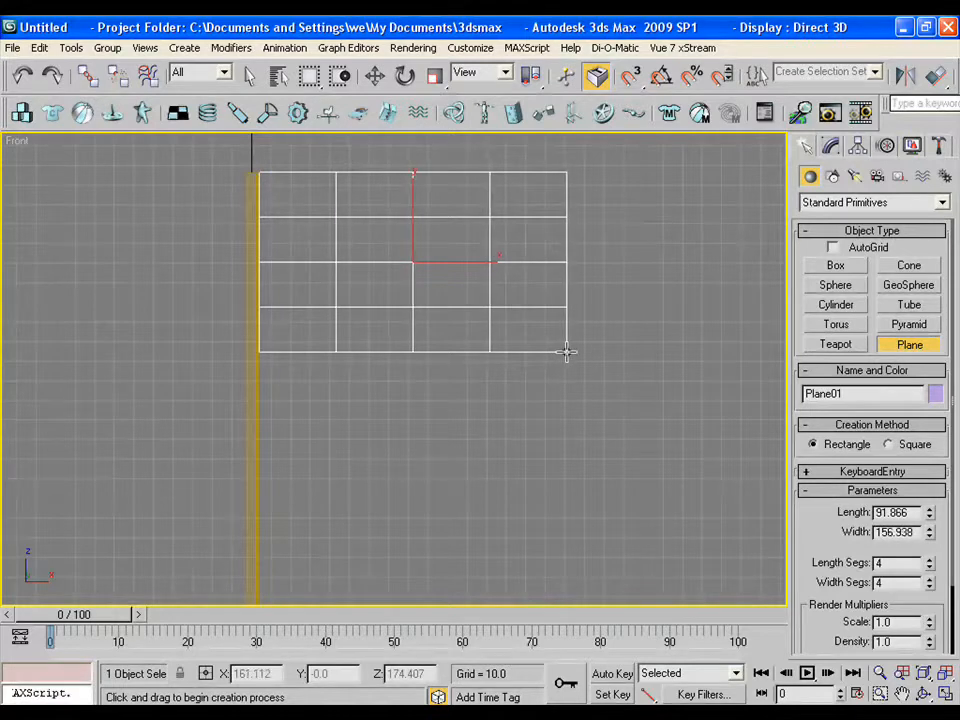
click(248, 76)
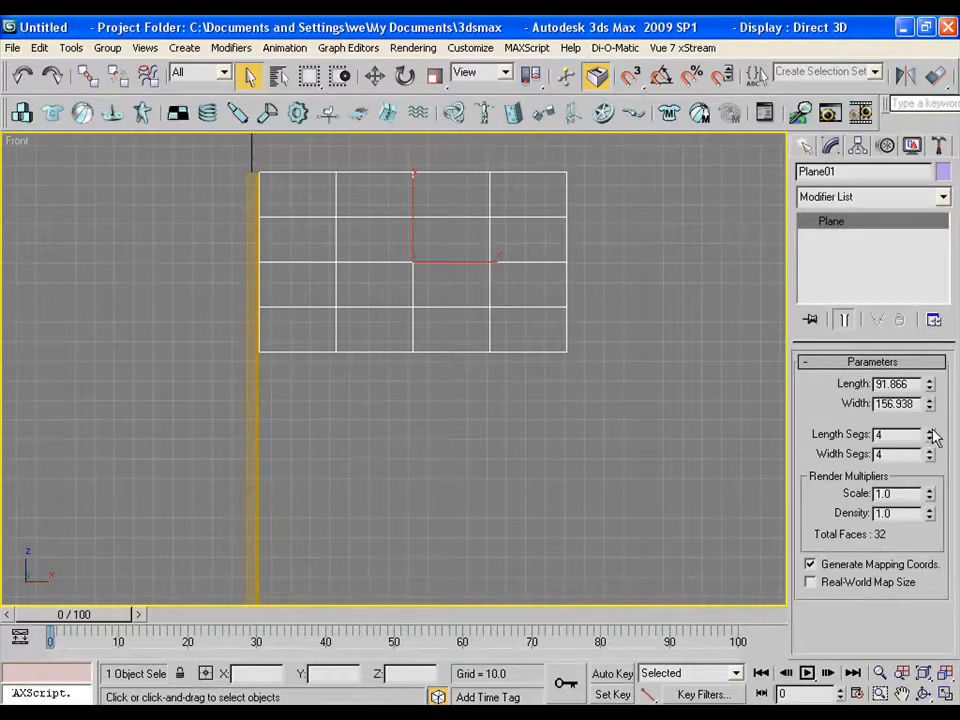
click(930, 431)
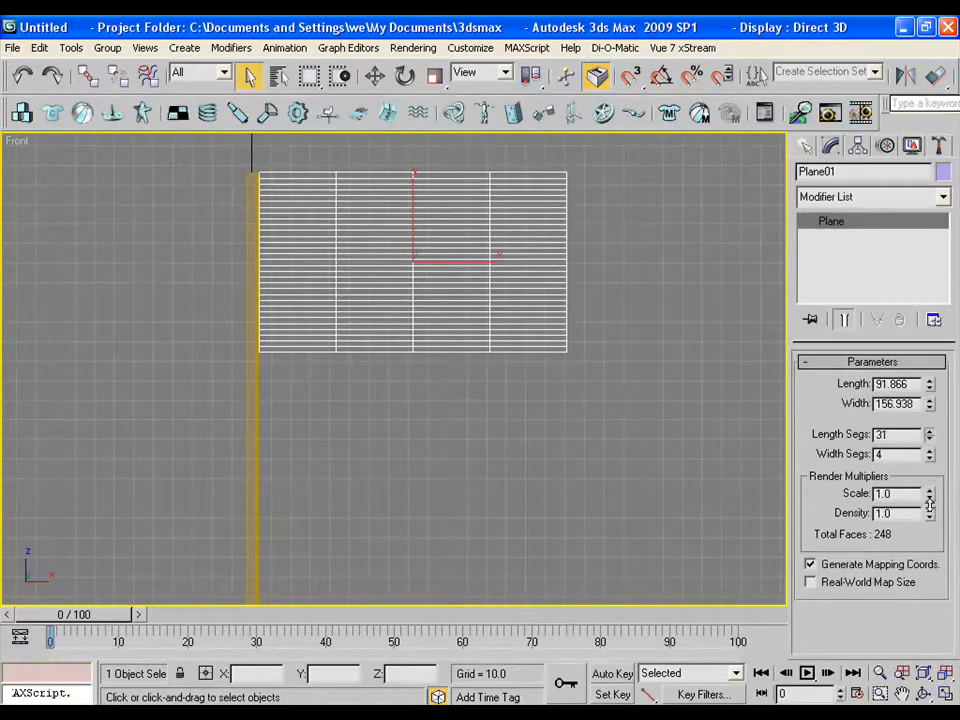
click(928, 438)
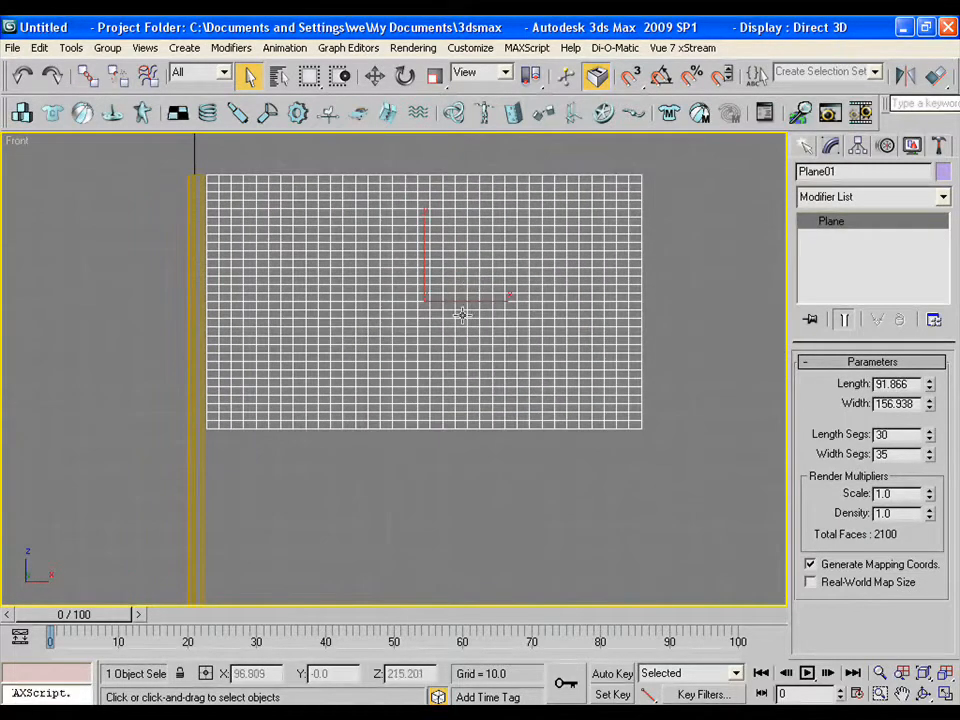
- Convert the plane to an editable poly and move its top-left vertex onto the pole
right_click(462, 315)
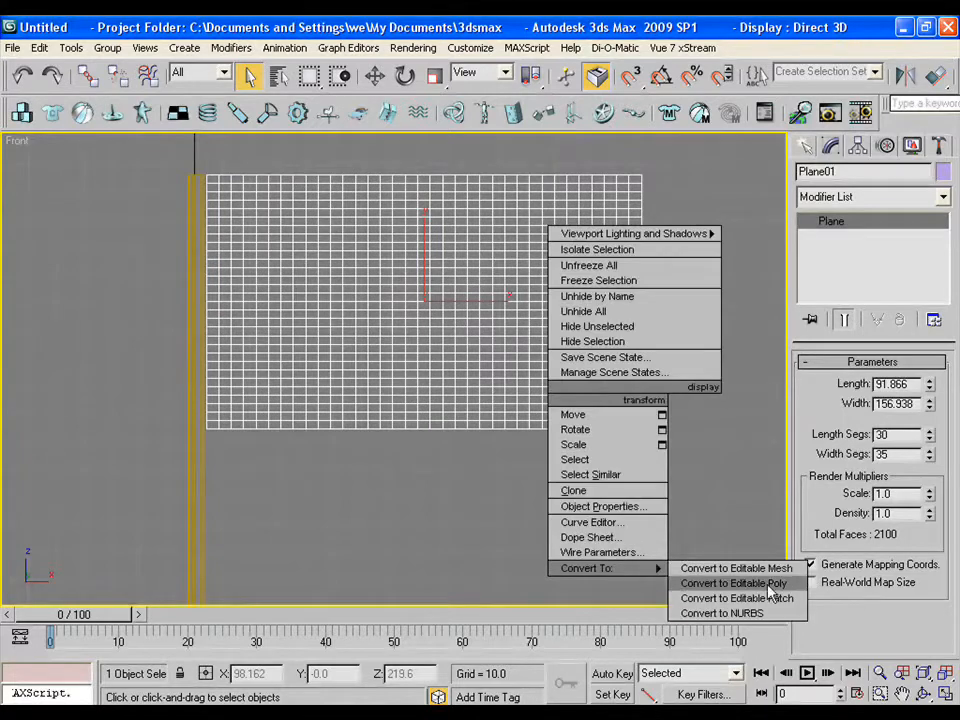
click(733, 583)
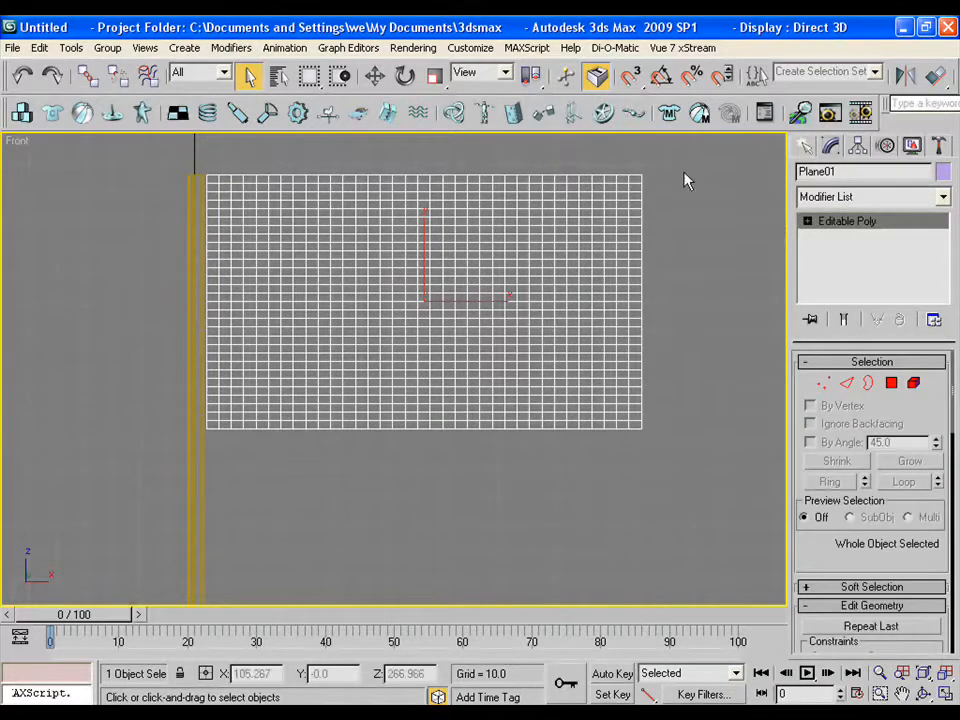
click(375, 75)
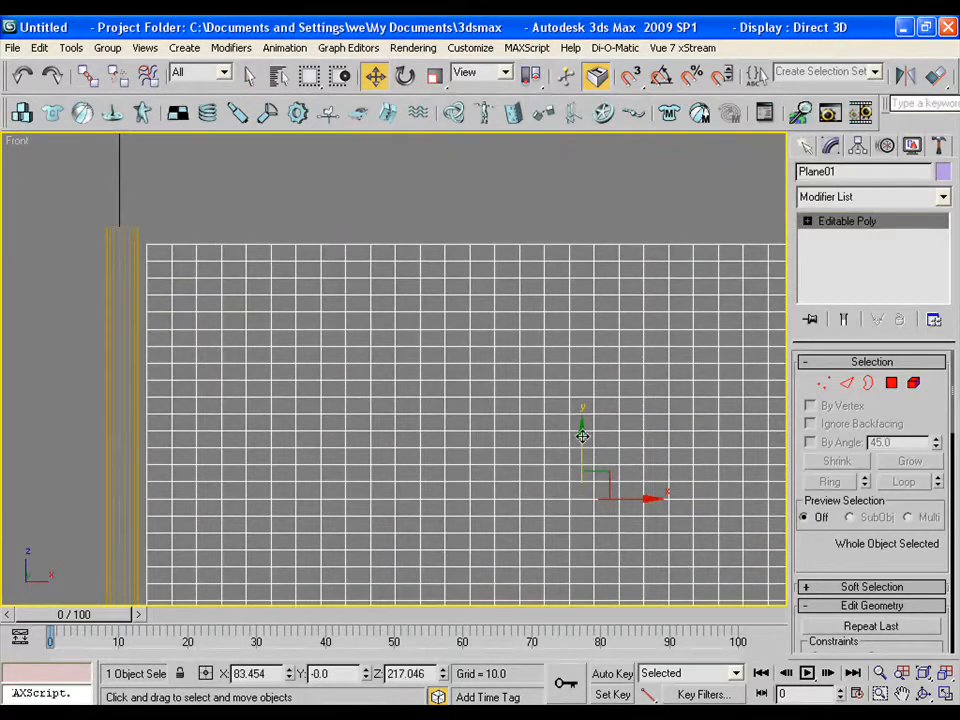
click(823, 383)
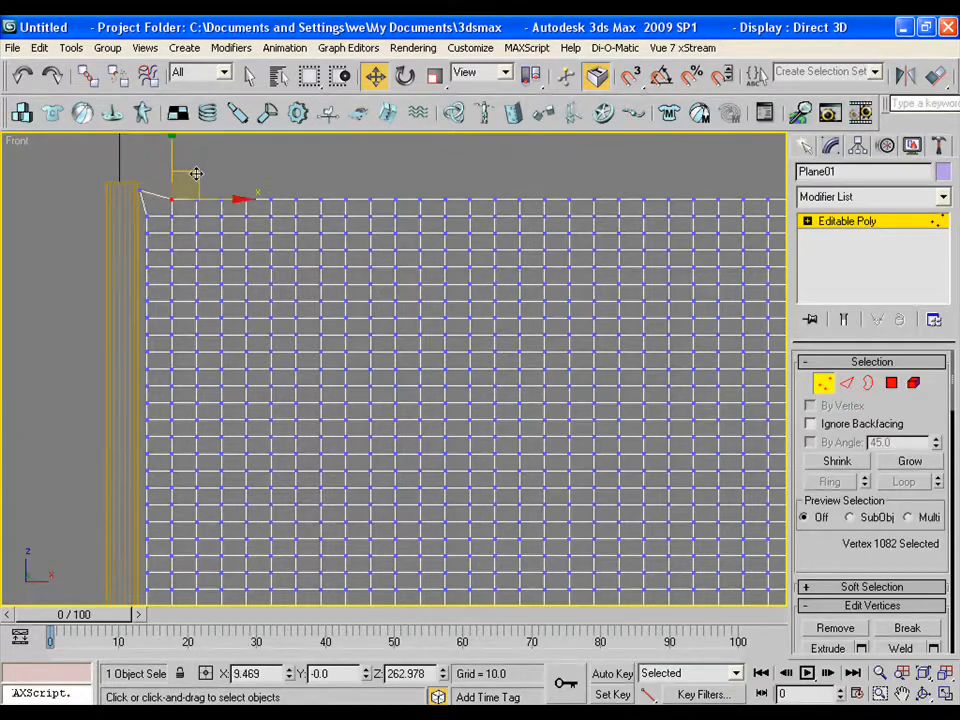
drag(197, 173, 192, 197)
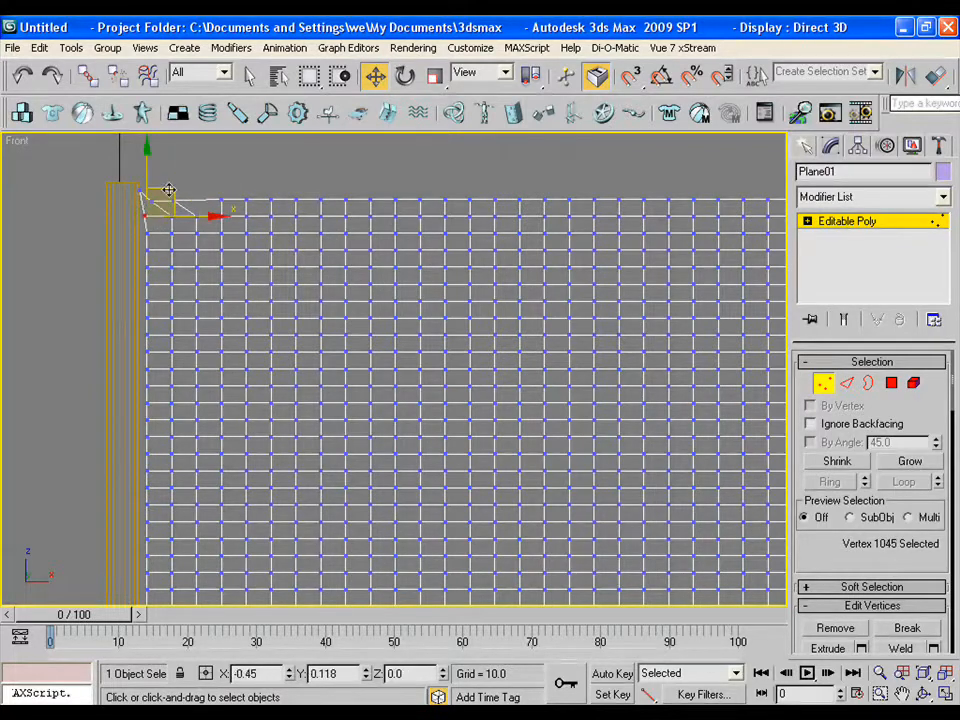
drag(168, 210, 178, 188)
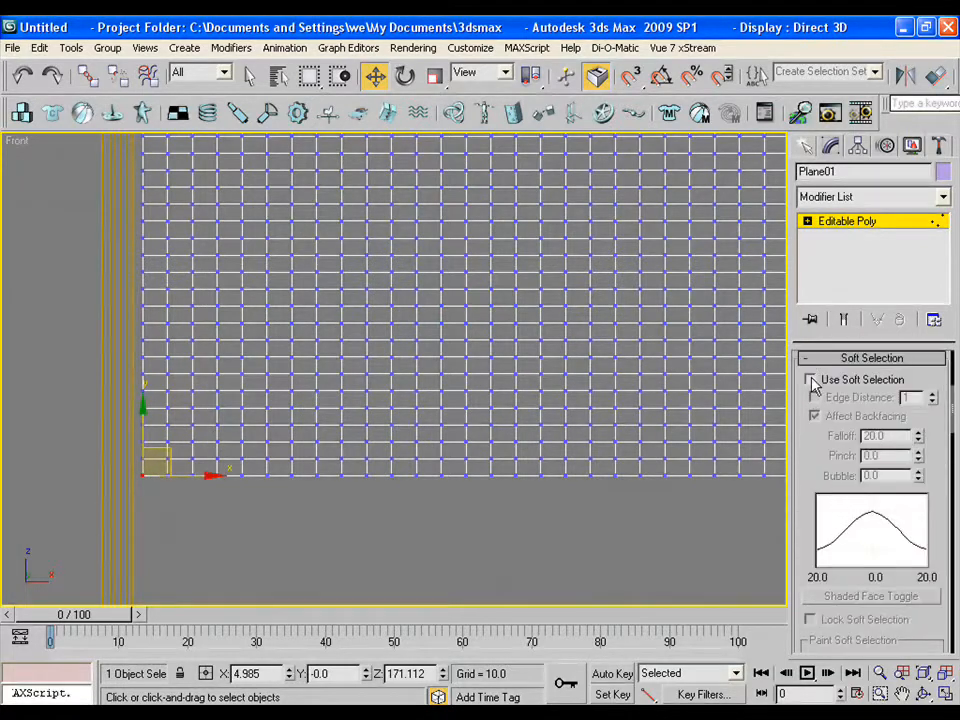
- With Soft Selection on, pull the bottom-left vertex onto the pole
click(810, 379)
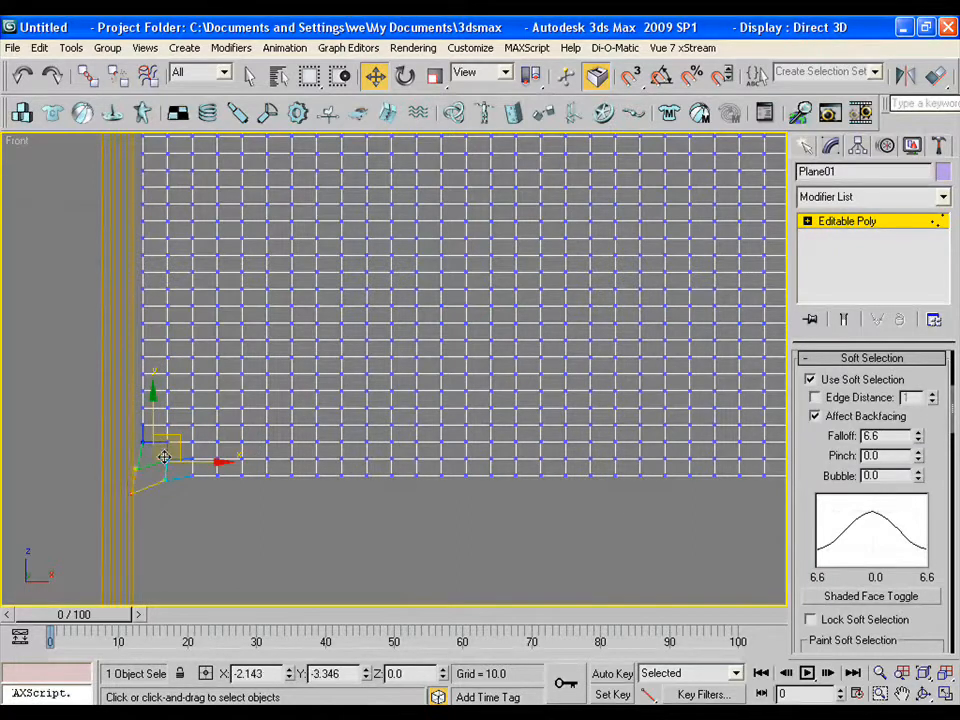
drag(163, 458, 168, 440)
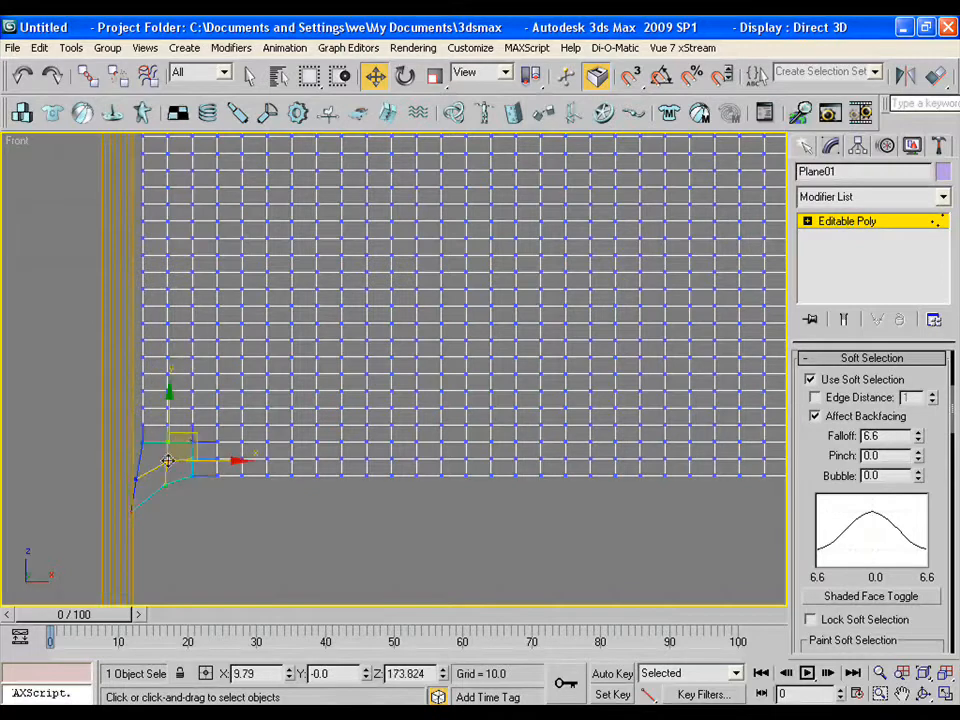
drag(168, 460, 175, 445)
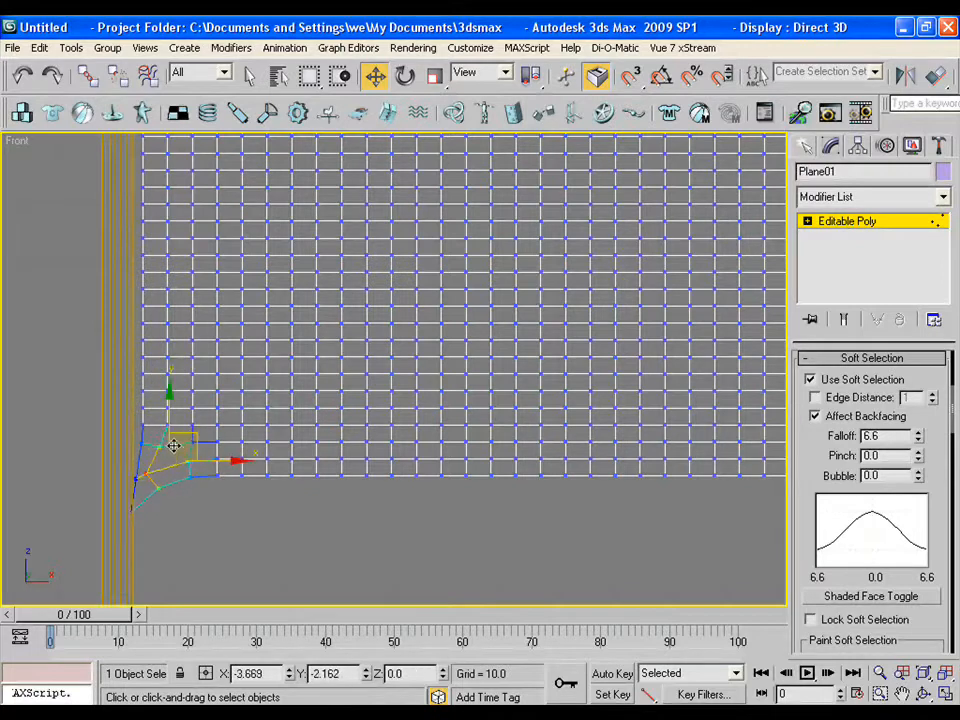
drag(173, 445, 172, 430)
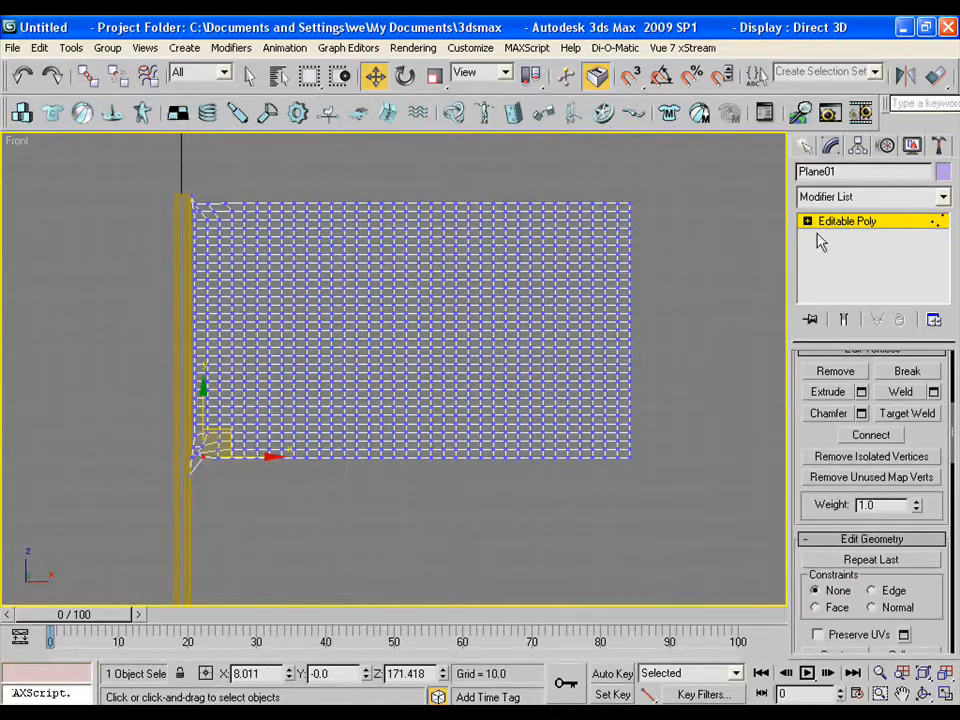
- Exit vertex mode and add an Unwrap UVW modifier to the flag
click(847, 221)
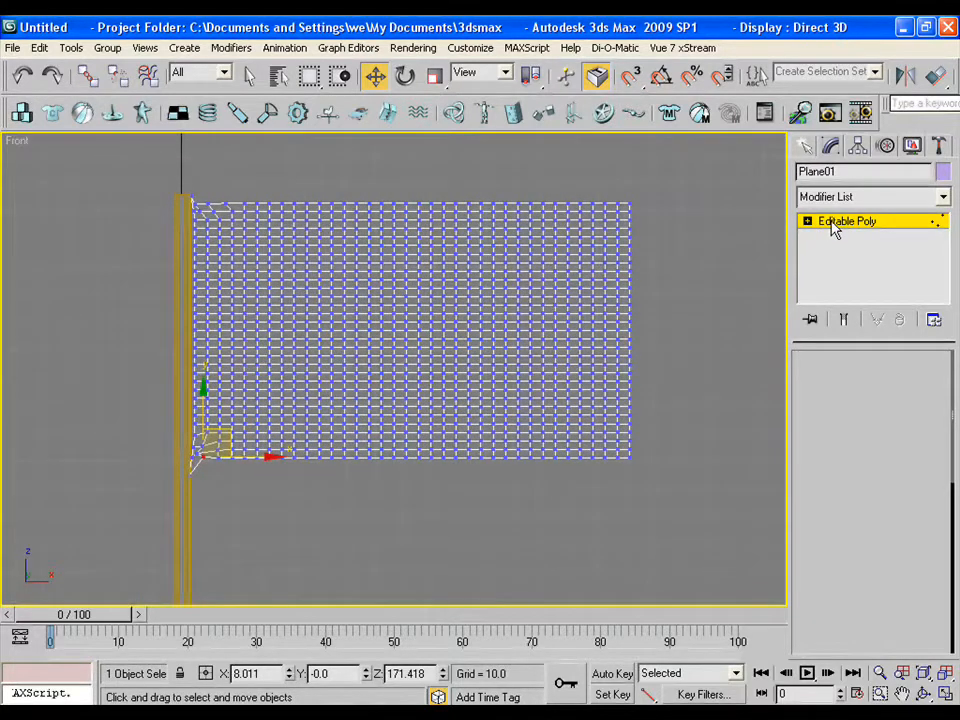
click(848, 221)
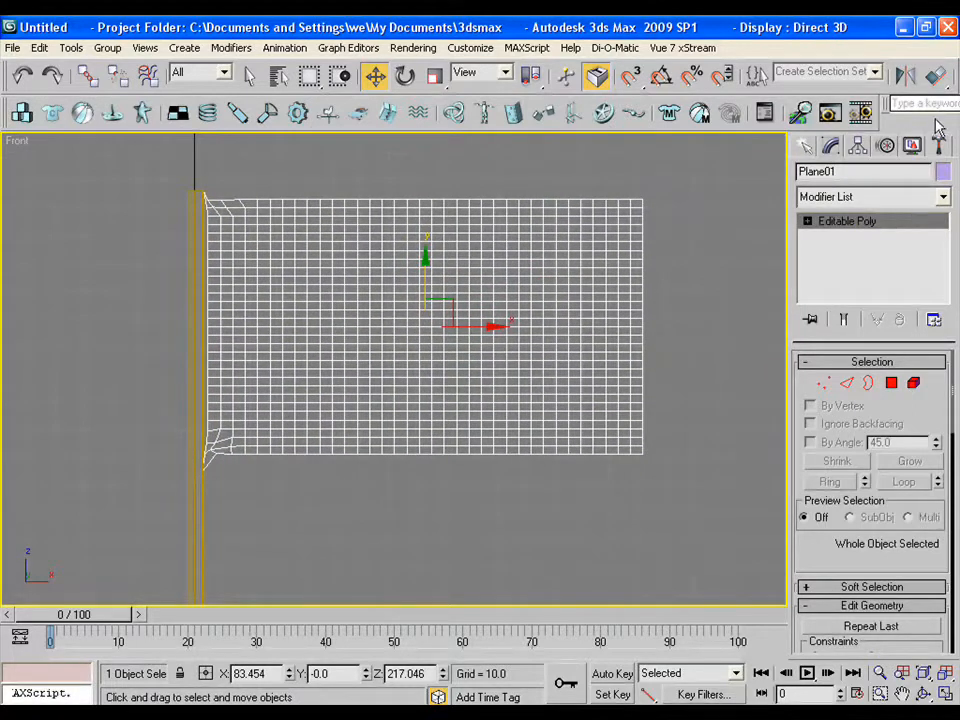
click(940, 196)
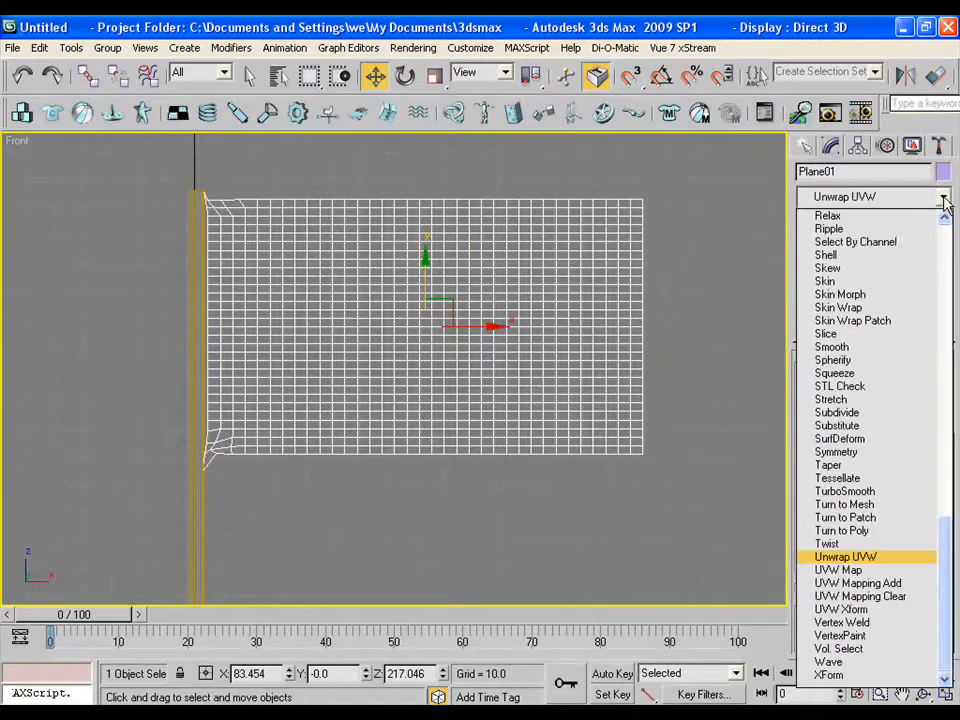
click(845, 556)
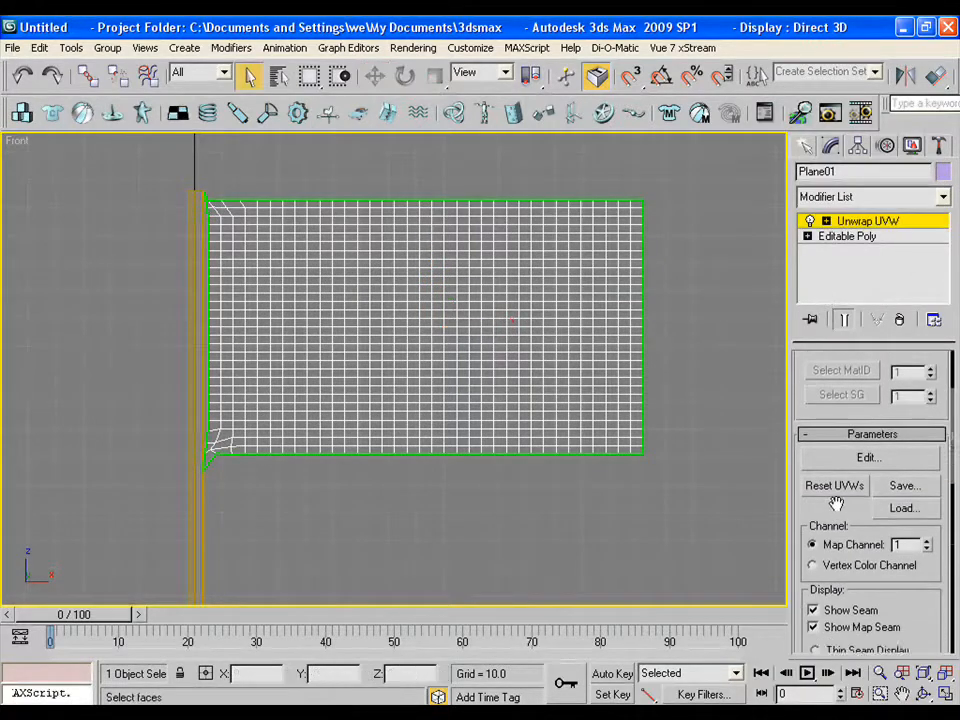
- Project a planar map onto the flag's faces, aligned to X and Y
click(808, 221)
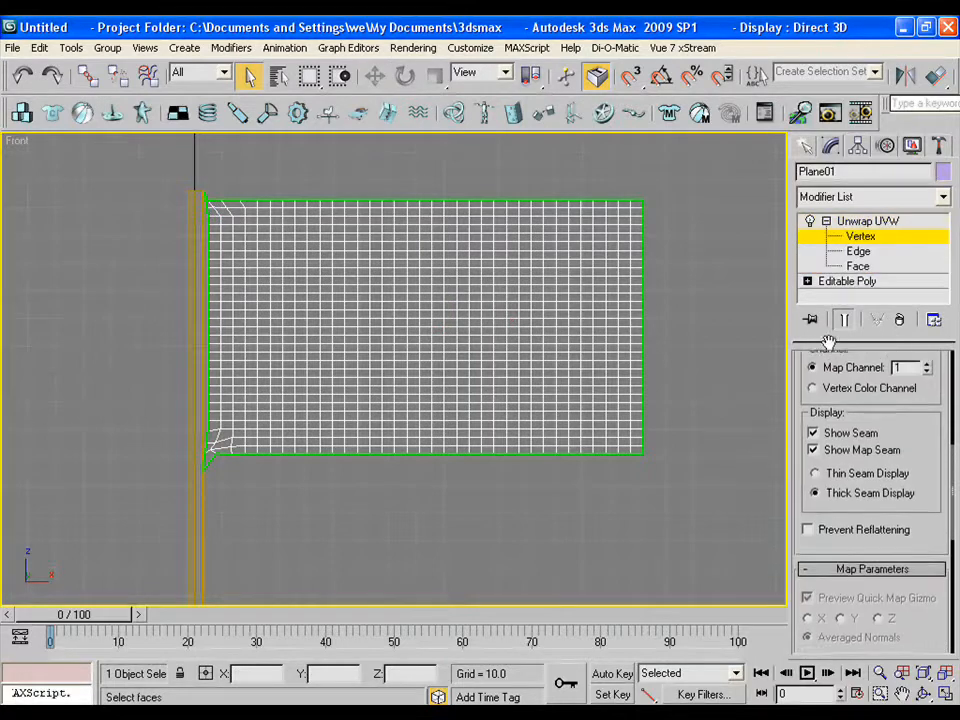
click(857, 266)
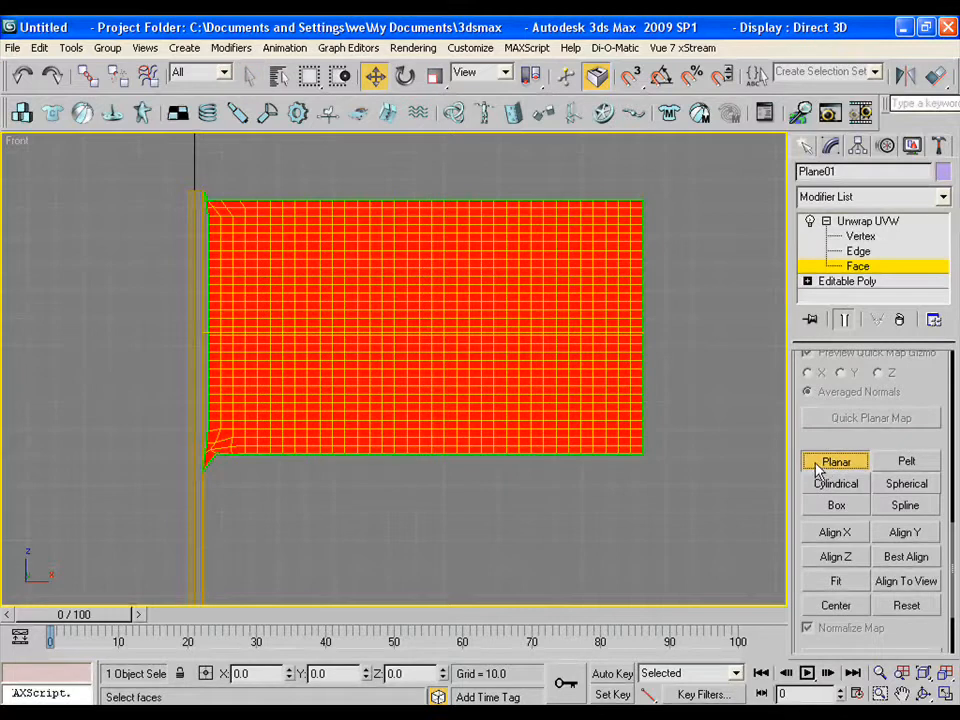
click(835, 532)
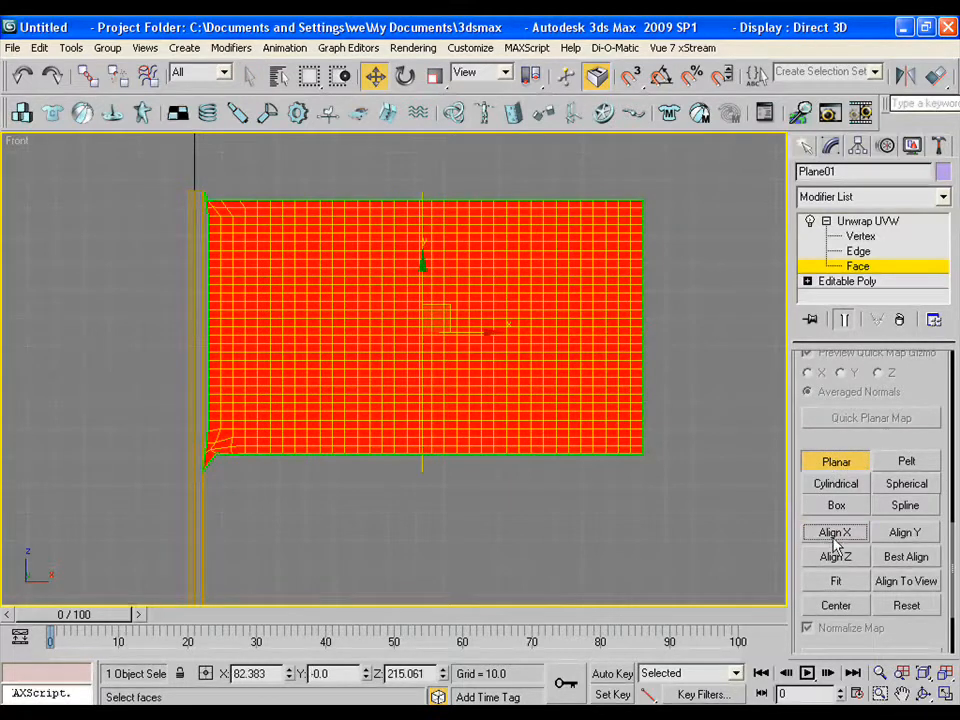
click(904, 532)
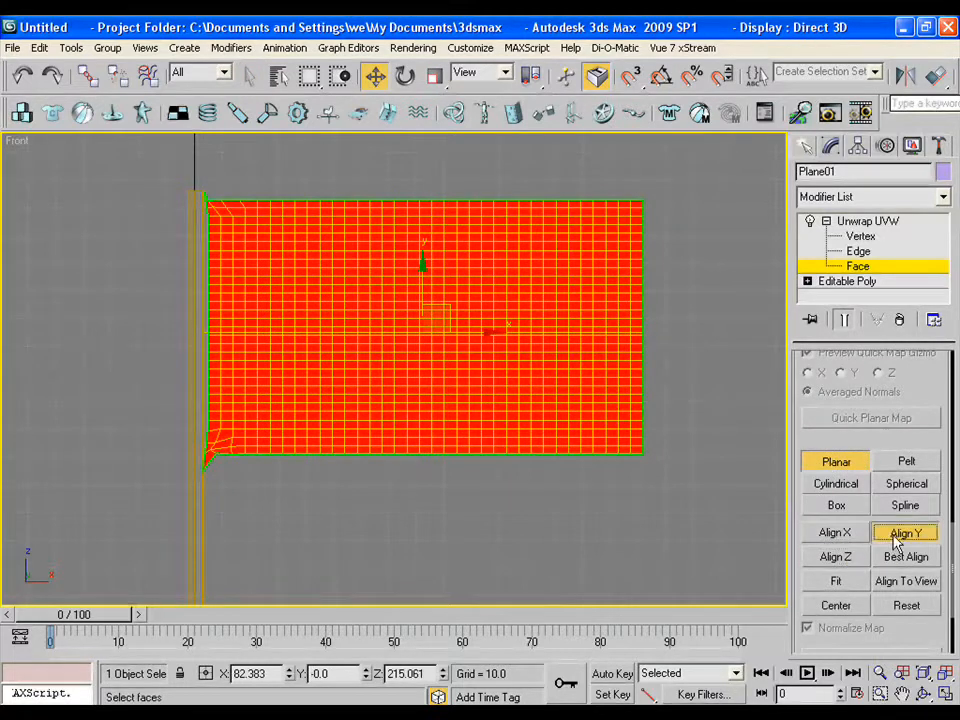
click(835, 581)
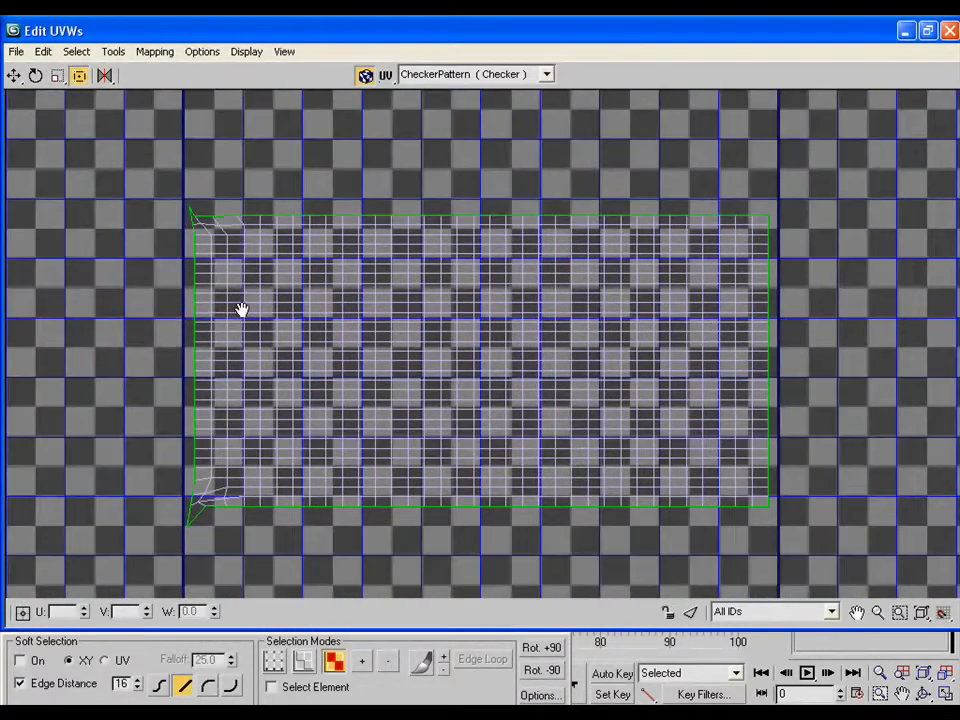
- Render the flag's UV layout as a 1024×1024 UVW template
click(113, 51)
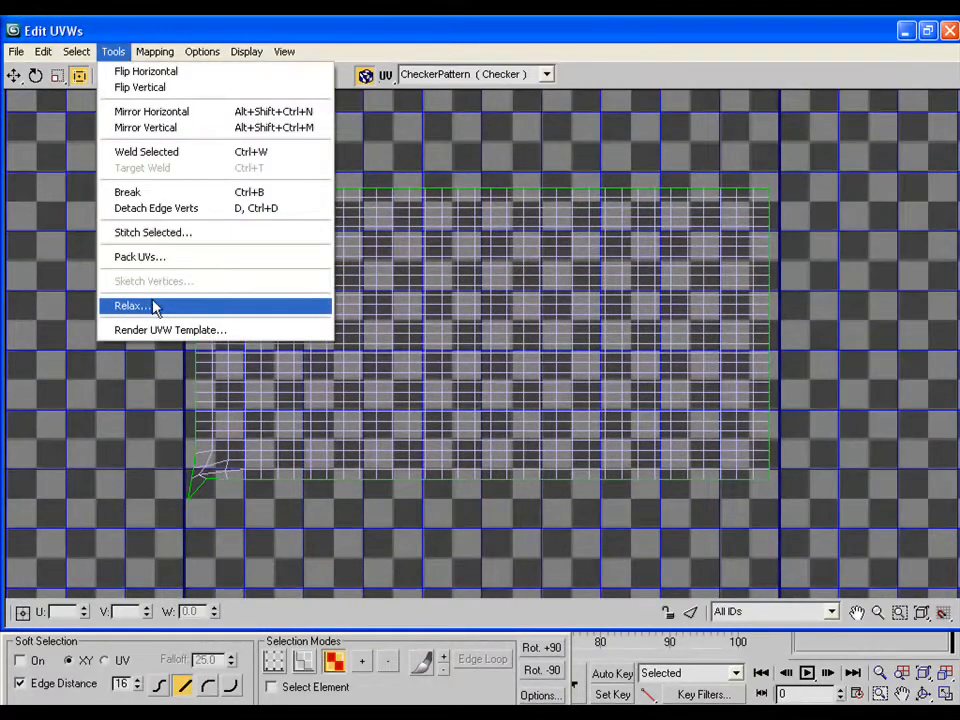
click(170, 330)
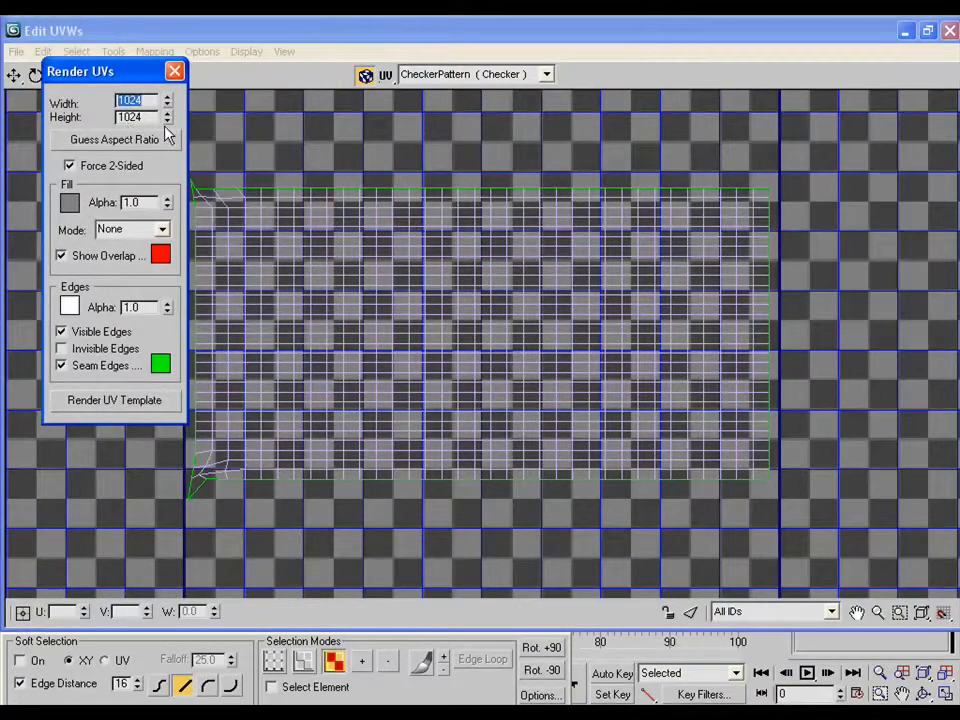
click(114, 400)
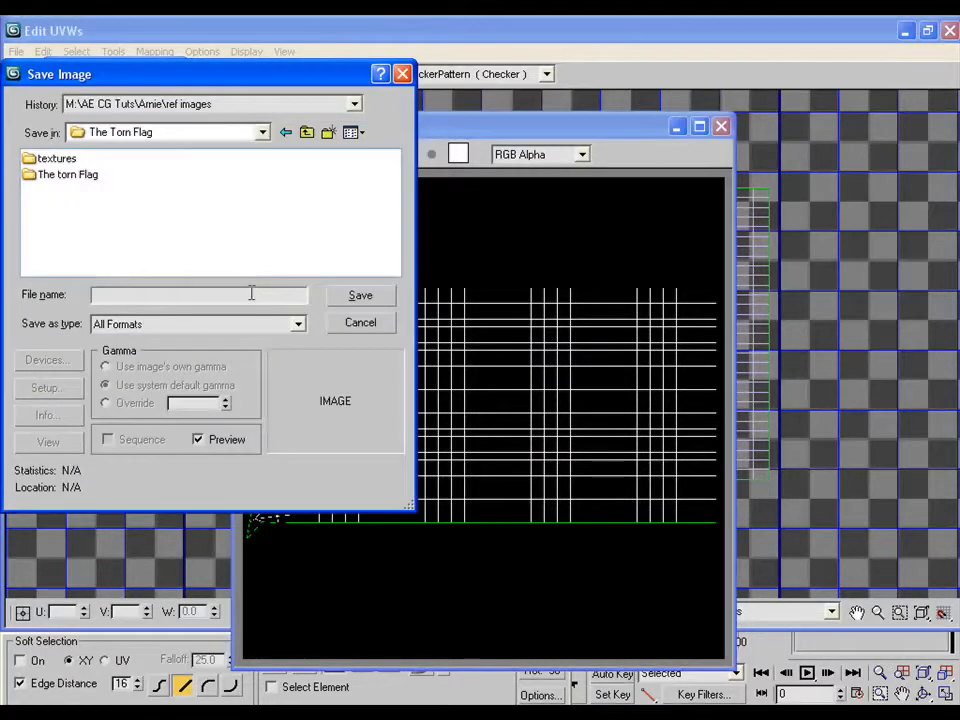
- Save the template image as JPEG 'uvw' at best quality
text(u)
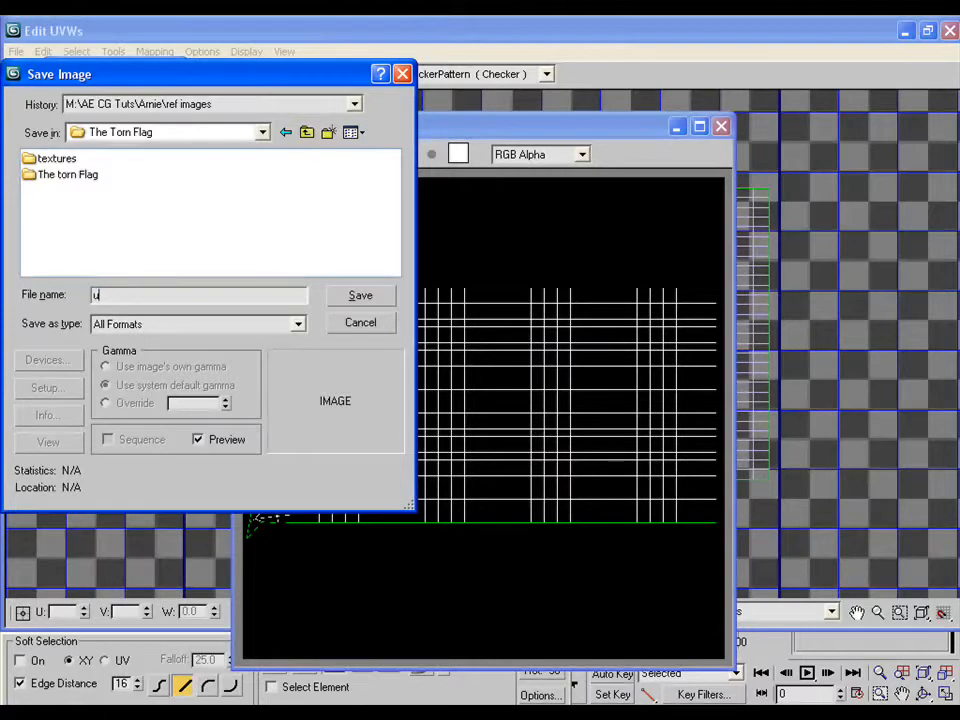
text(vw)
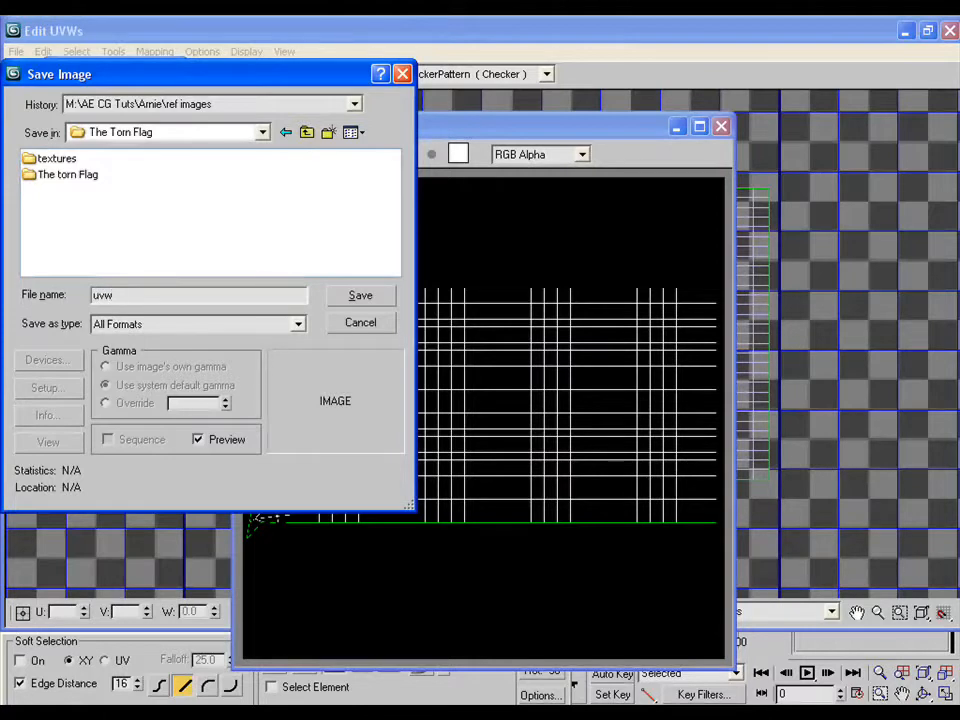
click(297, 323)
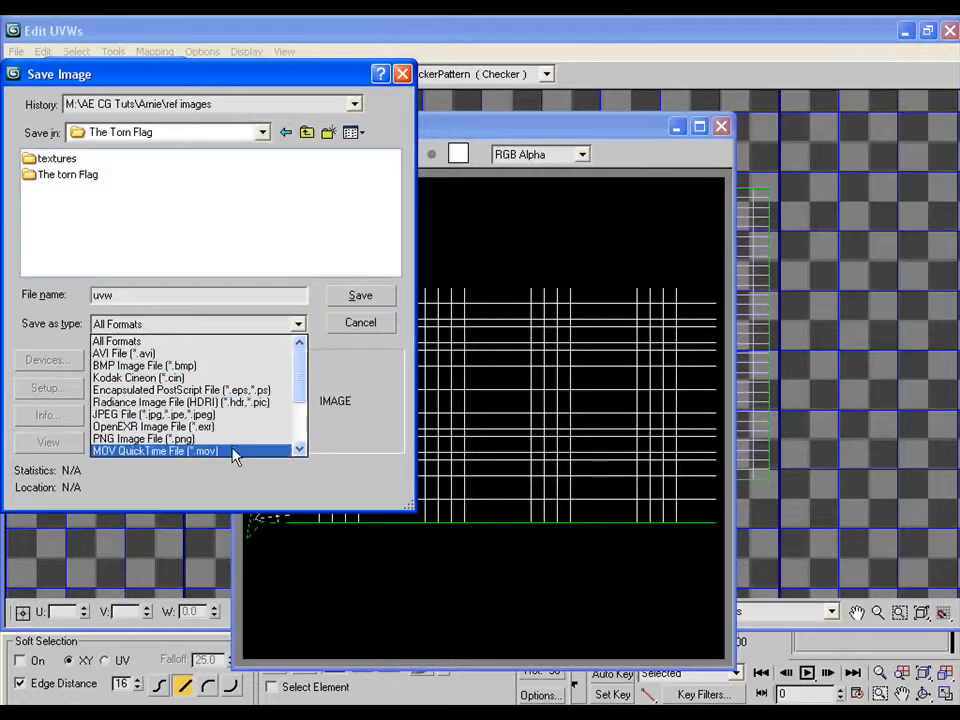
click(153, 414)
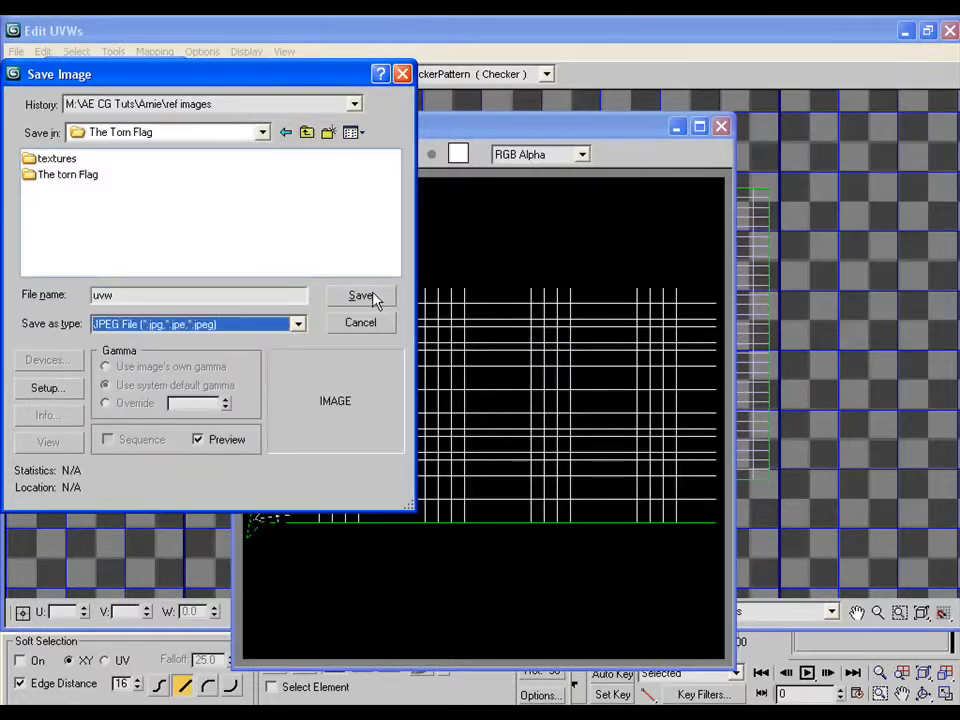
click(361, 295)
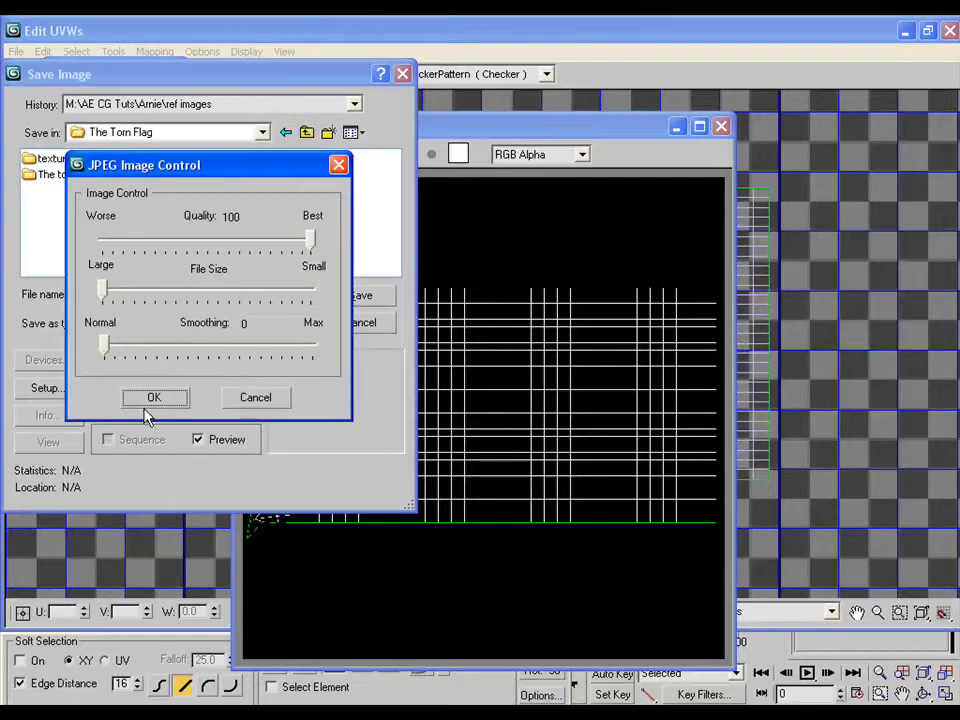
click(154, 397)
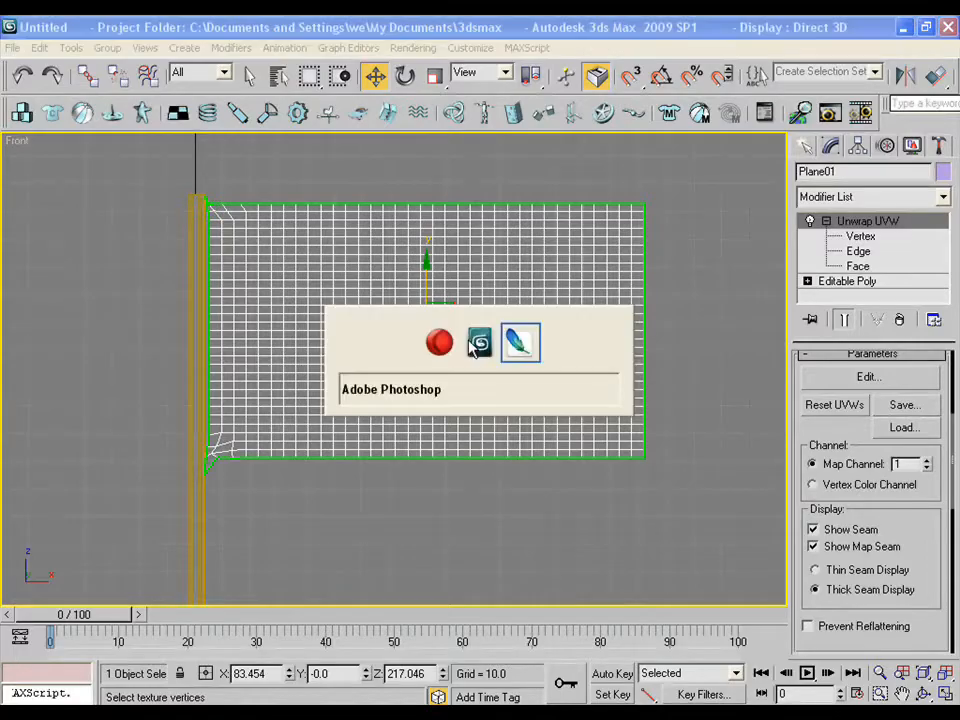
click(13, 47)
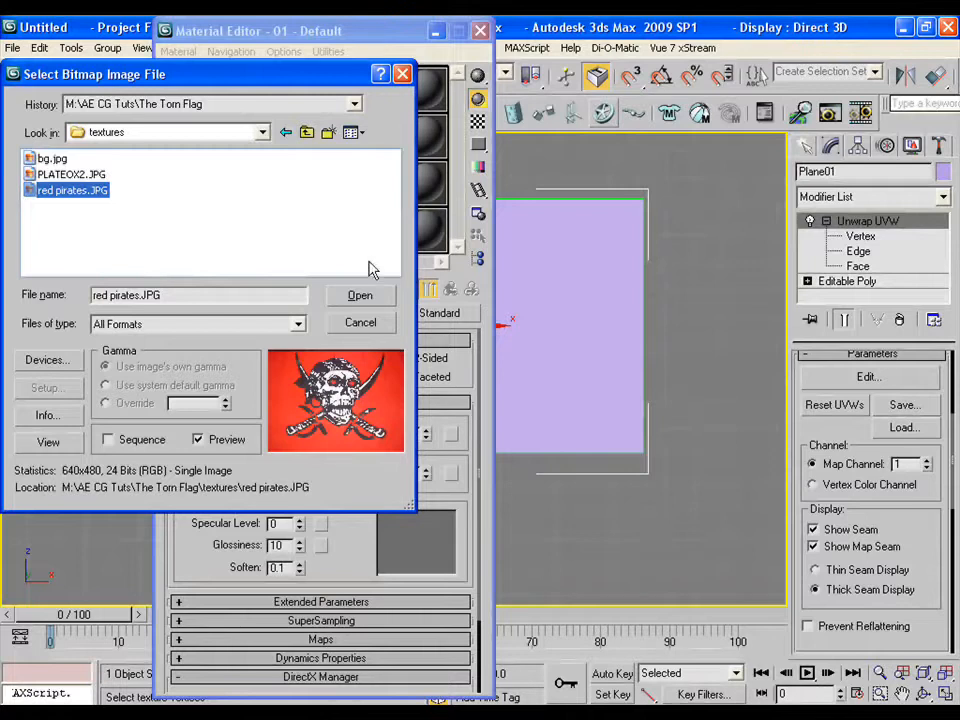
- Assign a material with red pirates.JPG as diffuse map to the flag, U tiling 1.3
click(360, 295)
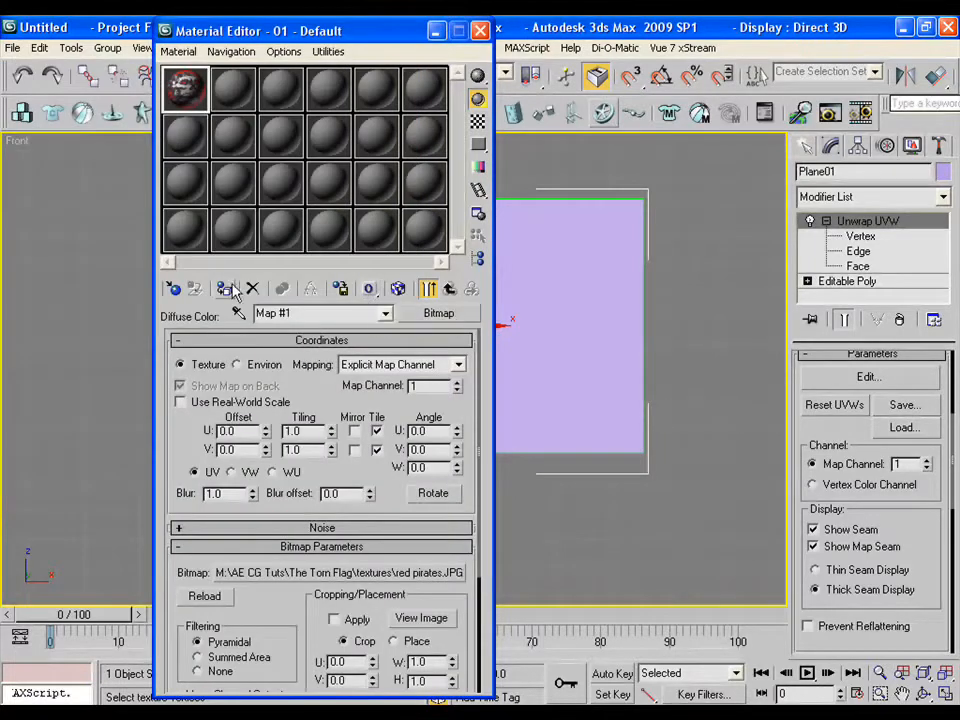
click(397, 288)
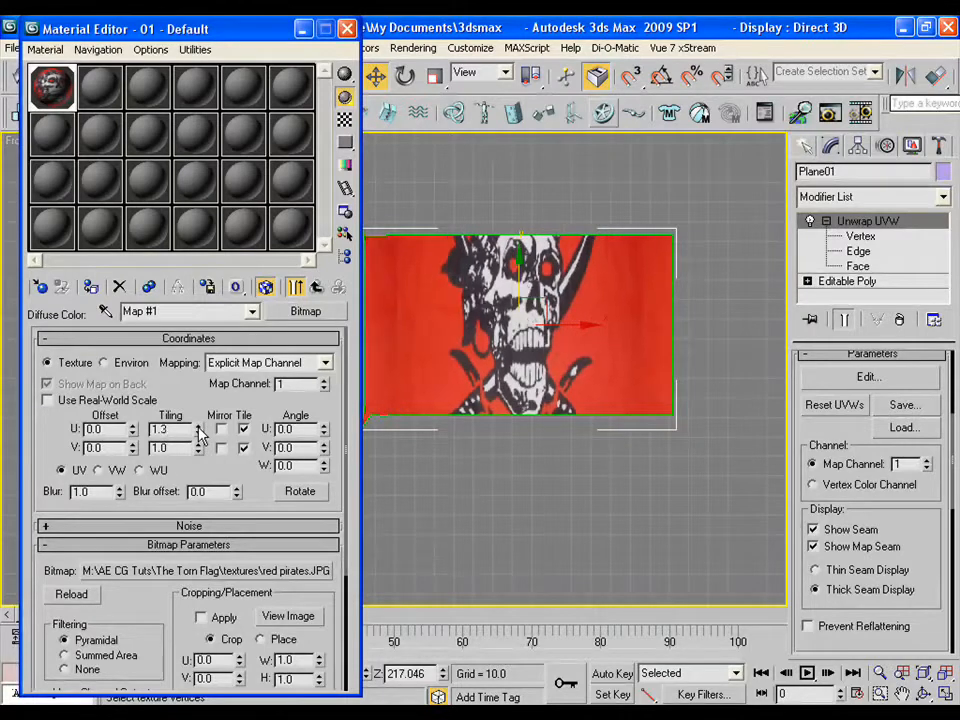
click(198, 444)
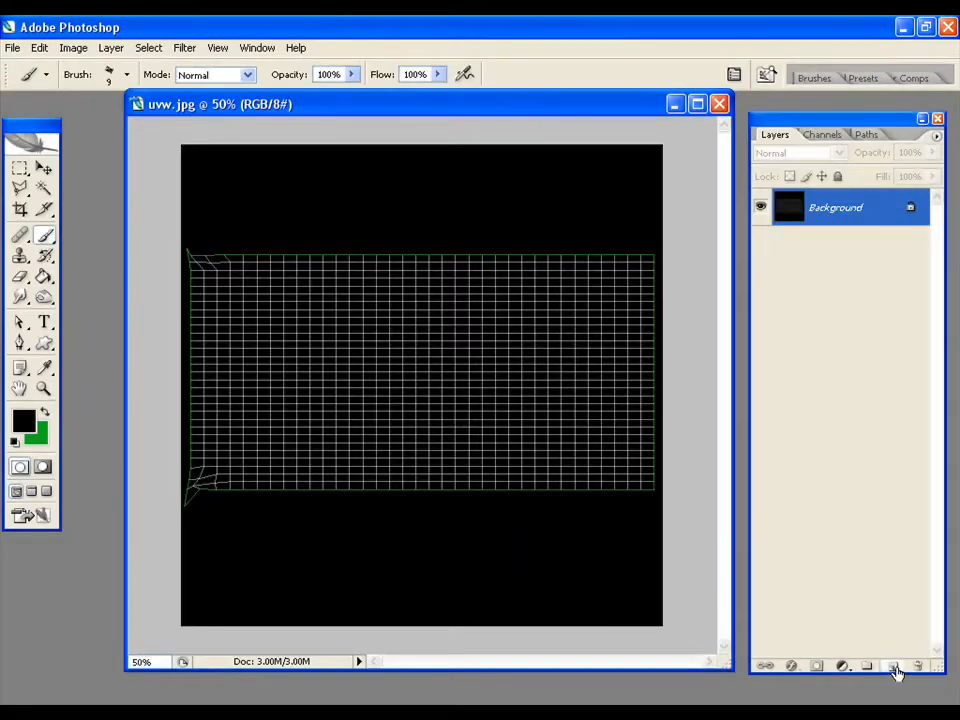
- Create a new empty layer over the uvw template in the Layers palette
click(892, 665)
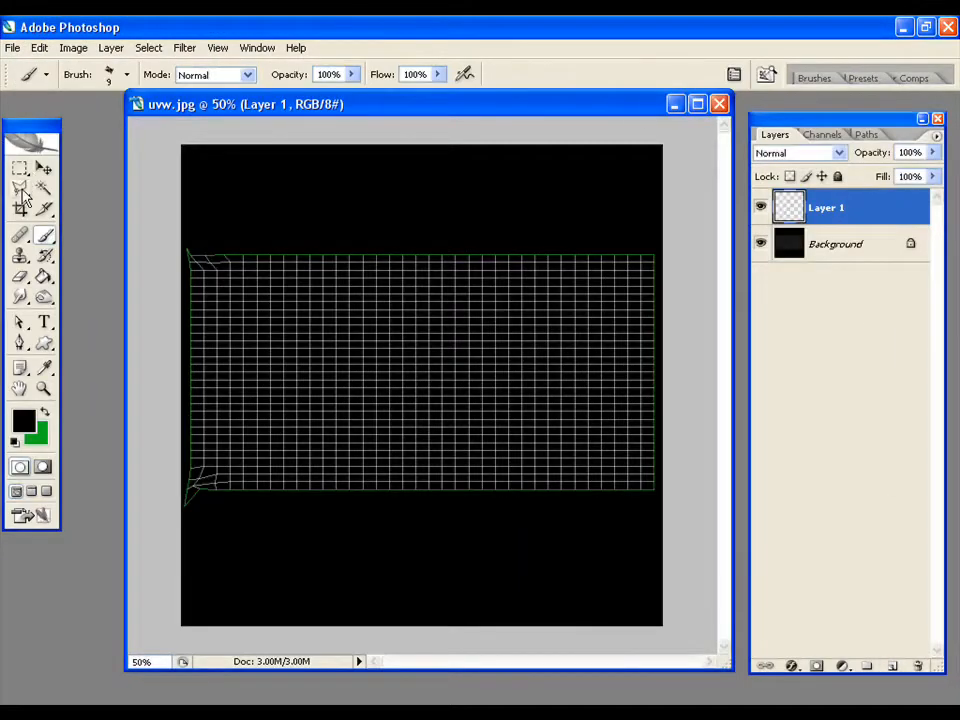
click(19, 189)
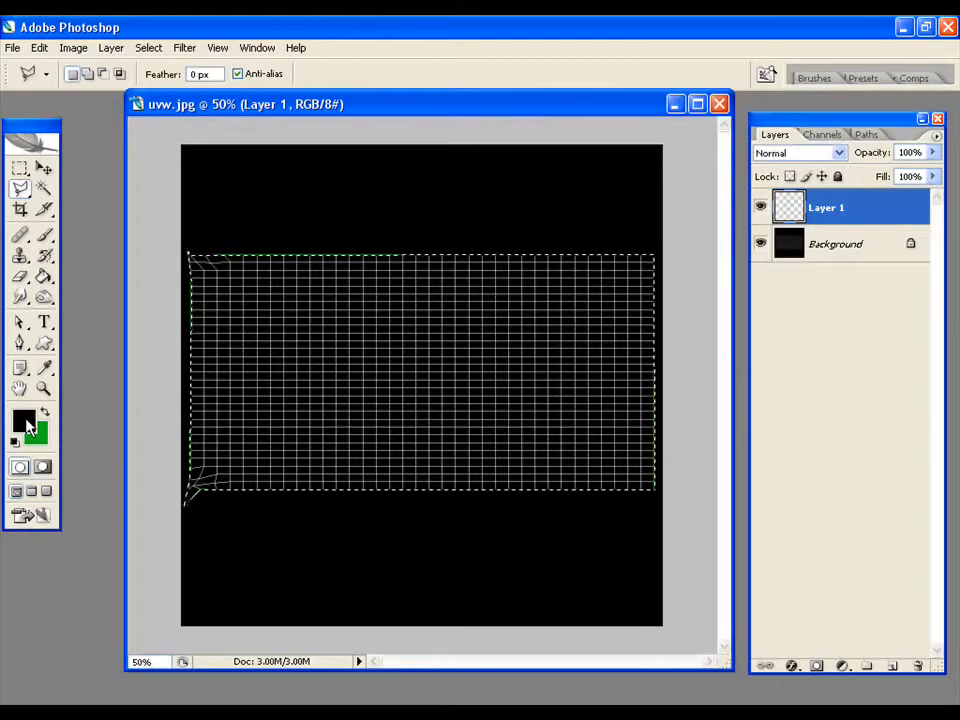
- Set the foreground to white for filling the flag area, then to near-black
click(24, 423)
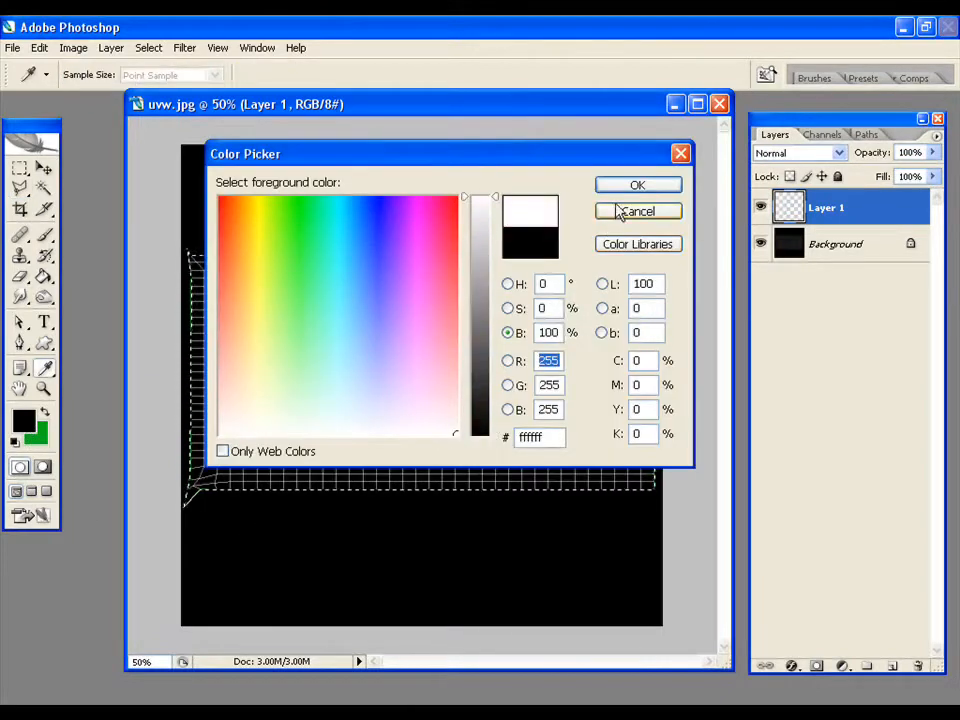
click(638, 185)
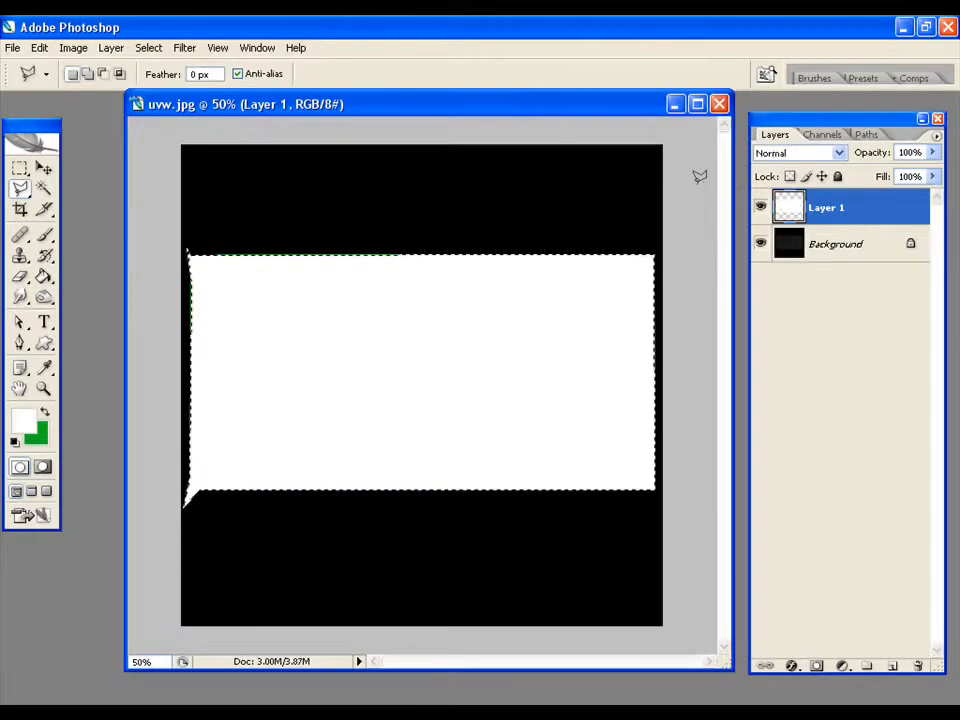
click(23, 422)
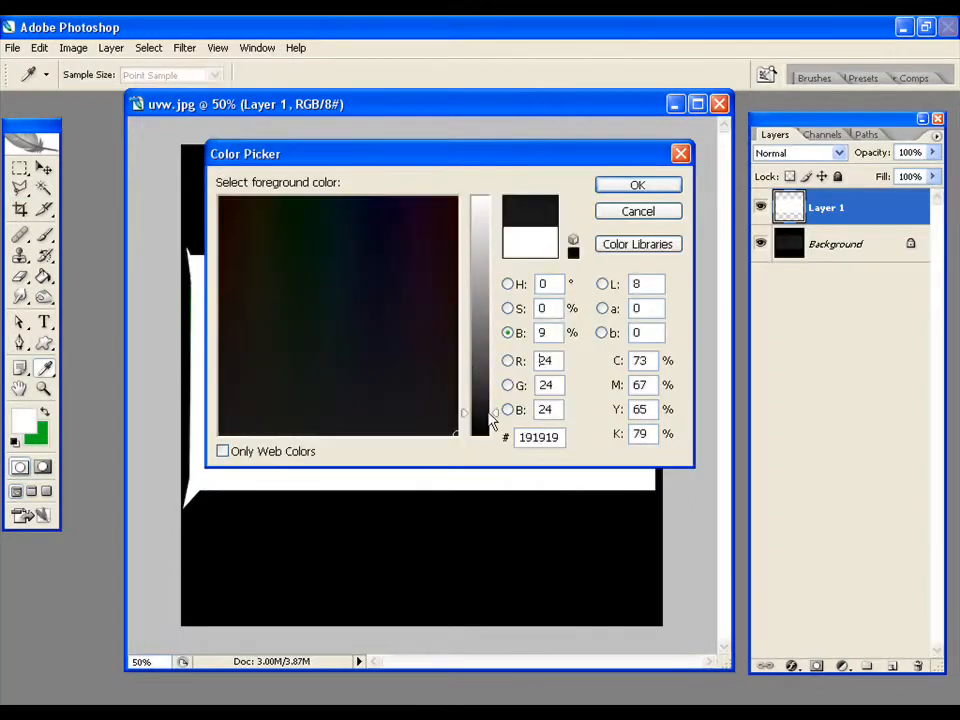
click(638, 184)
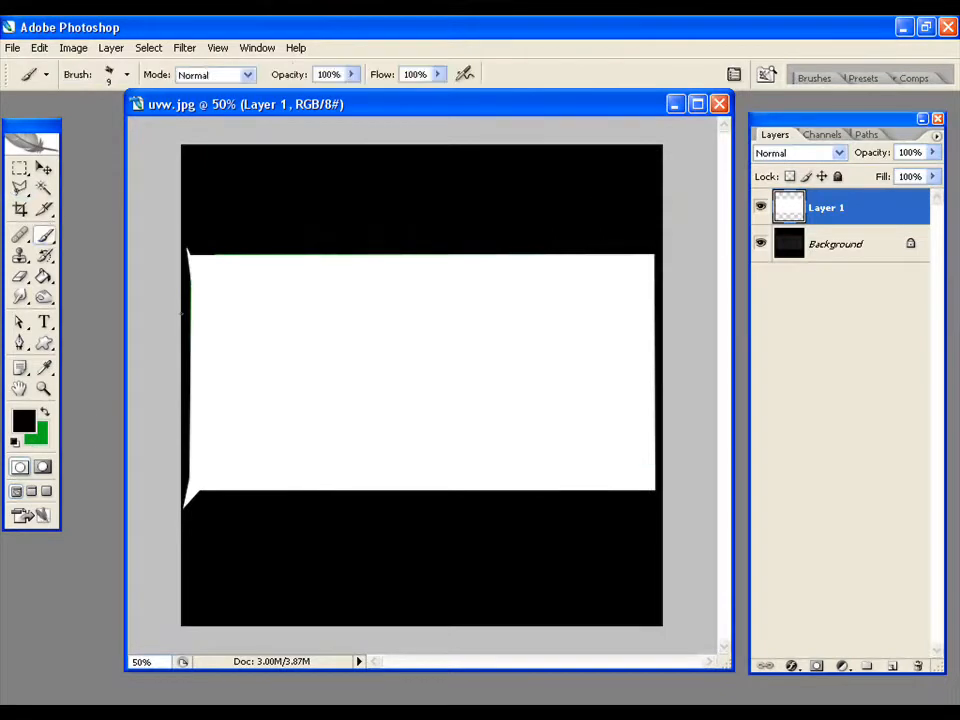
- With a rough brush, paint a ragged top edge and a torn strip at the right end
click(110, 74)
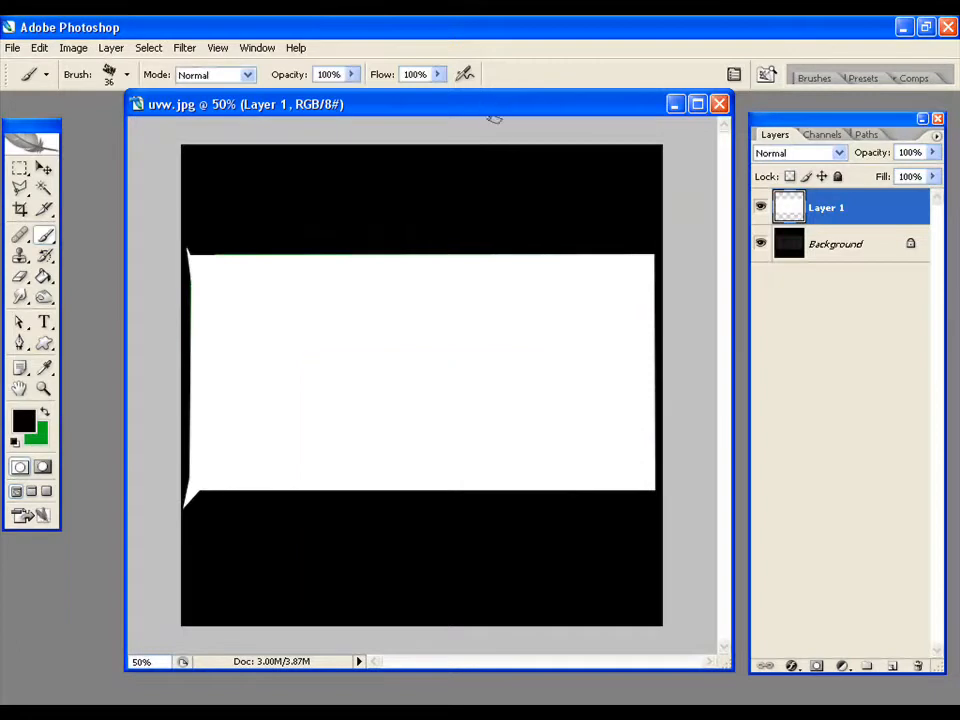
mouse_move(422, 323)
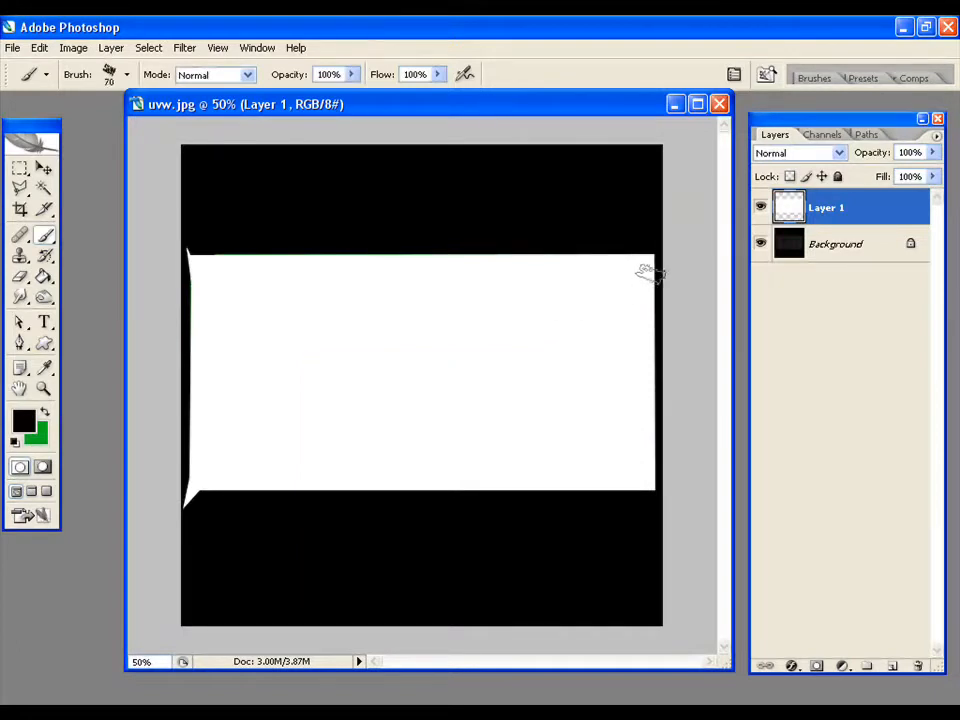
mouse_move(588, 246)
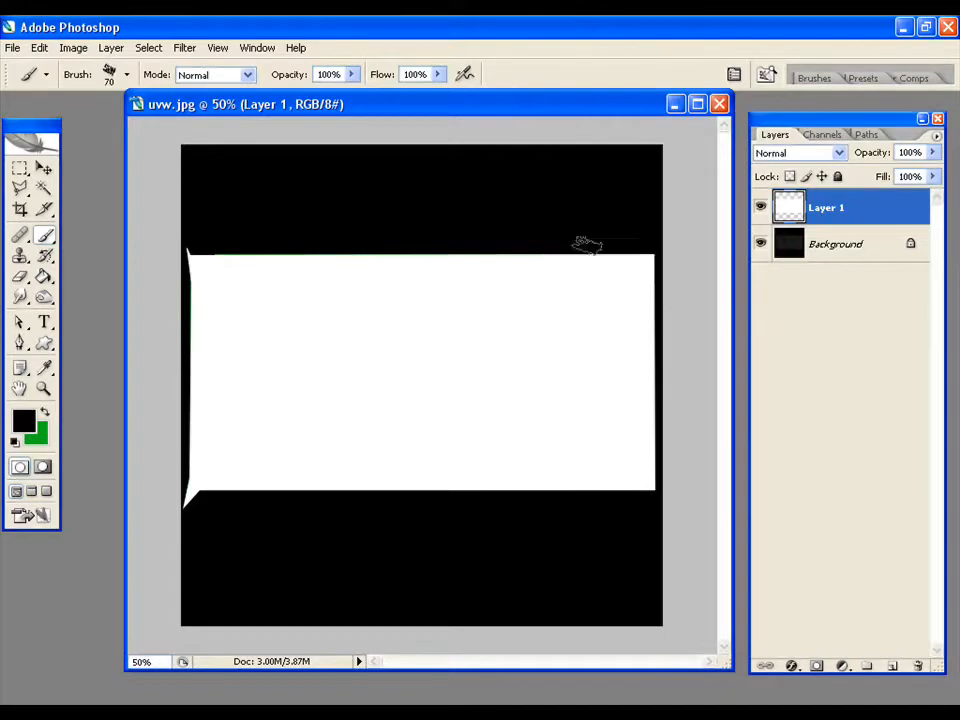
drag(590, 245, 285, 250)
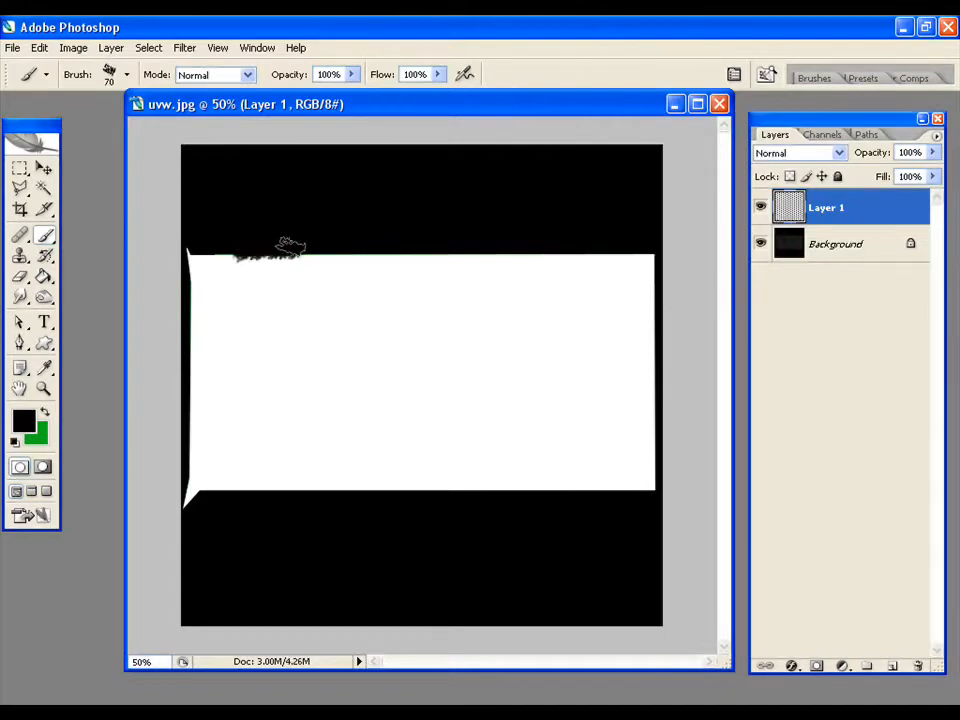
drag(290, 248, 220, 247)
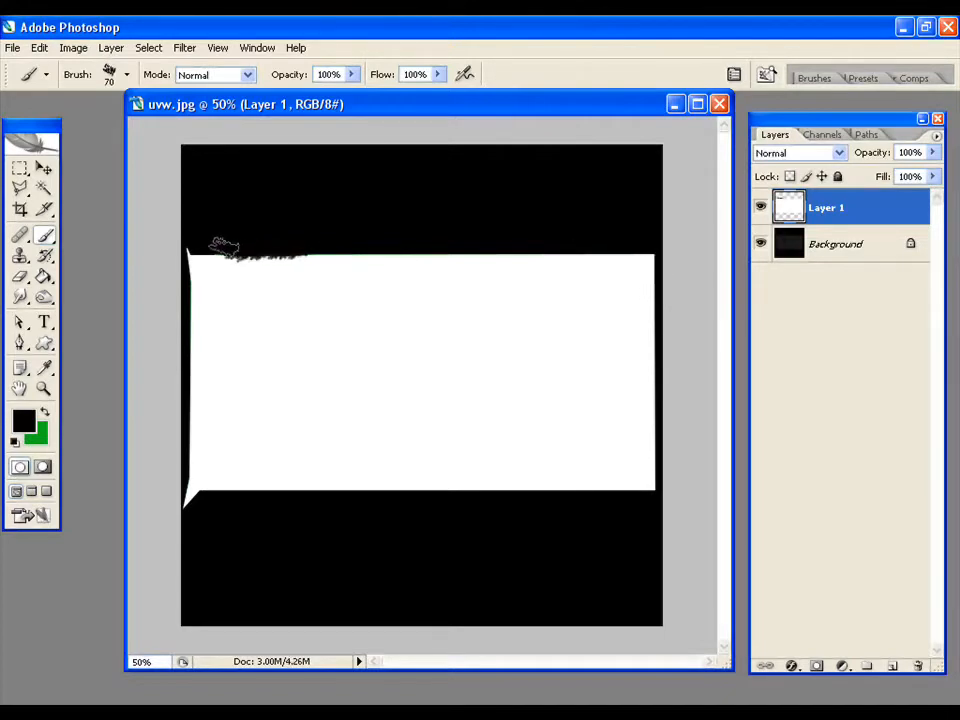
drag(225, 248, 475, 238)
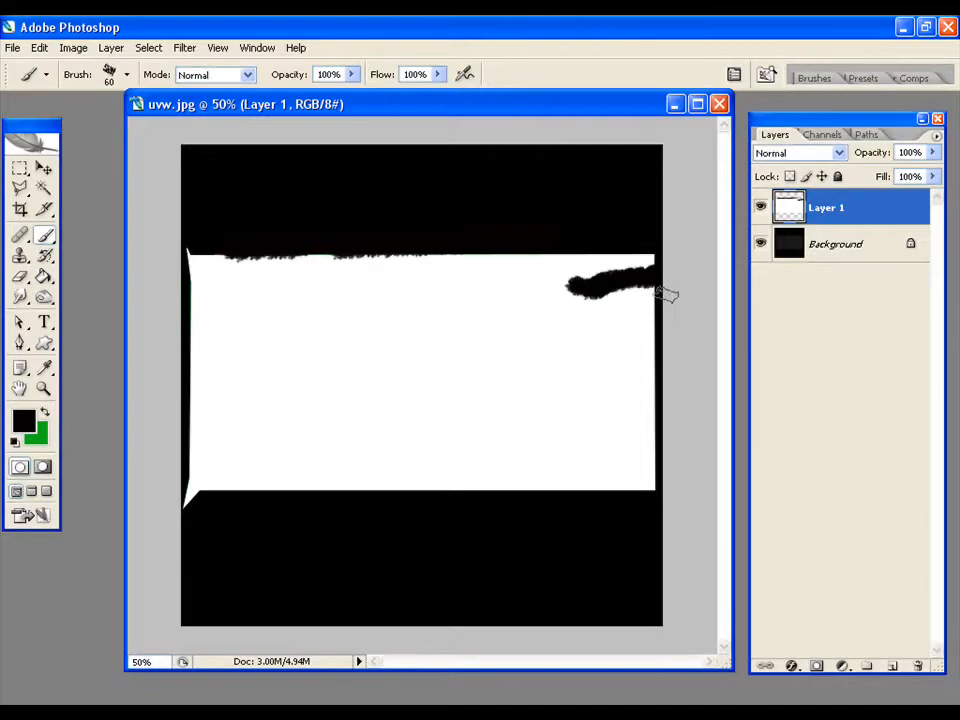
drag(655, 285, 575, 320)
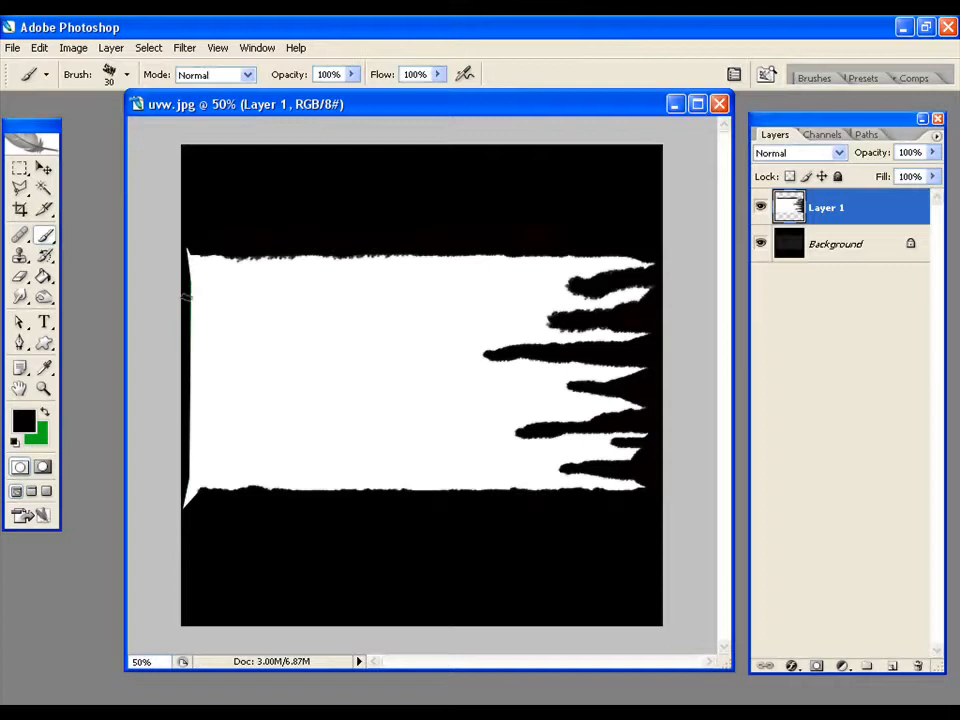
- Paint a ragged notch on the left edge and black holes near the centre
drag(185, 300, 185, 380)
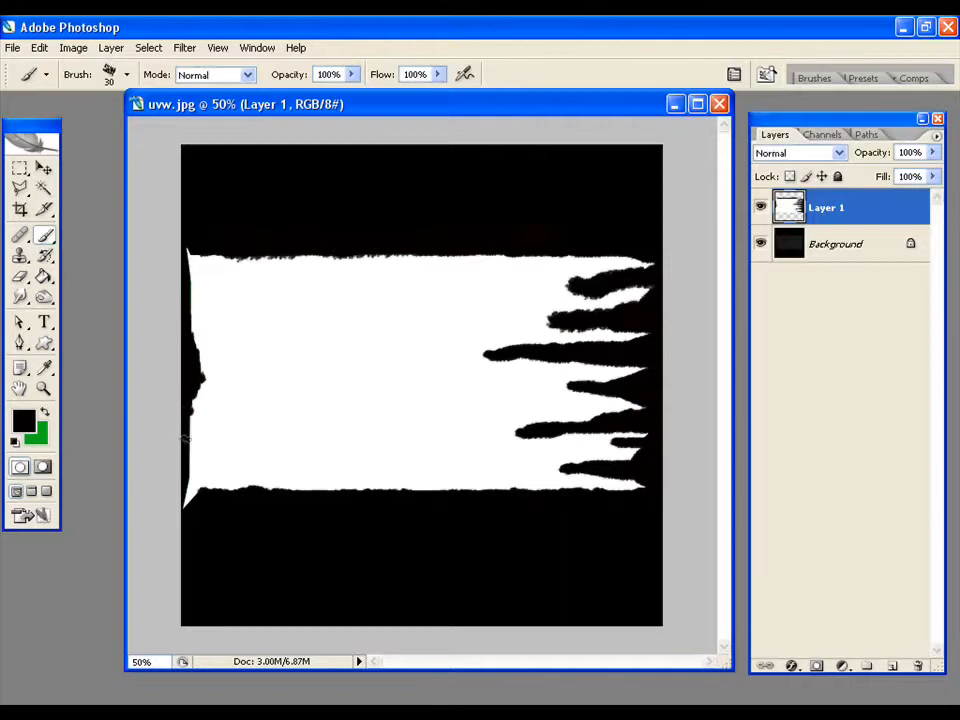
mouse_move(367, 327)
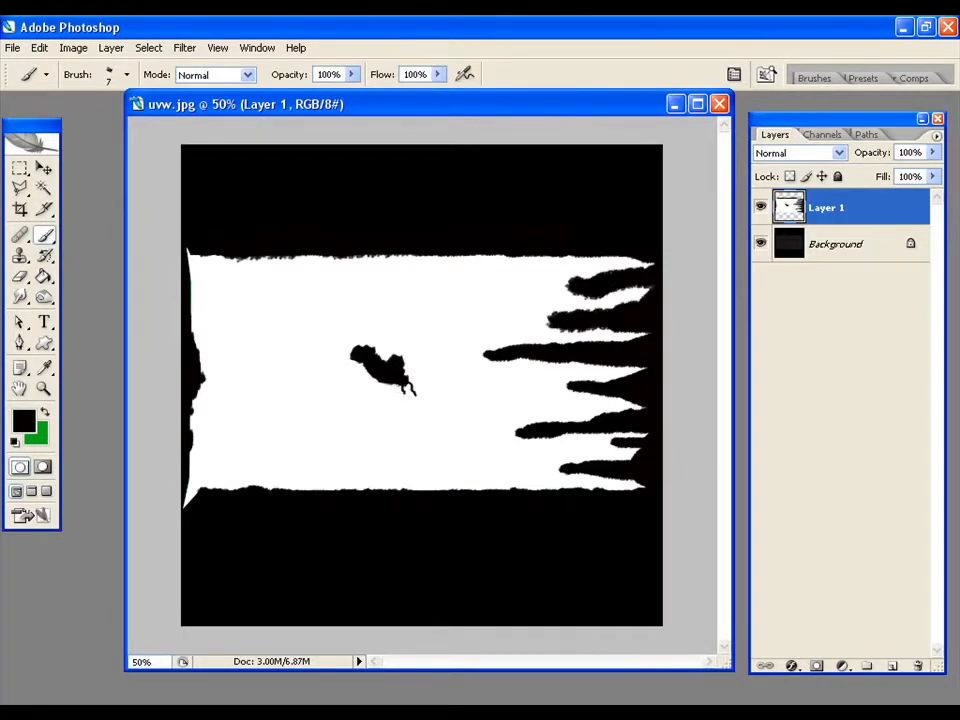
click(385, 385)
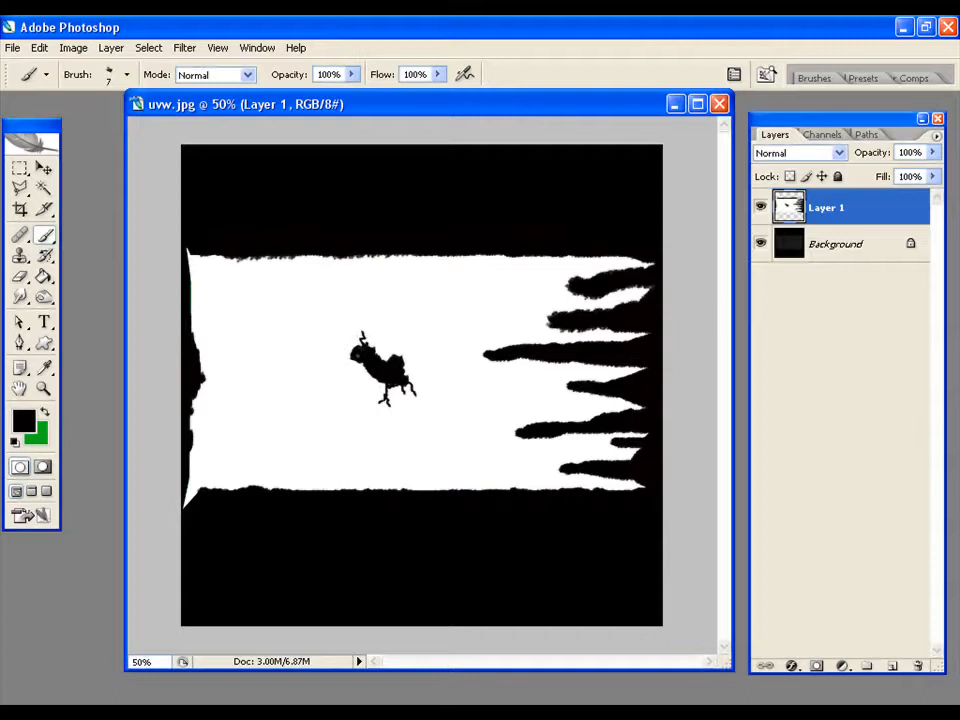
click(360, 360)
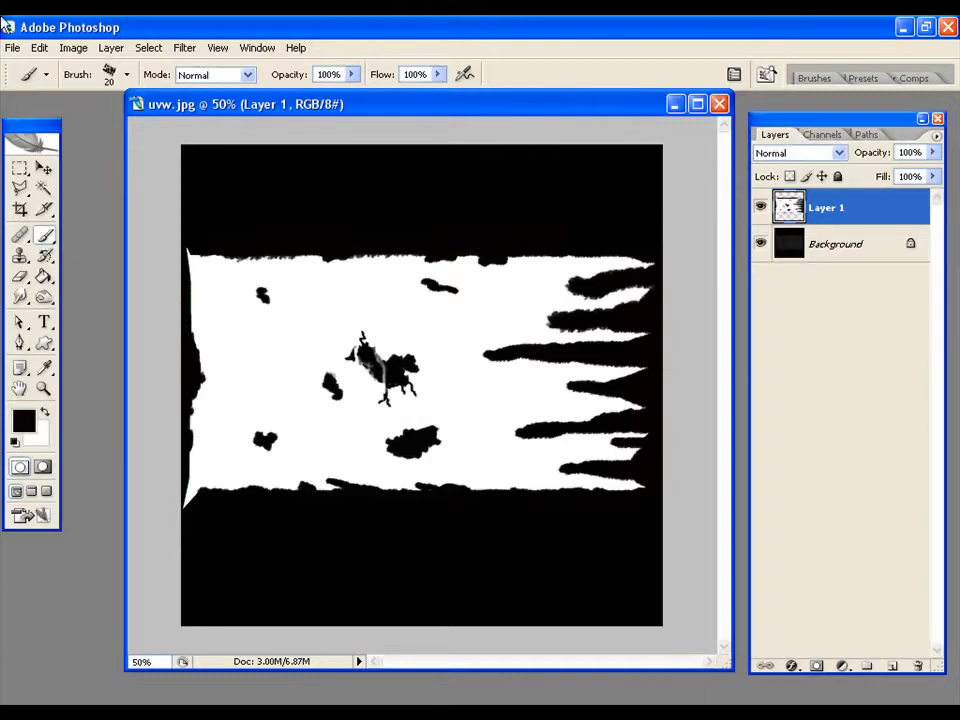
- Save the mask via Save As as alpha.jpg in JPEG format at Maximum quality
click(13, 47)
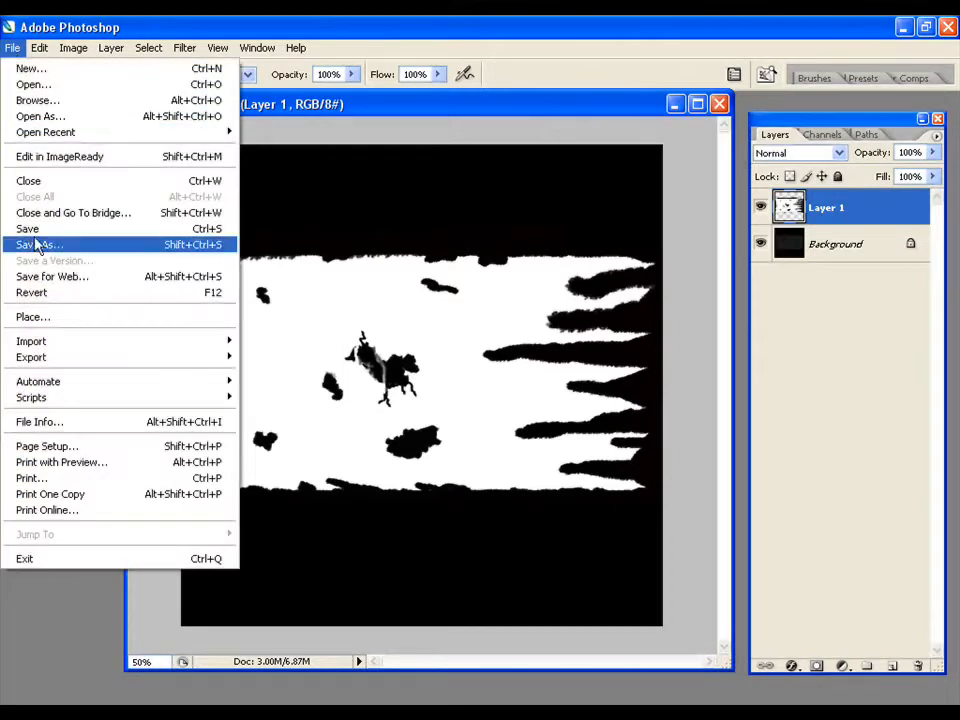
click(40, 244)
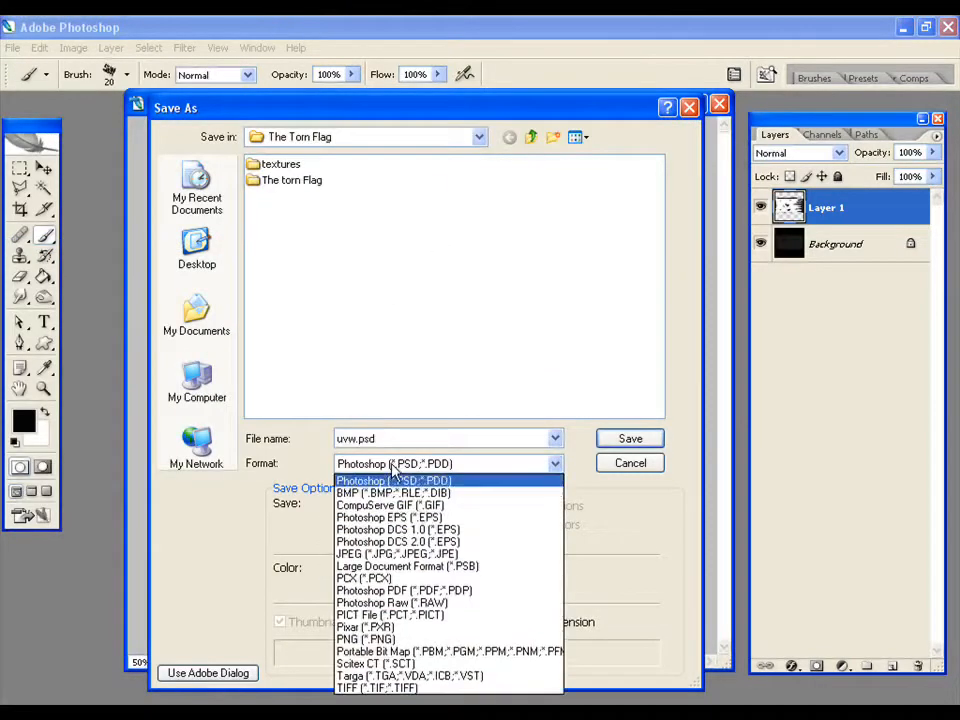
click(384, 554)
text(alpha.jpg)
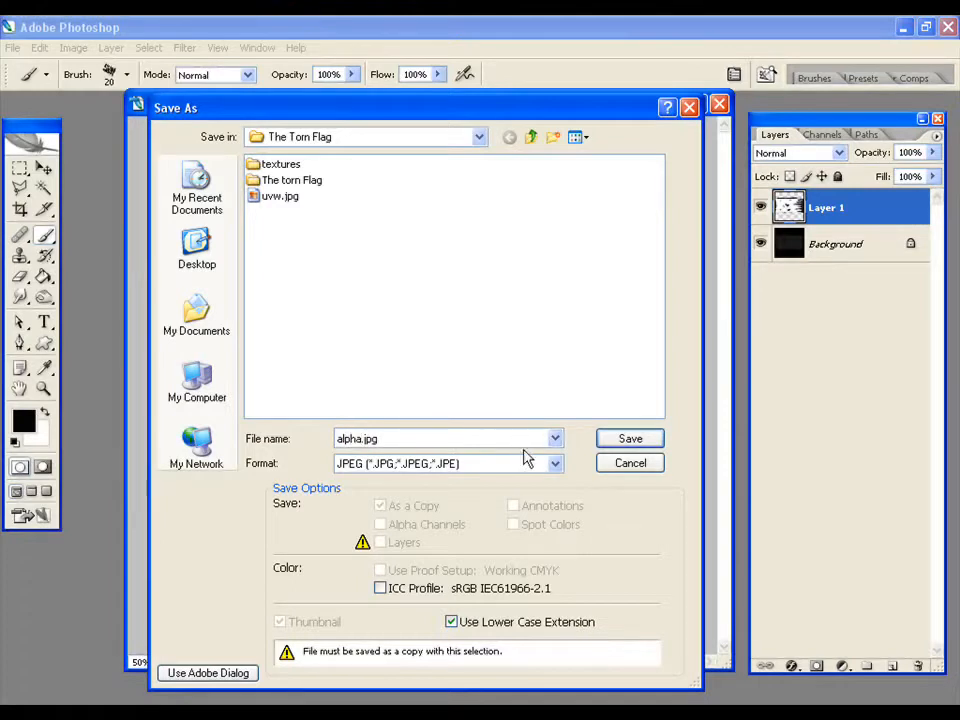
click(629, 438)
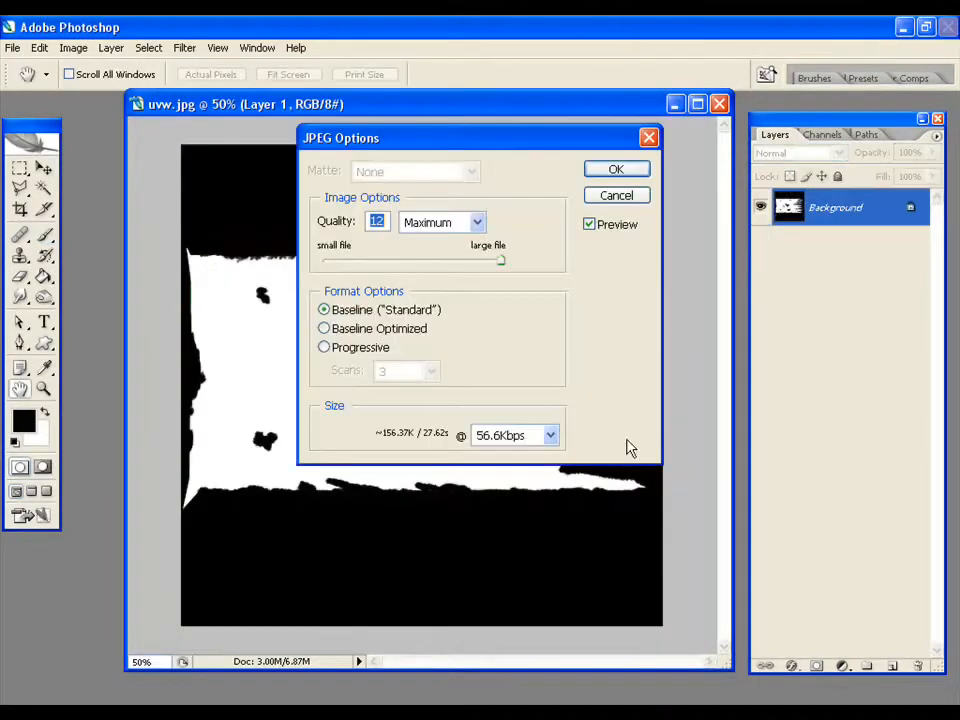
click(616, 168)
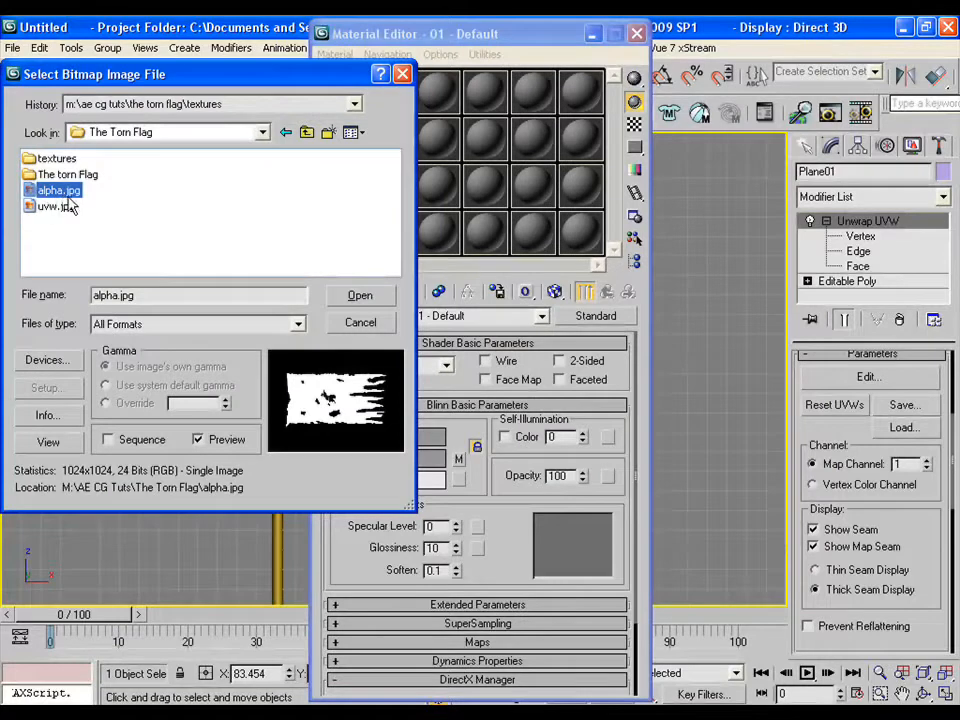
- Load alpha.jpg as the flag material's opacity map and render the Front viewport
click(359, 295)
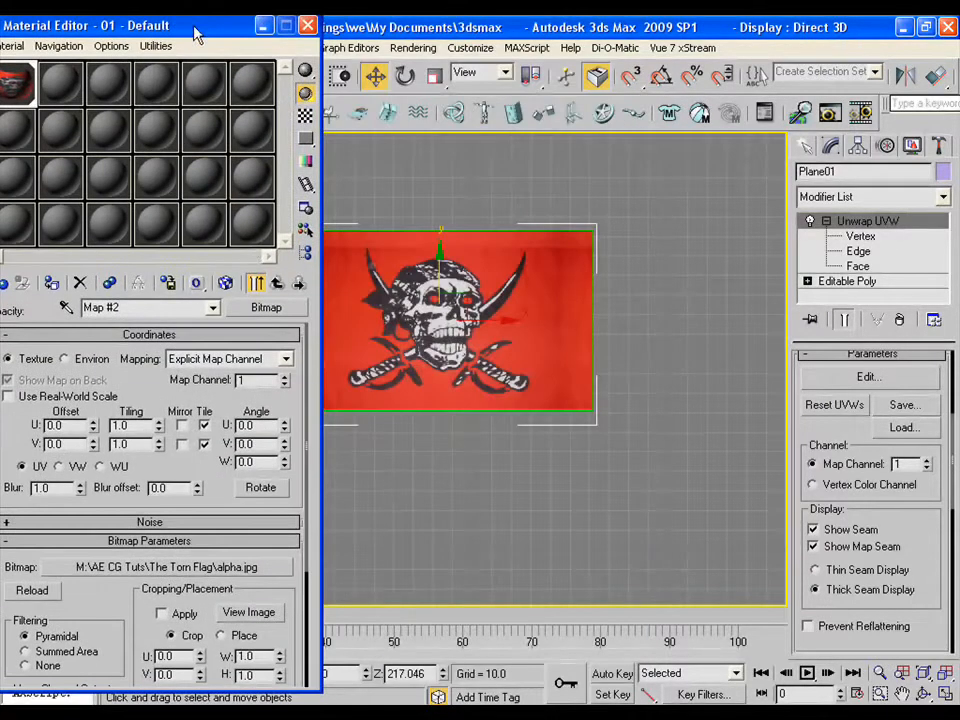
click(225, 283)
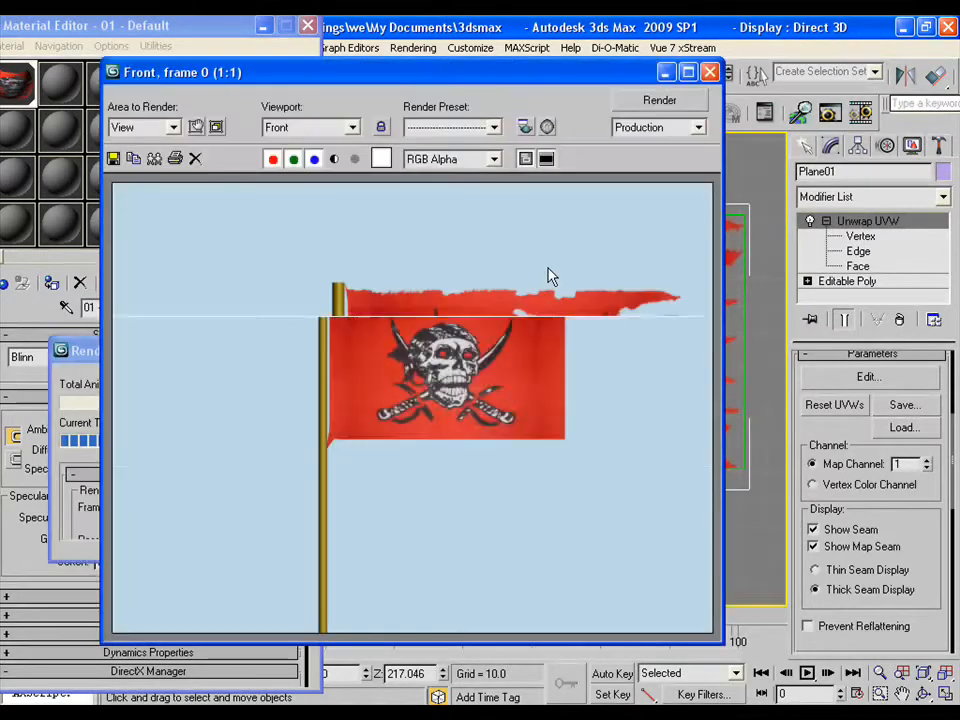
click(658, 100)
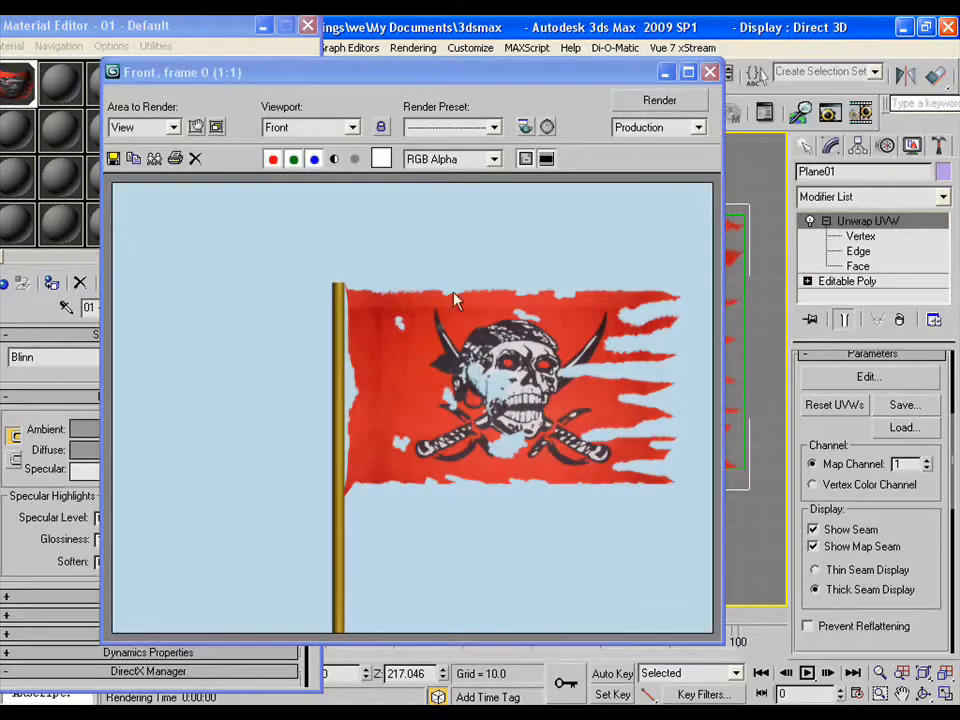
mouse_move(478, 378)
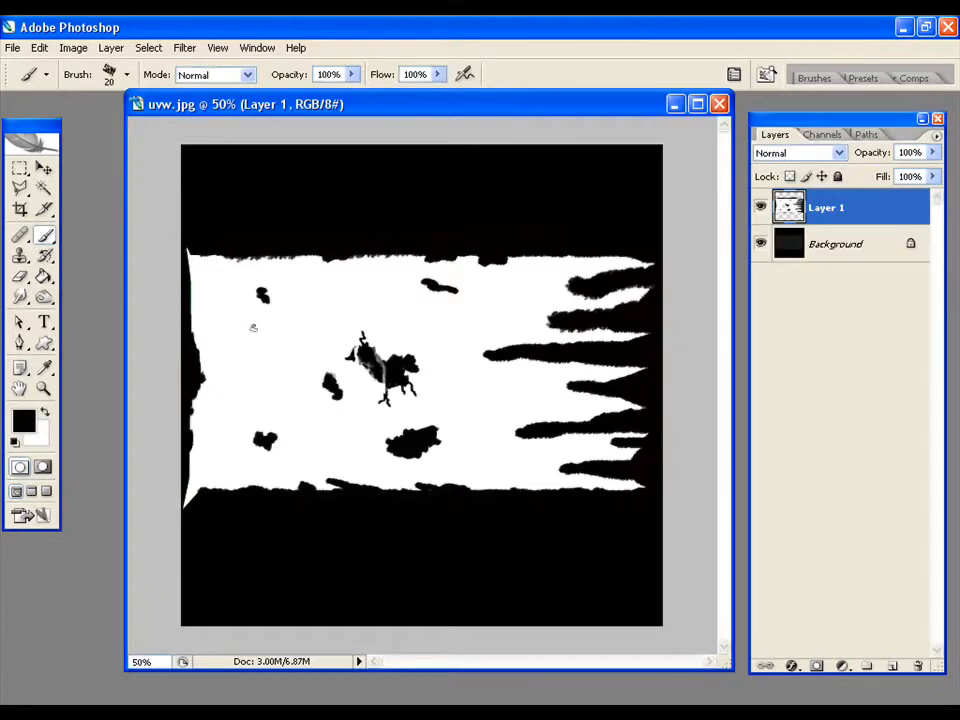
- Paint a large black tear patch left of centre and scratch thin white strands across it
click(255, 345)
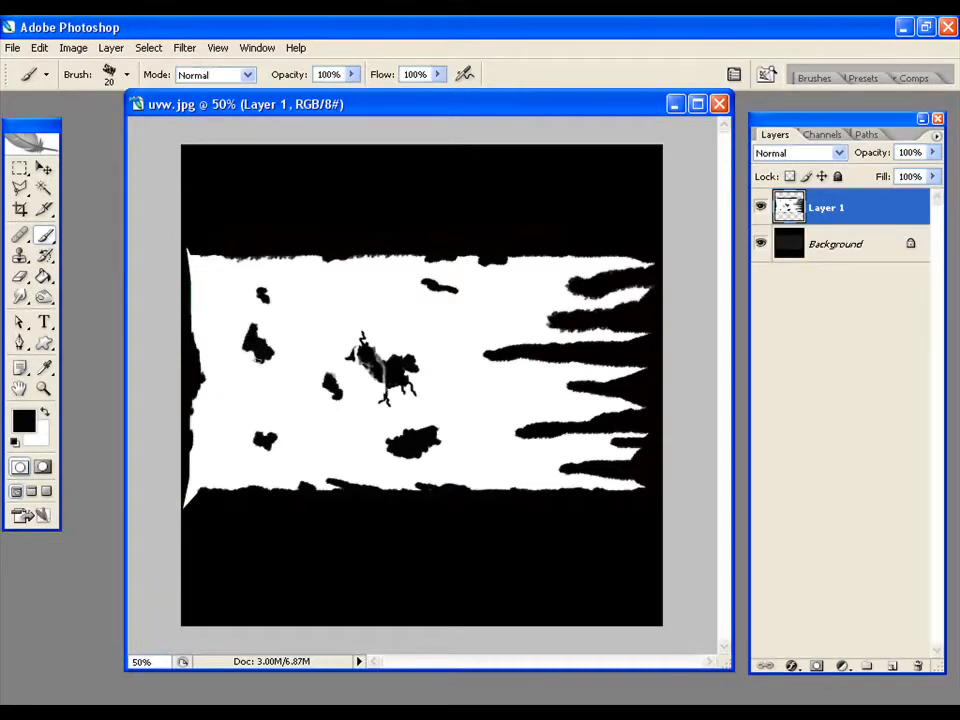
click(262, 360)
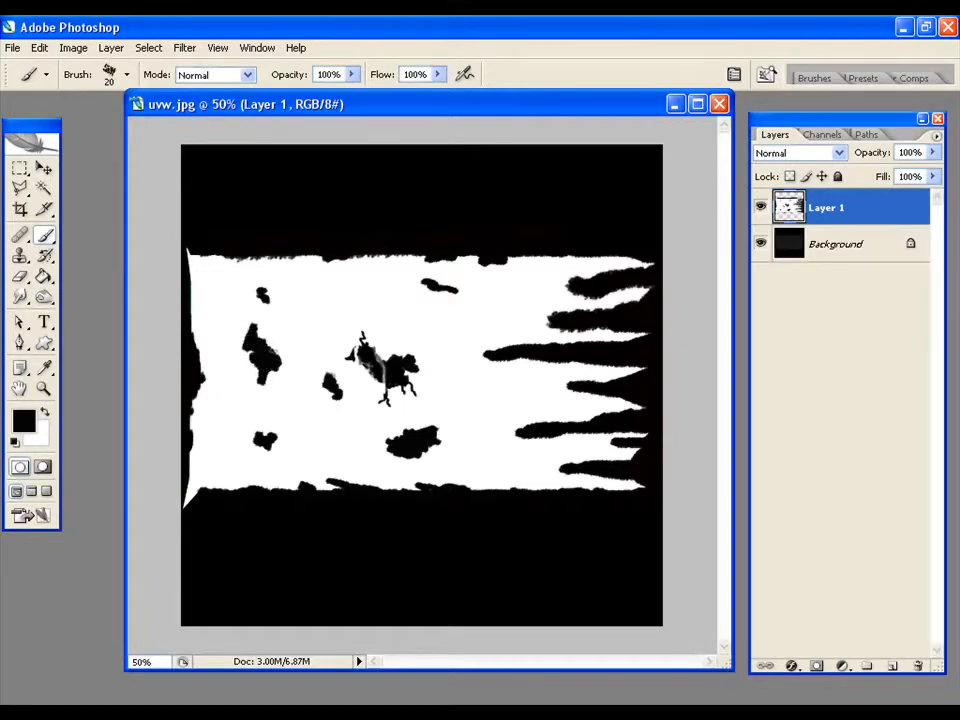
click(262, 355)
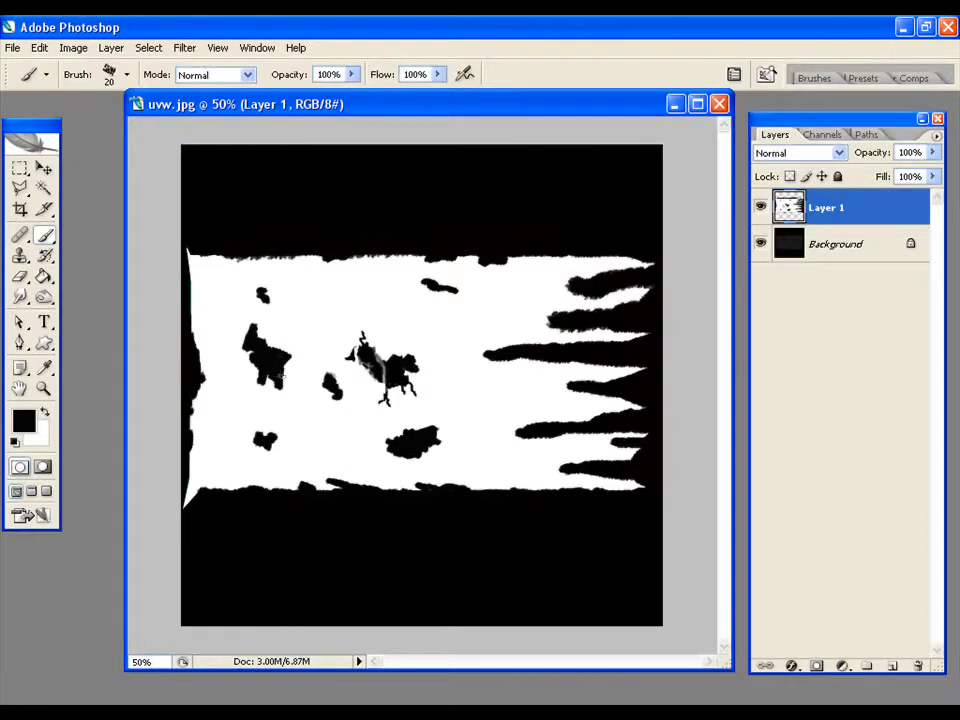
click(290, 385)
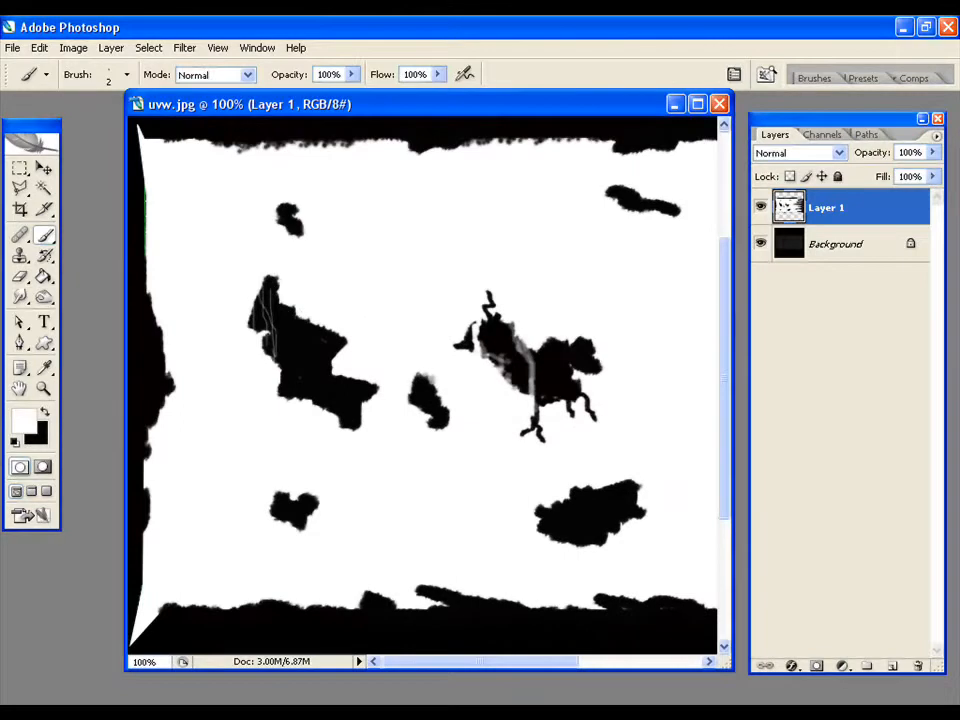
drag(260, 300, 300, 390)
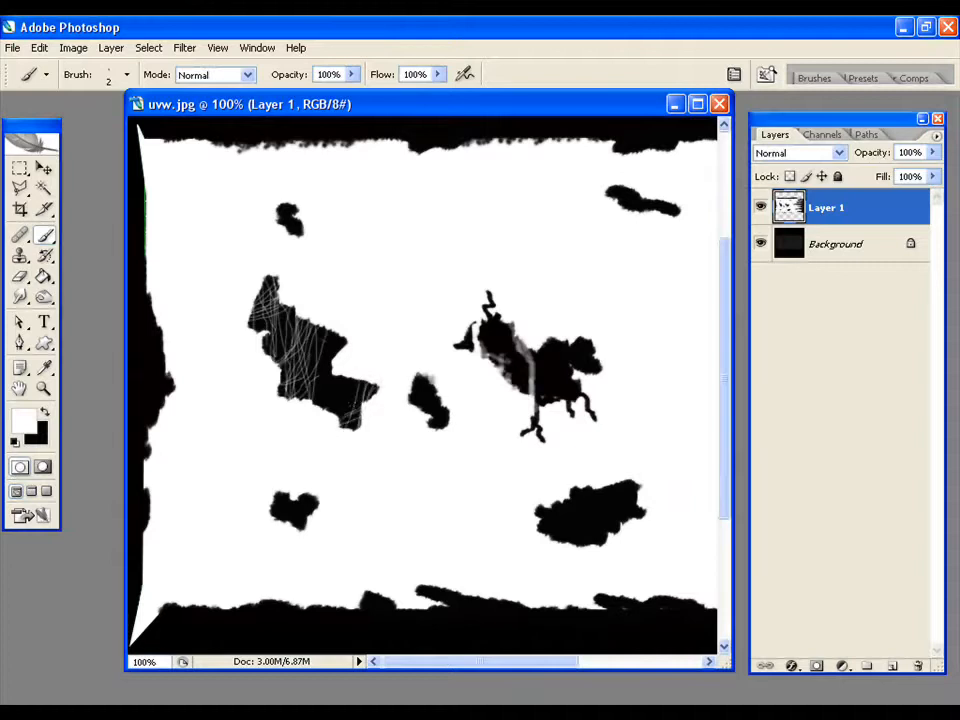
mouse_move(85, 368)
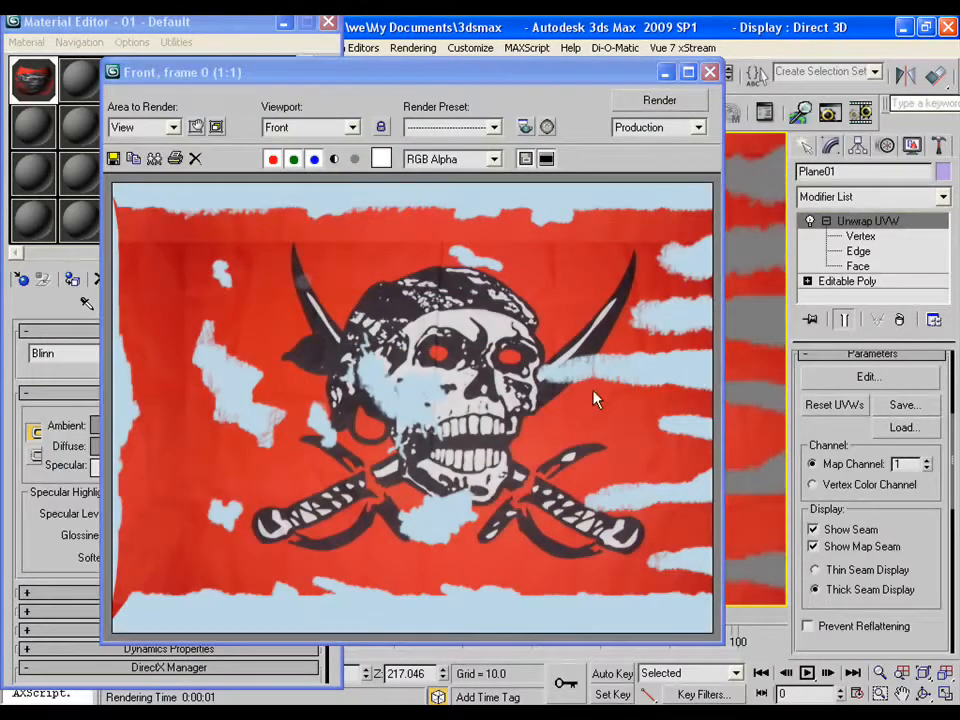
mouse_move(638, 382)
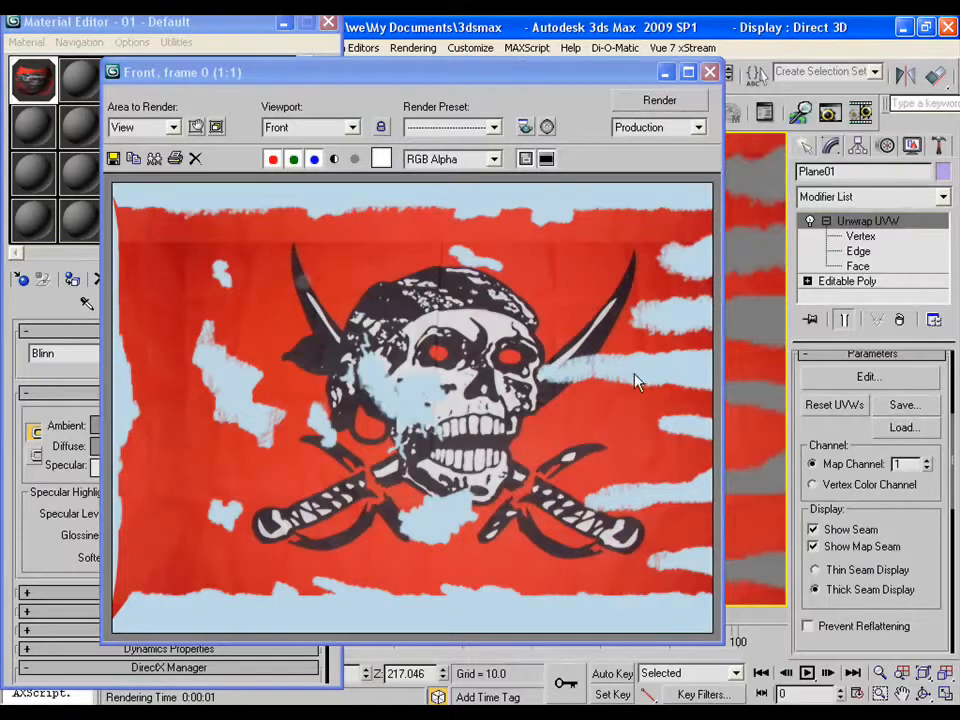
mouse_move(372, 565)
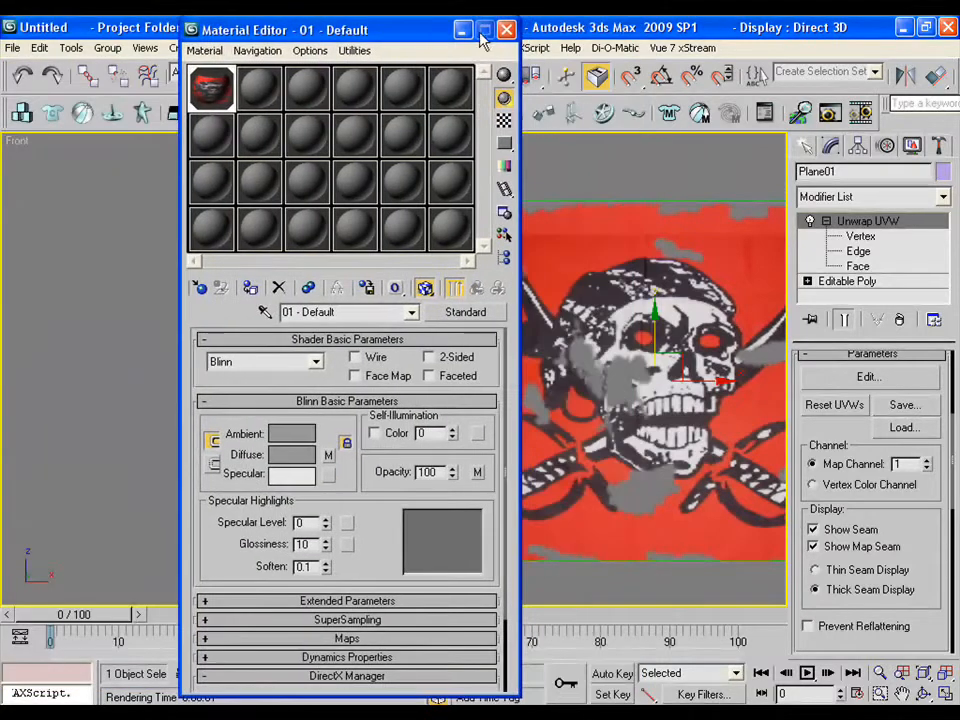
- Close the Material Editor after reviewing the re-rendered tattered flag
click(507, 29)
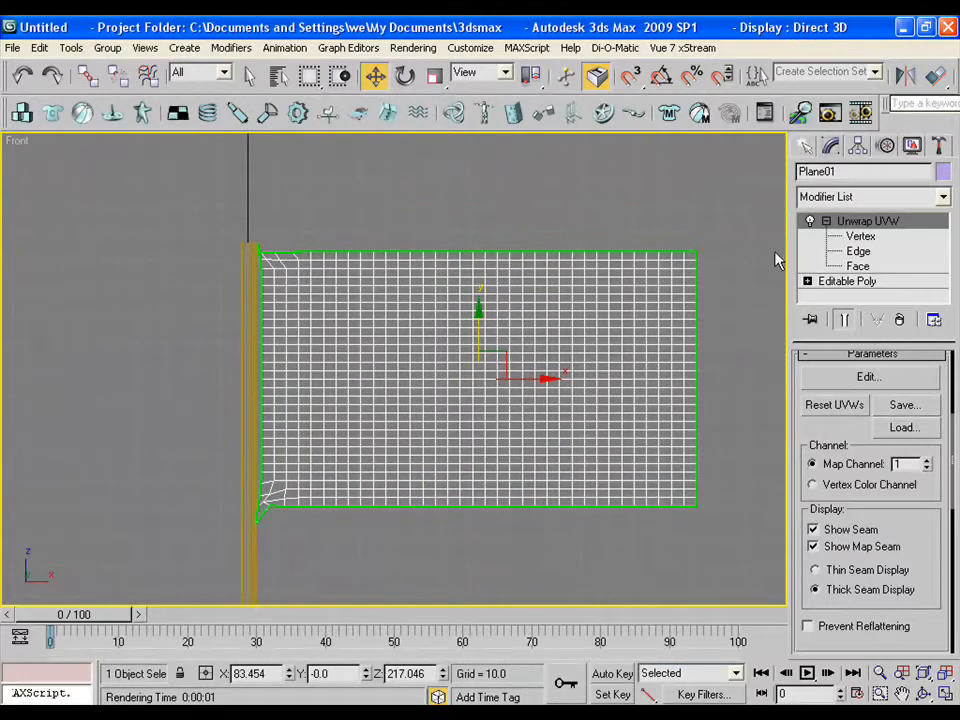
- Add a Cloth modifier to the flag and set the pole as a collision object
click(809, 221)
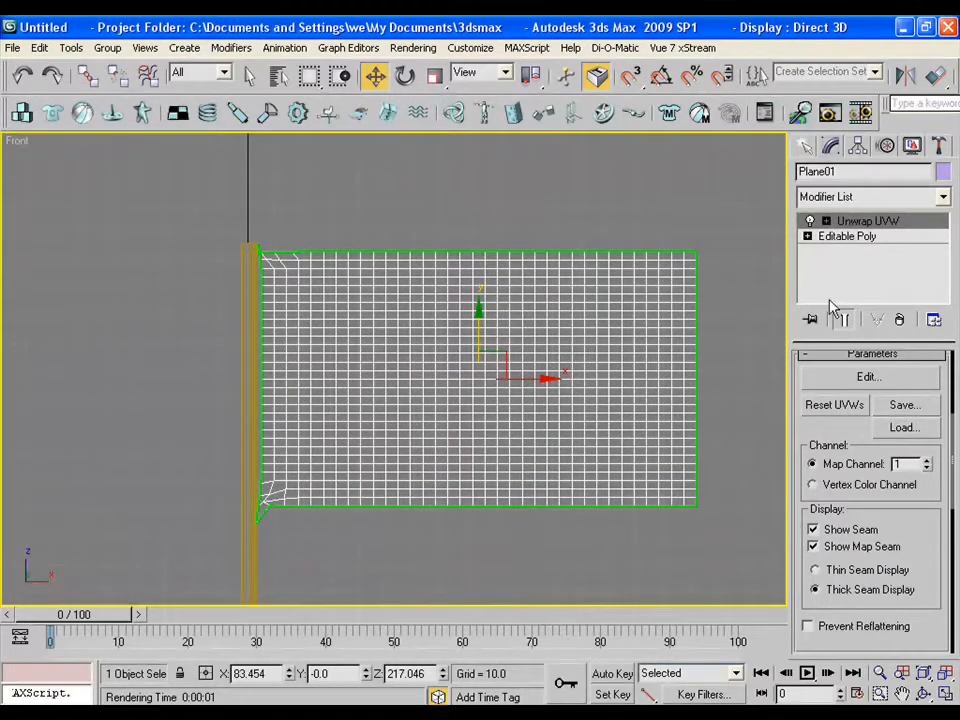
click(941, 196)
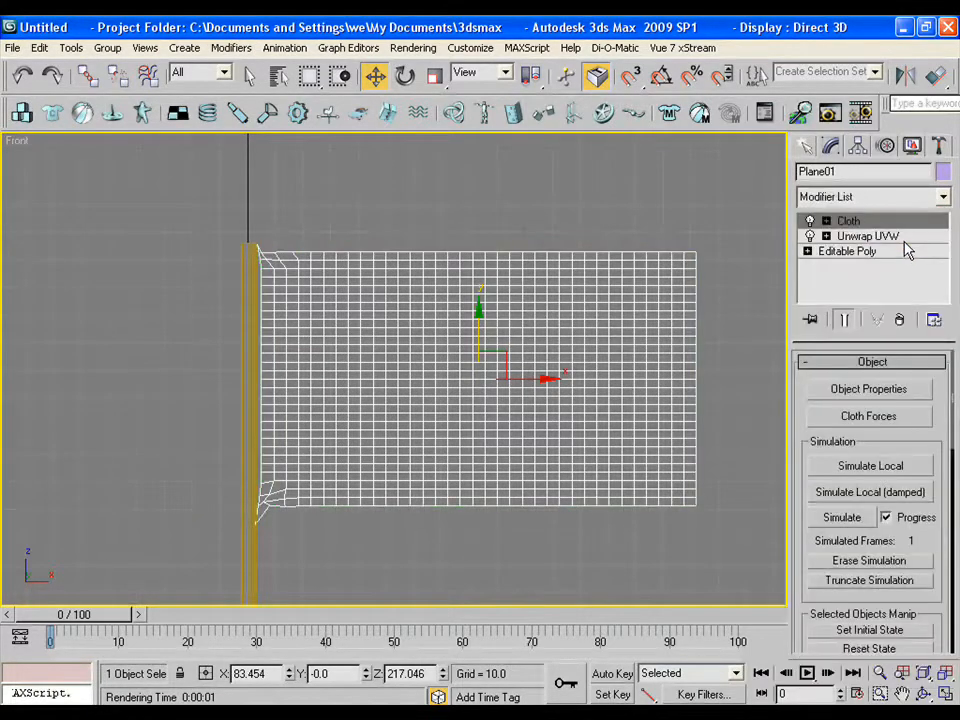
click(868, 388)
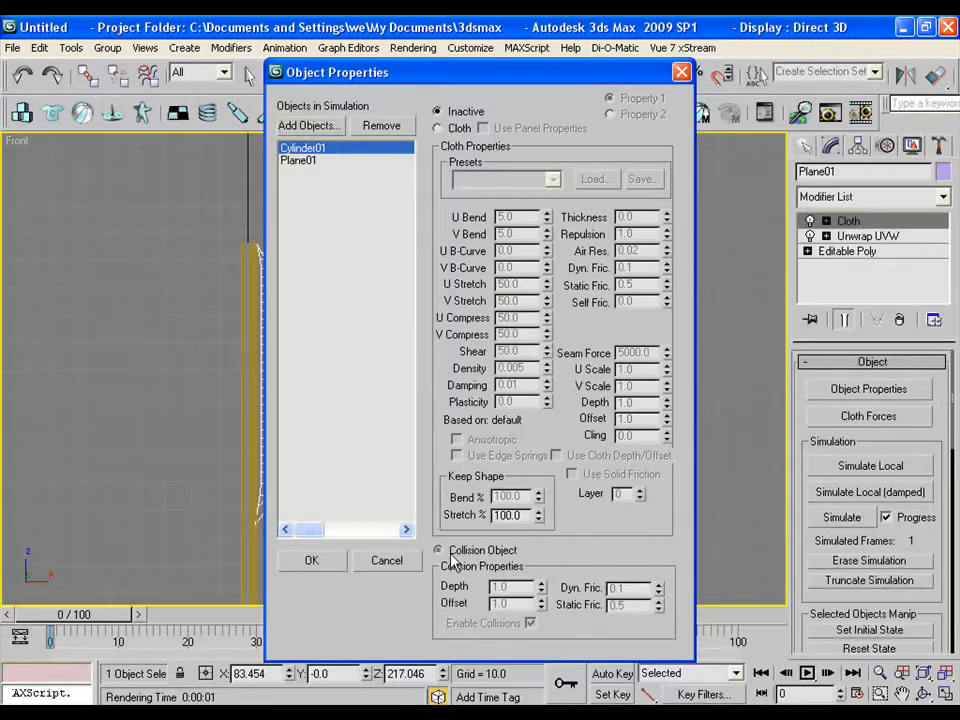
click(311, 560)
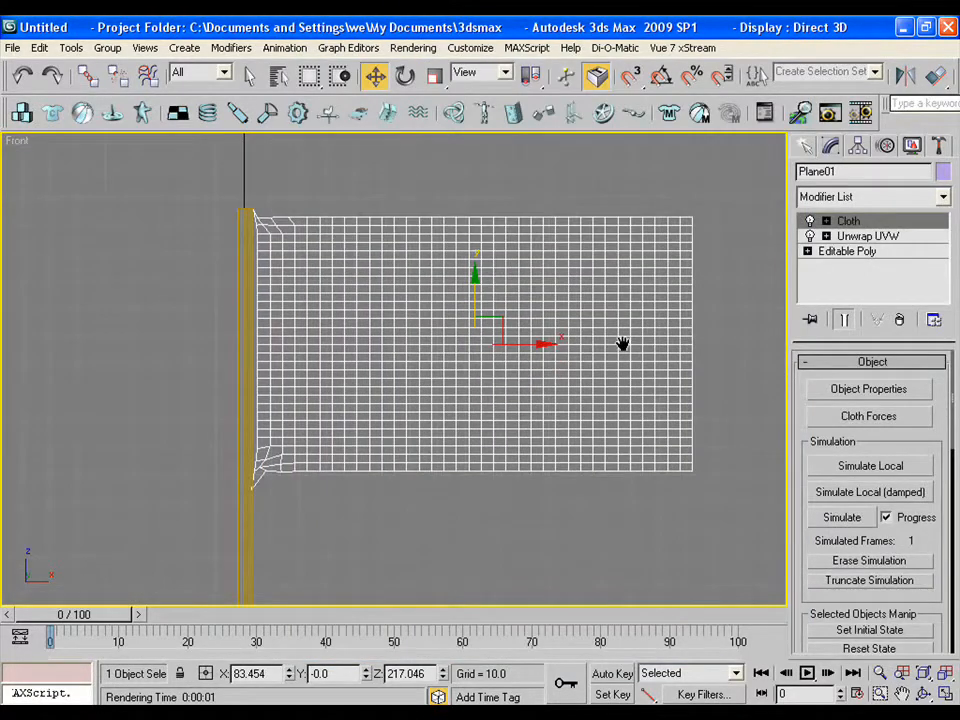
mouse_move(518, 378)
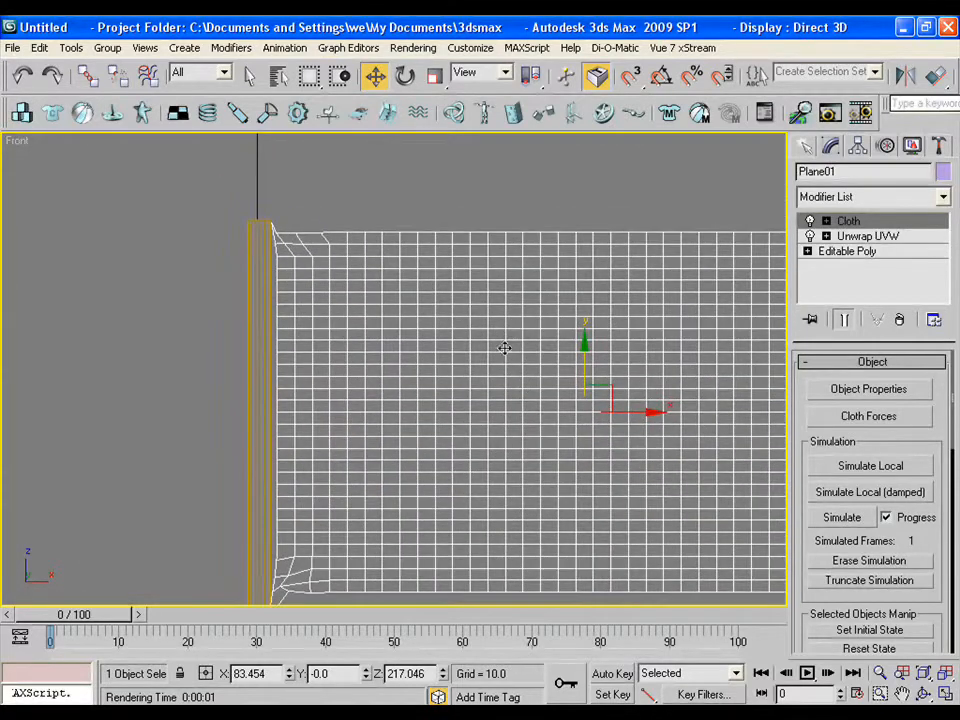
- Group the pole-side vertices as Group01 and attach the group to the pole
click(808, 221)
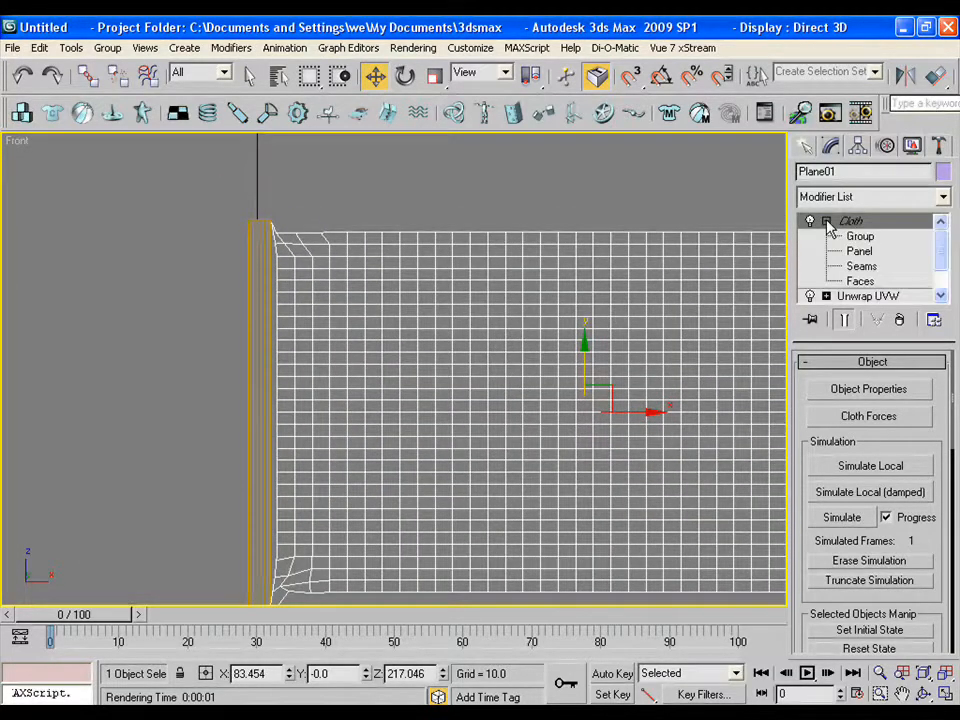
click(860, 236)
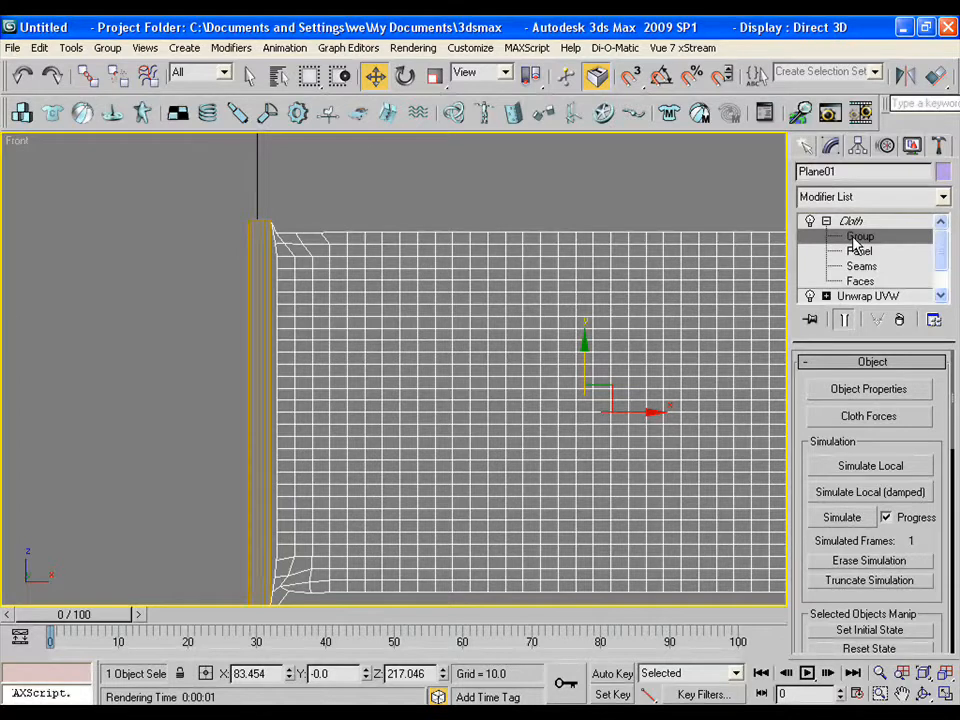
click(859, 236)
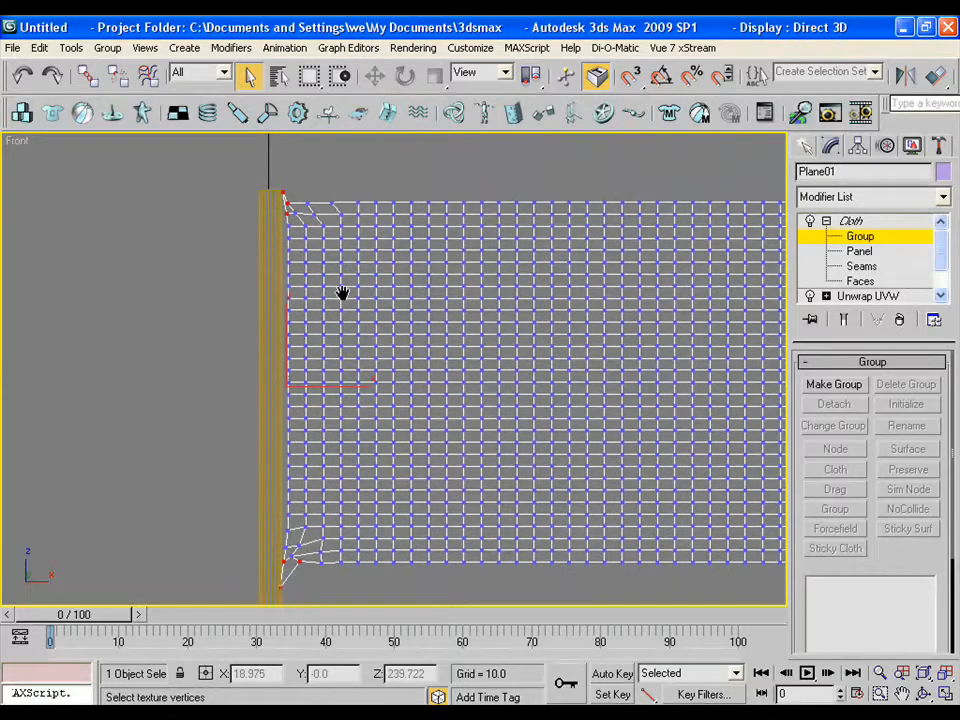
click(833, 384)
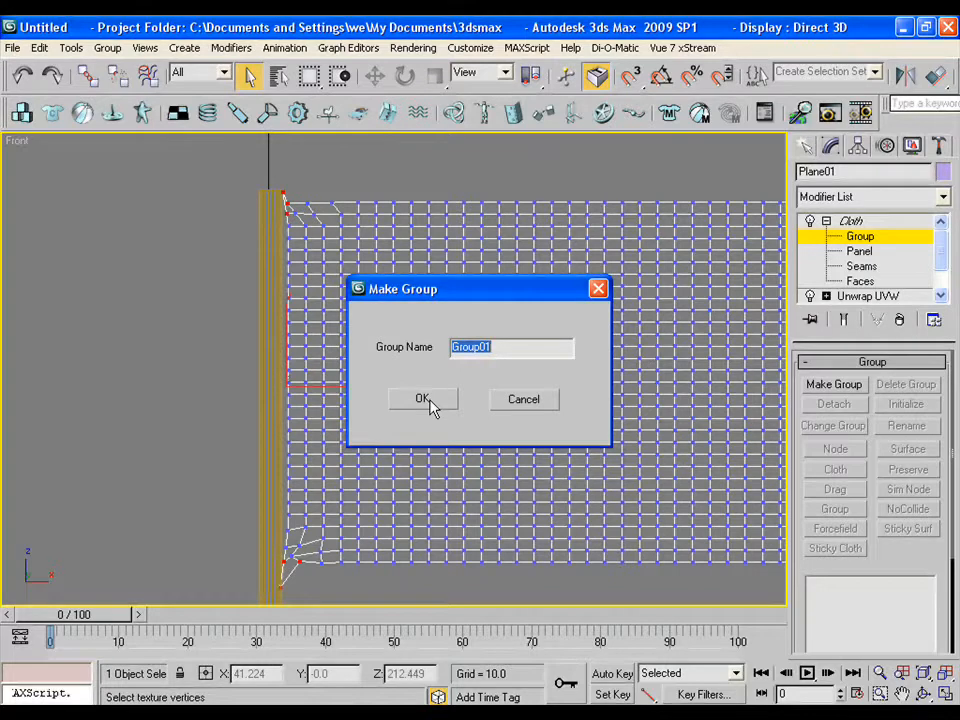
click(422, 399)
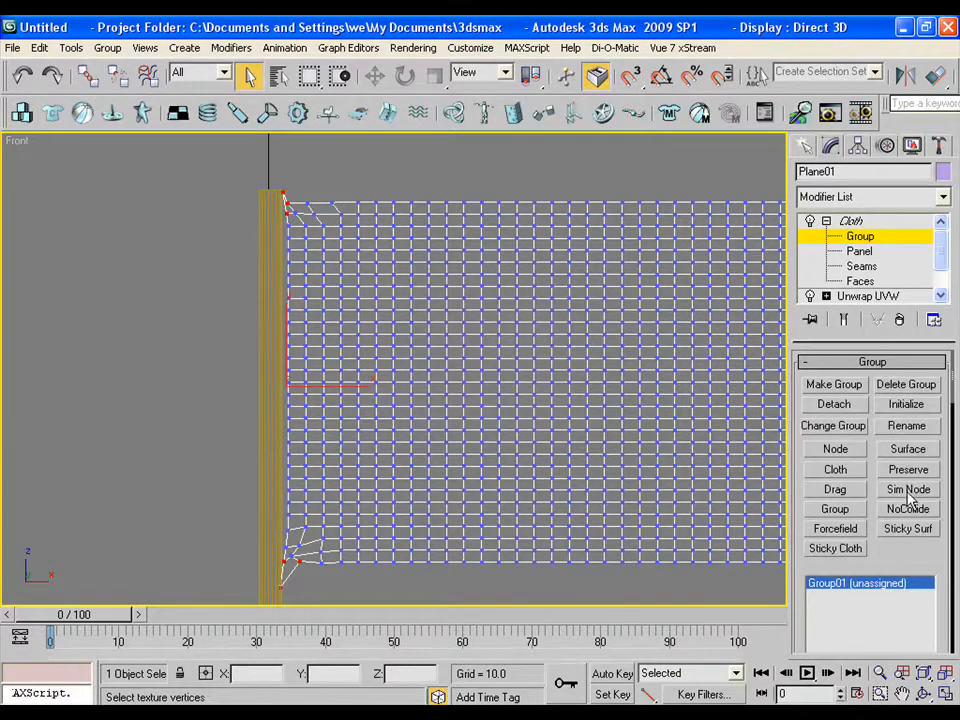
click(908, 489)
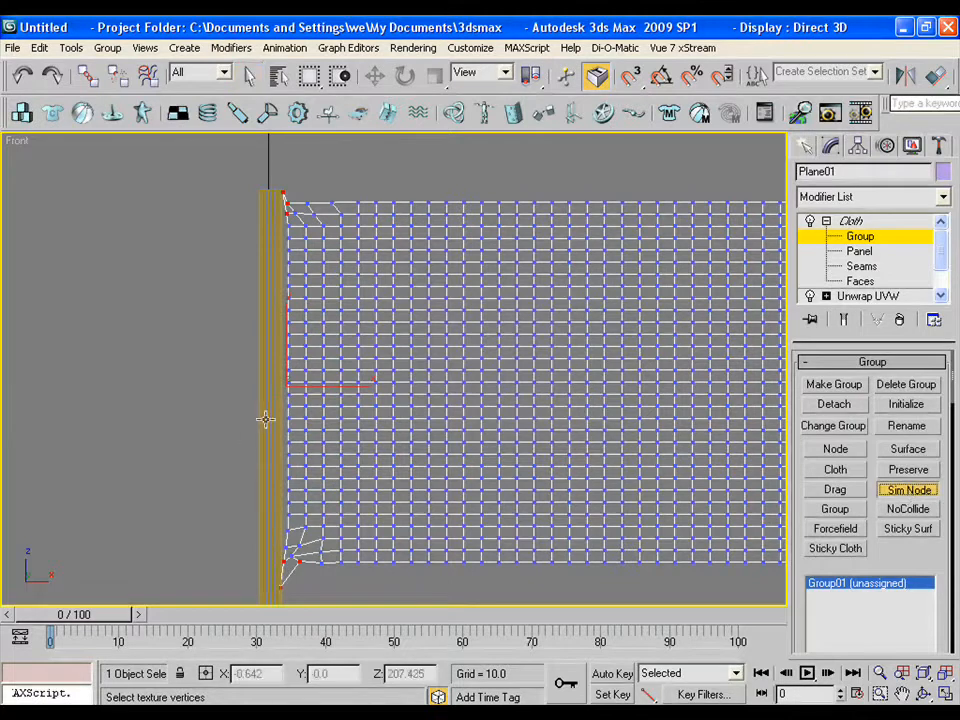
click(907, 489)
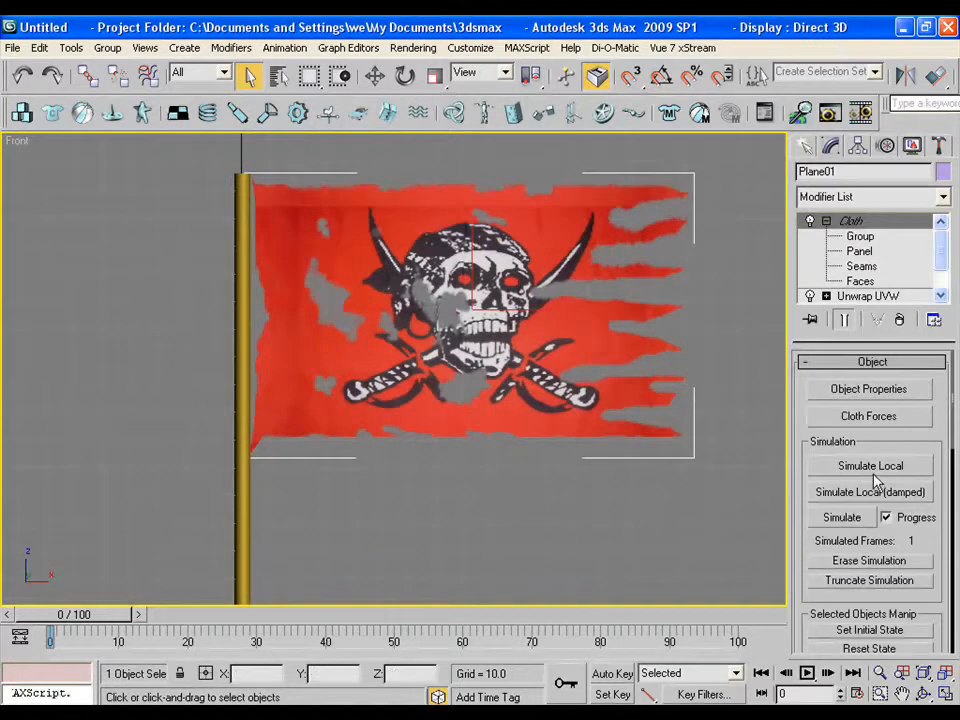
- Run a local cloth simulation so the flag drops from the pole, then interrupt it
click(870, 466)
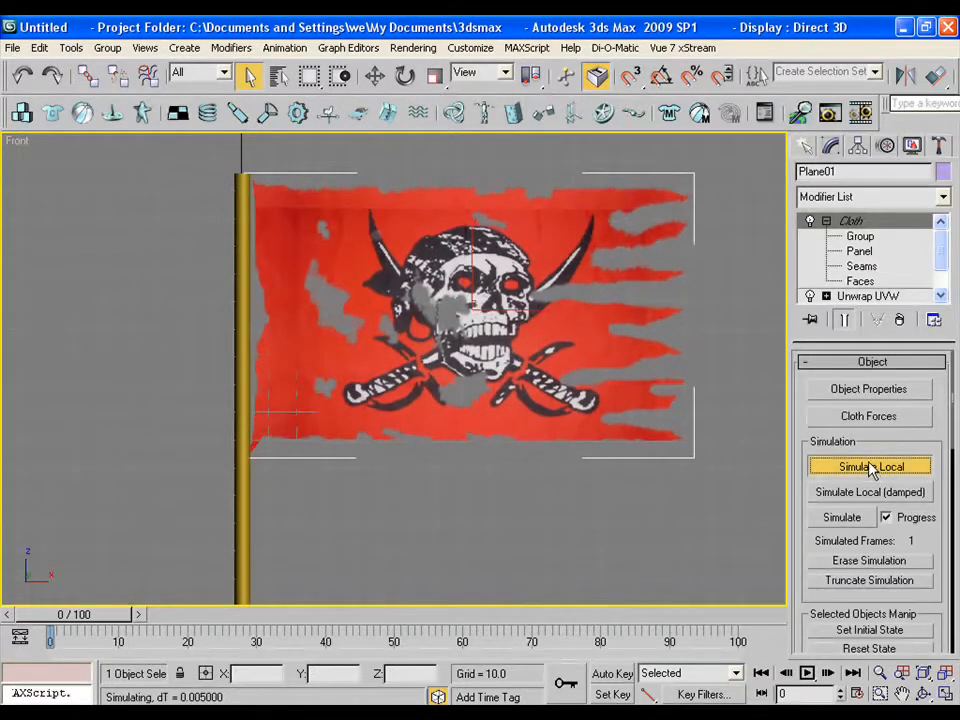
click(869, 466)
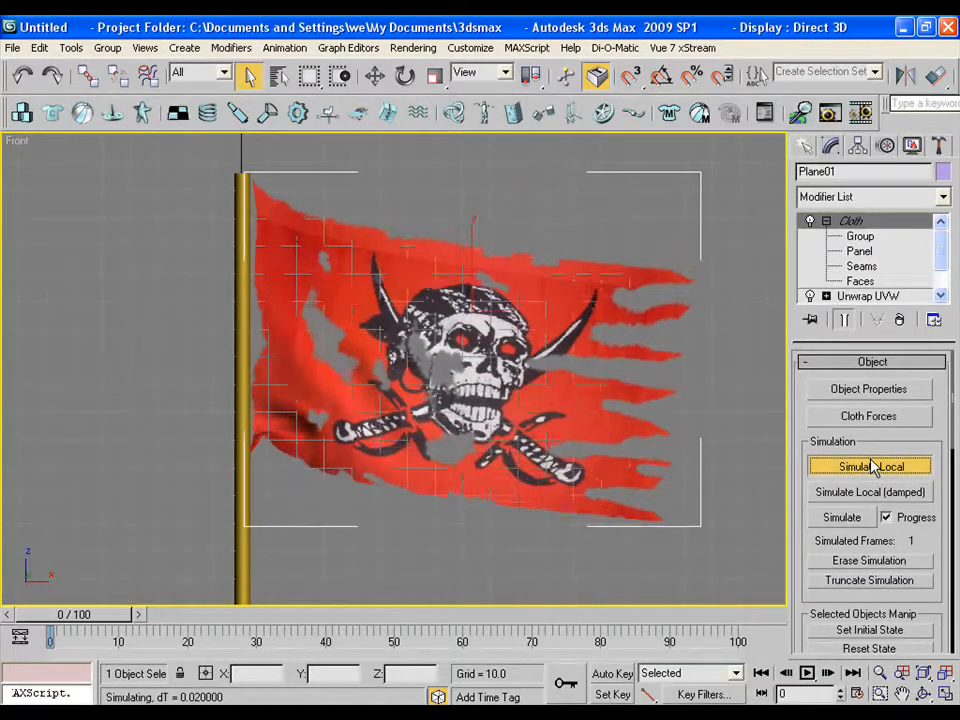
click(869, 466)
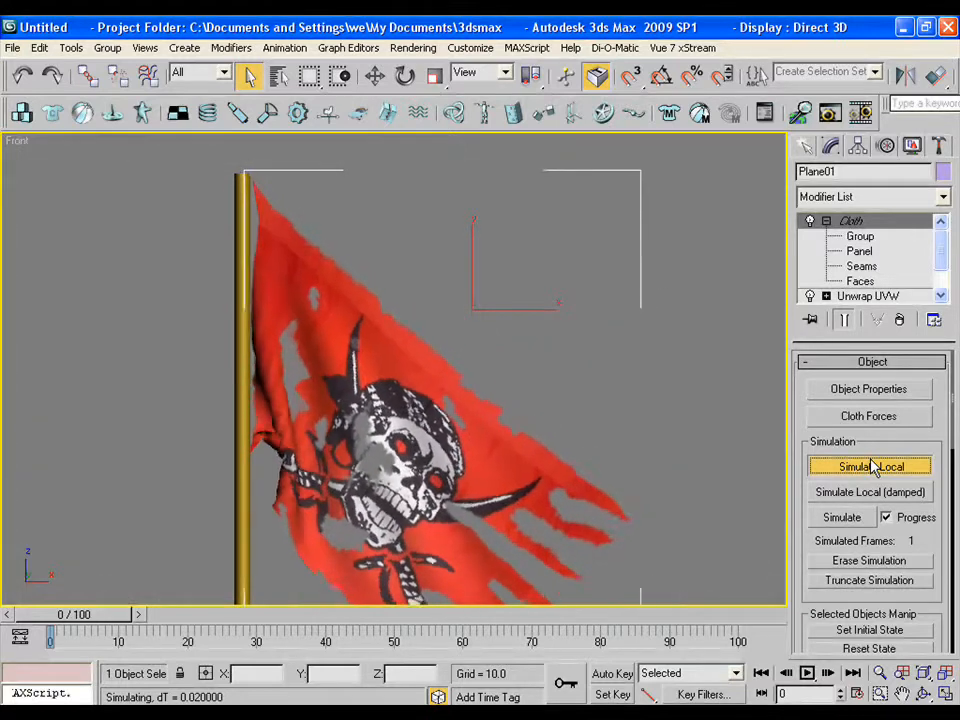
click(871, 466)
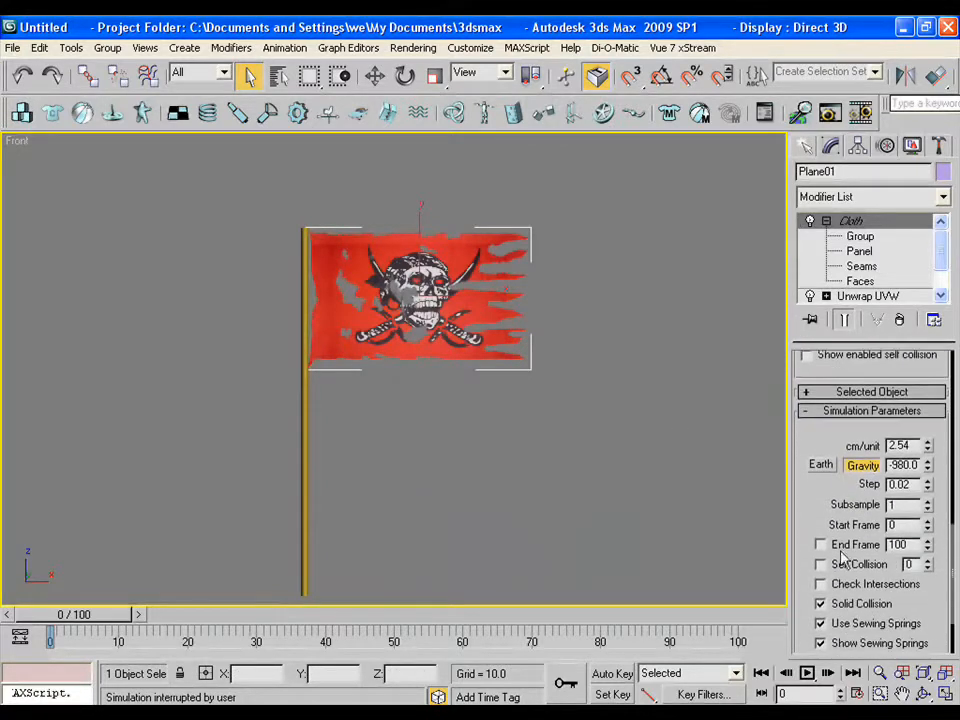
- Enable Check Intersections and Self Collision, then re-run the local cloth simulation
click(819, 583)
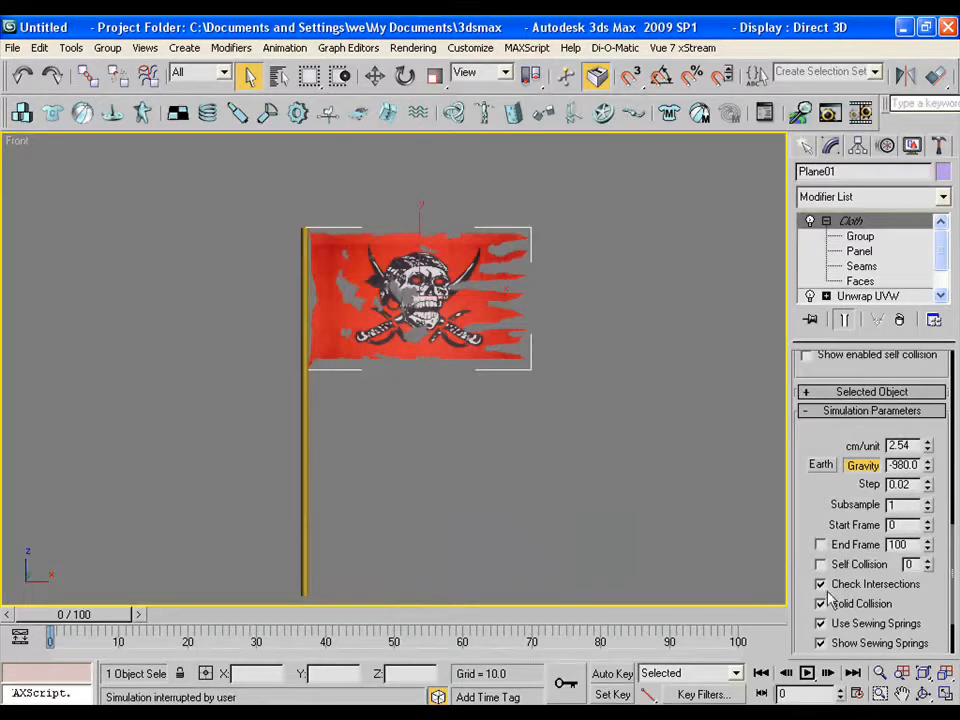
click(820, 563)
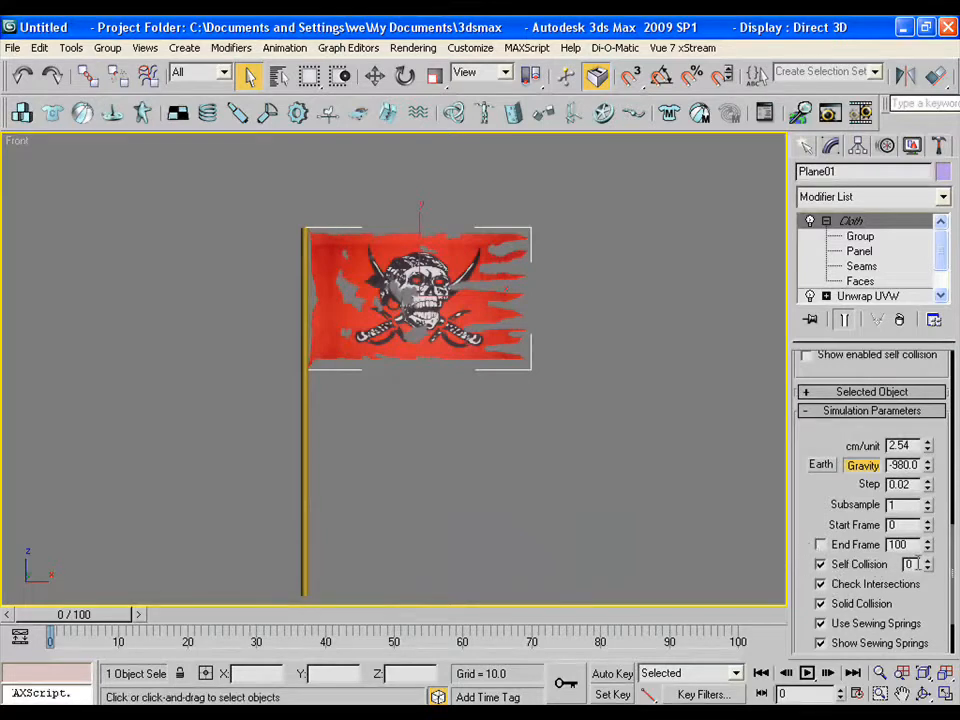
click(870, 466)
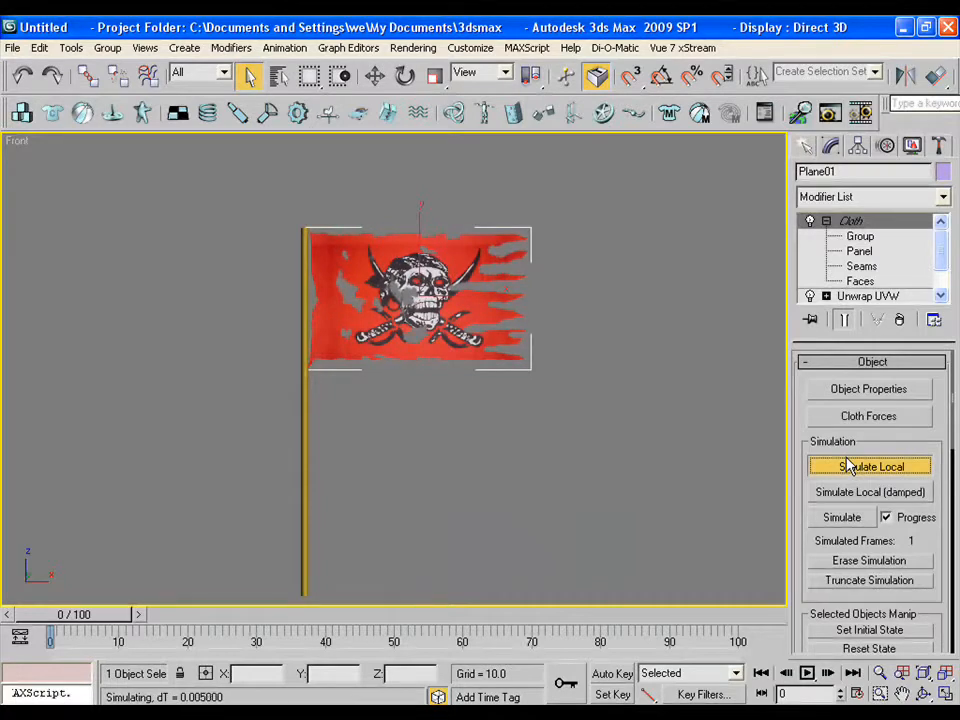
click(870, 466)
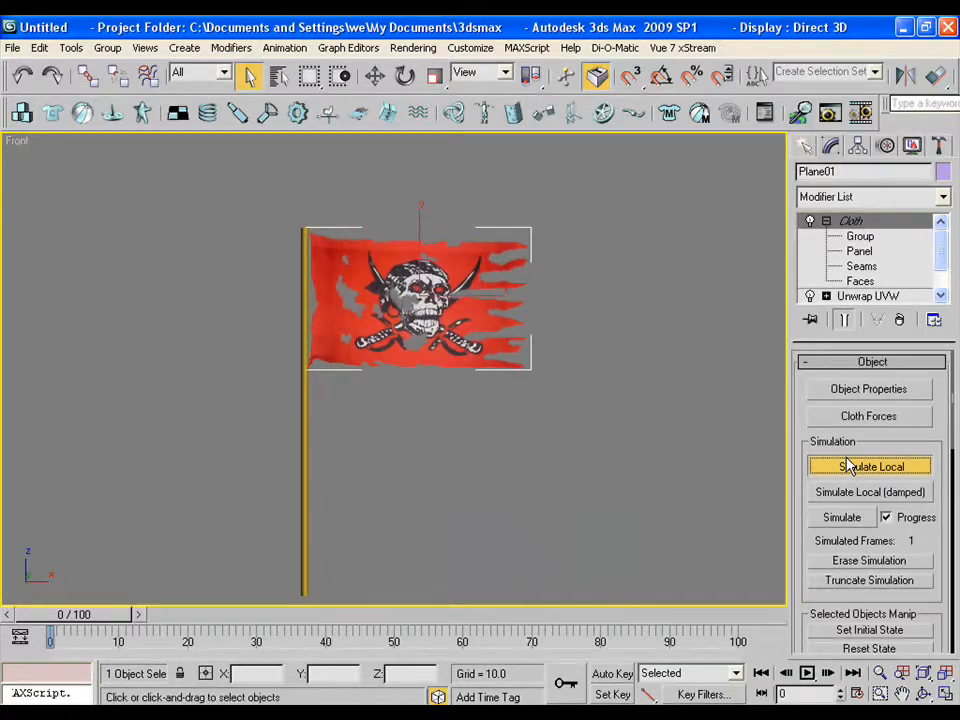
click(870, 466)
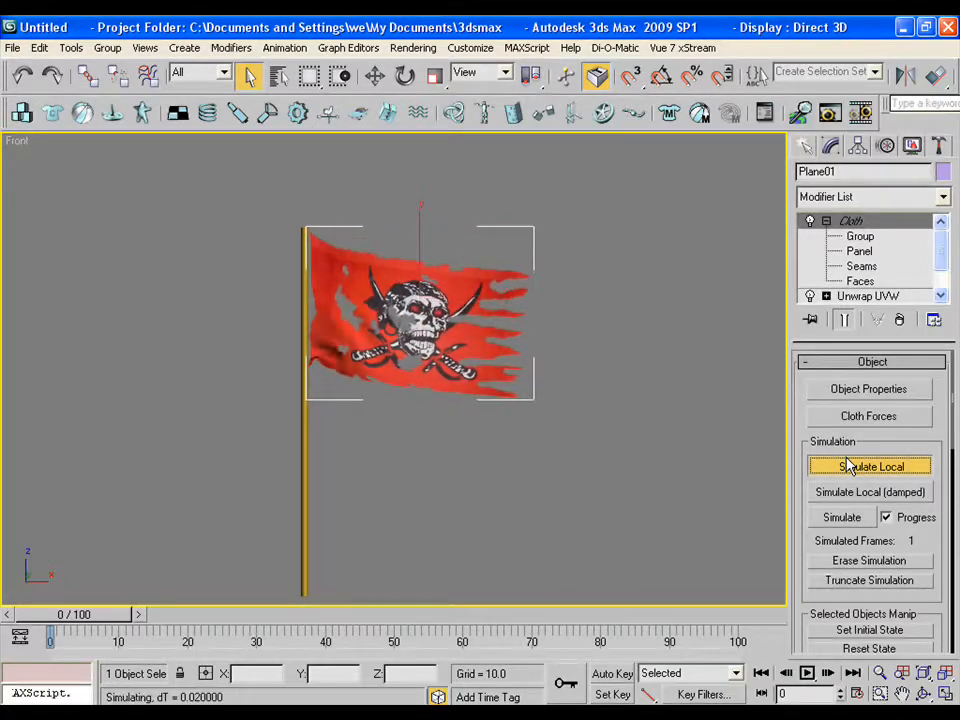
click(870, 466)
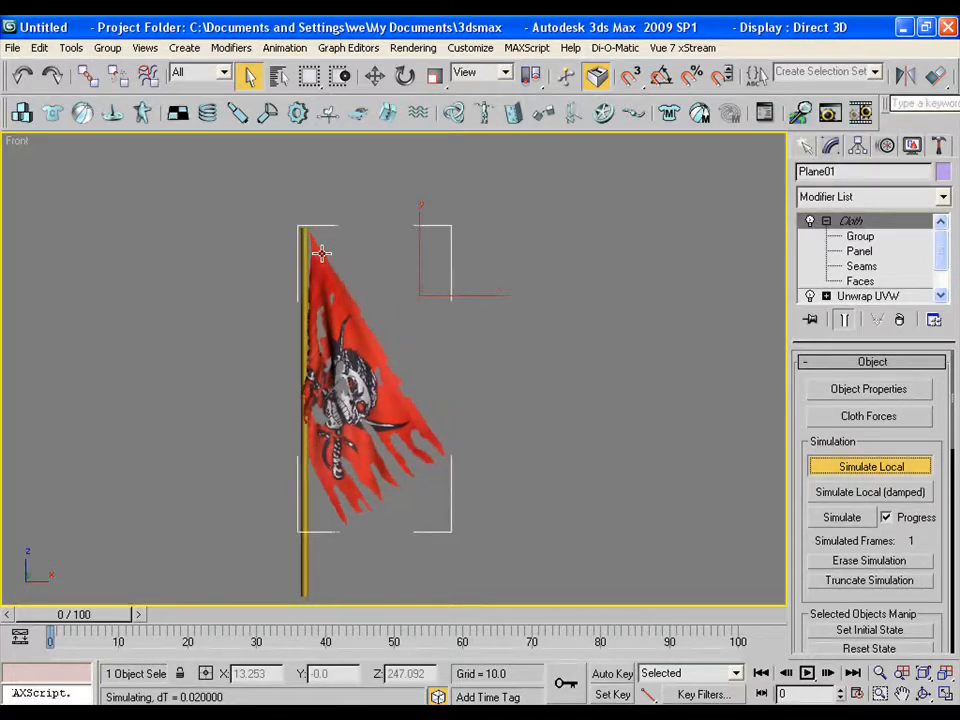
click(871, 466)
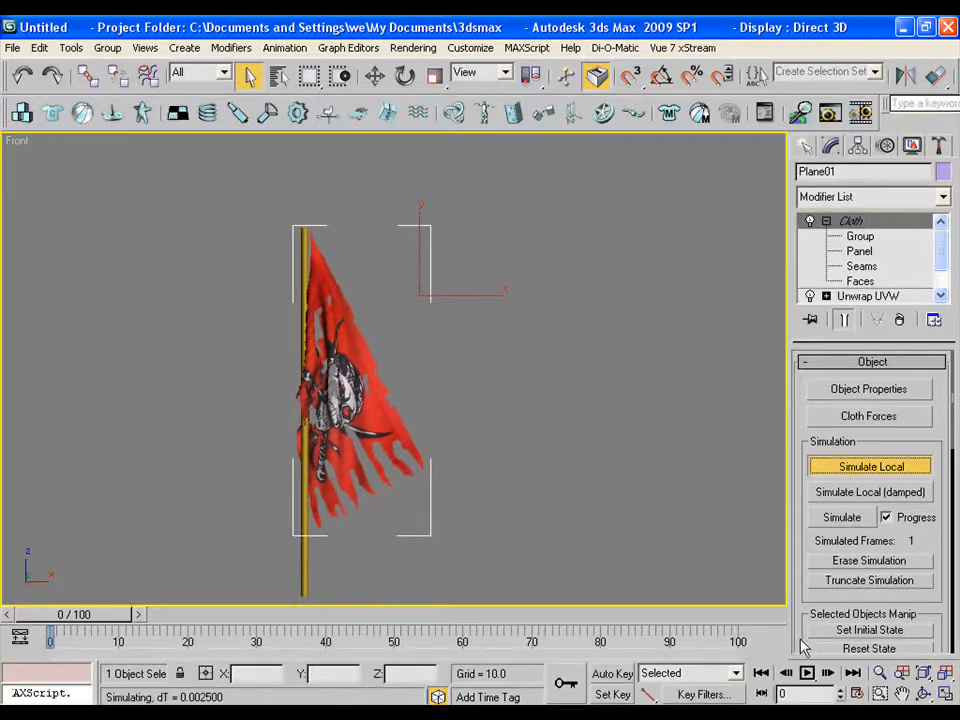
- Stop the simulation and add a Wind force aimed at the flag (strength 6.28, turbulence 0.57, frequency 0.91)
click(869, 465)
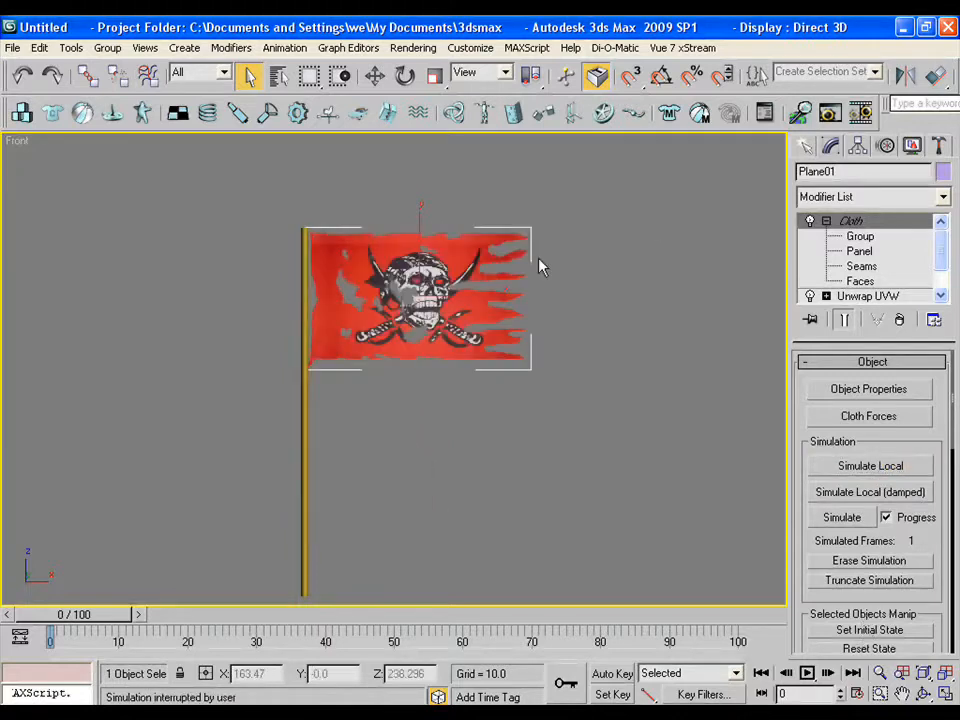
click(923, 175)
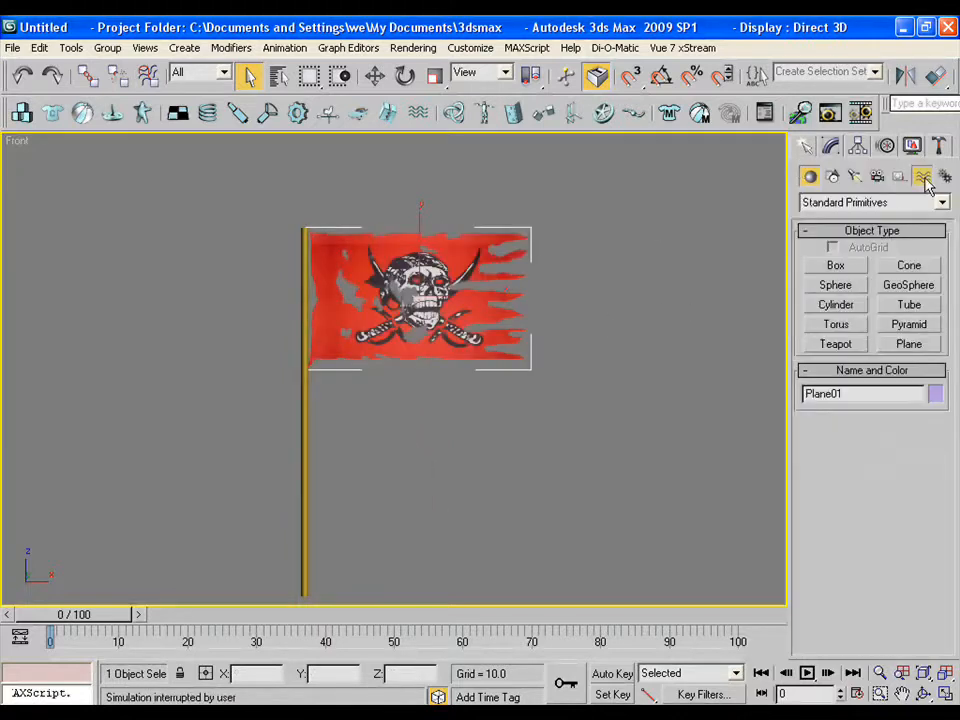
click(922, 176)
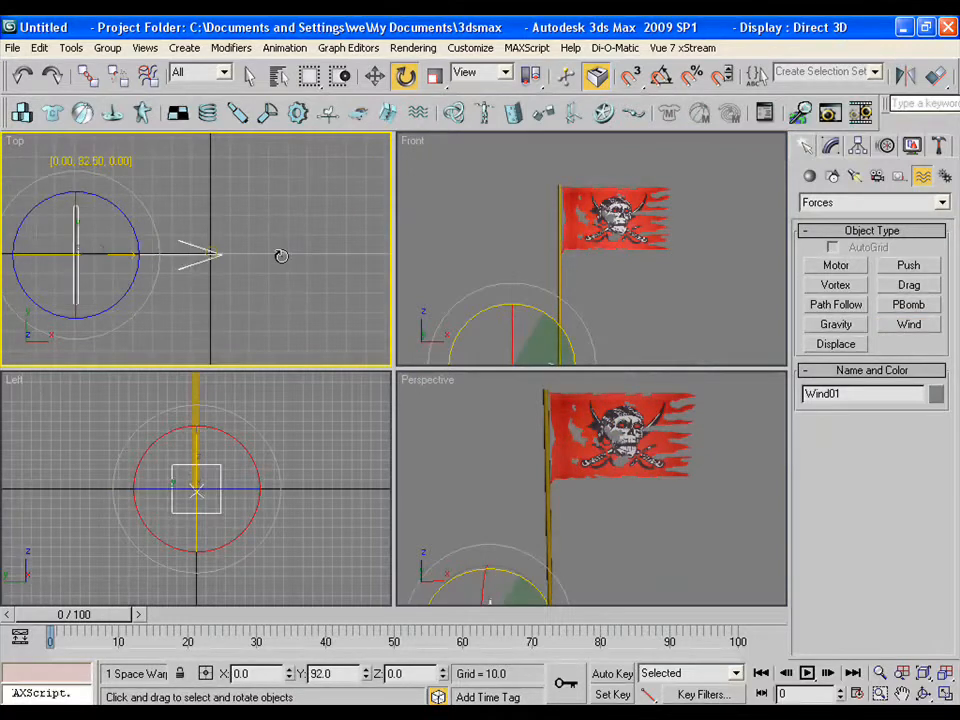
click(374, 75)
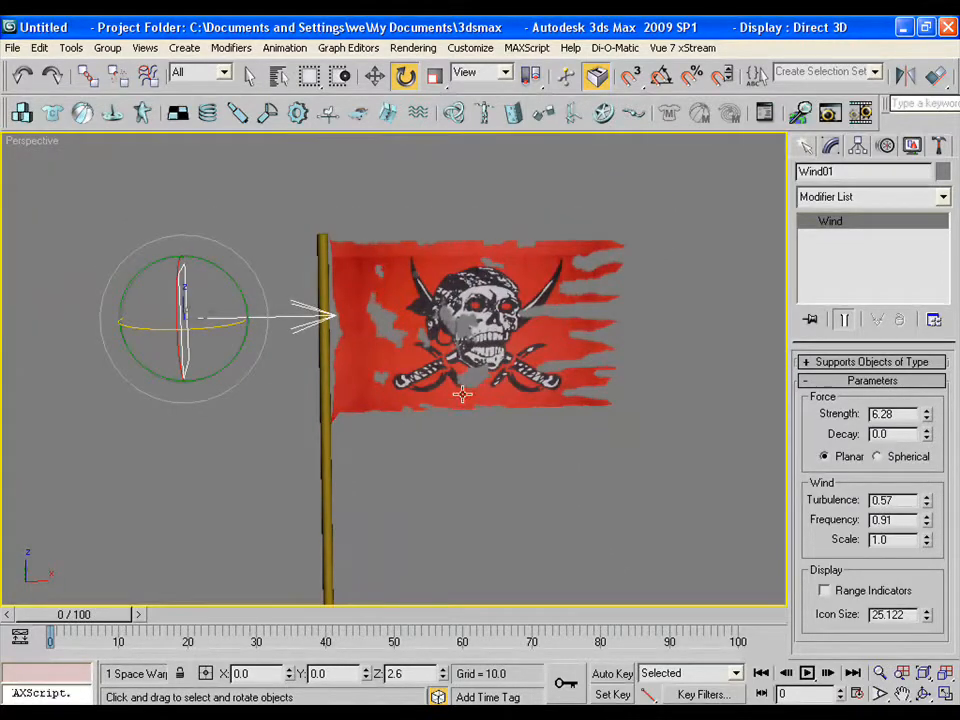
click(374, 76)
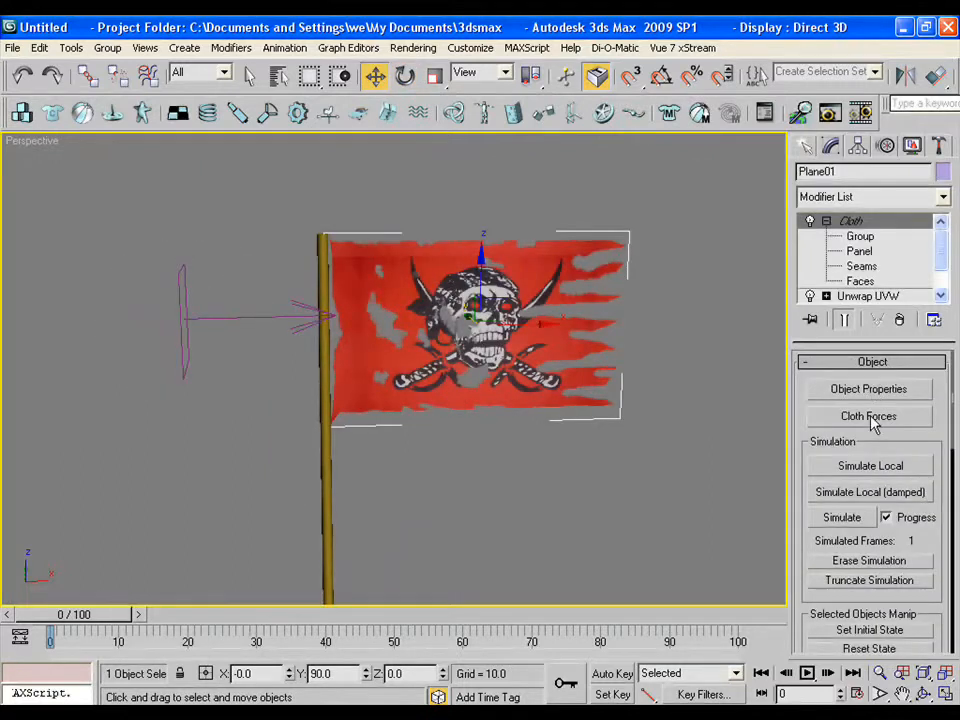
- Add Wind01 to the flag cloth's Forces in Simulation list and confirm
click(868, 416)
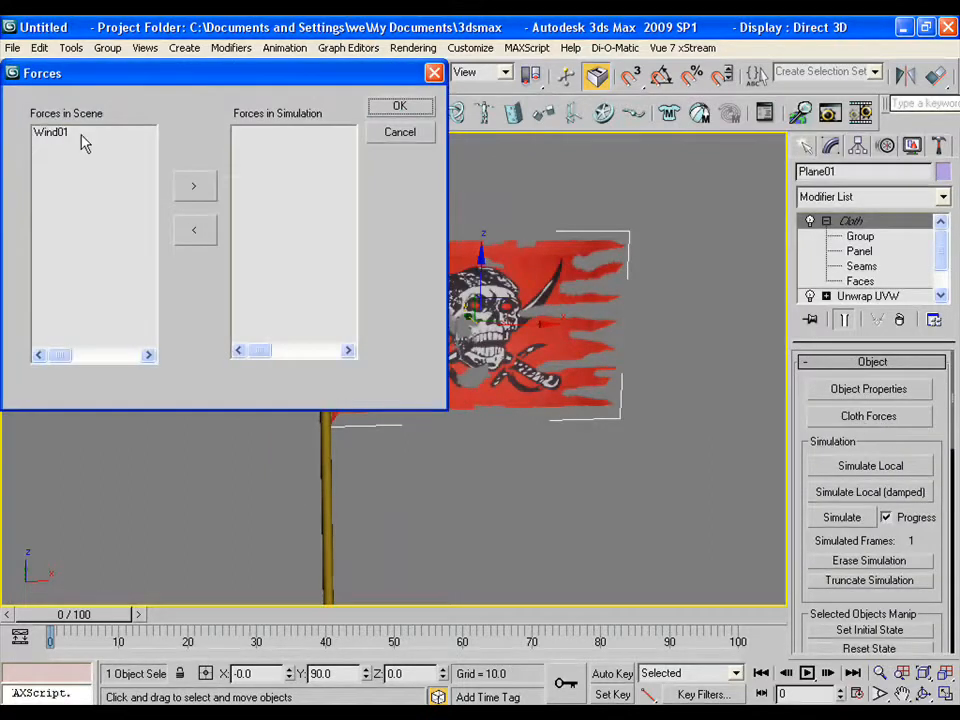
click(195, 185)
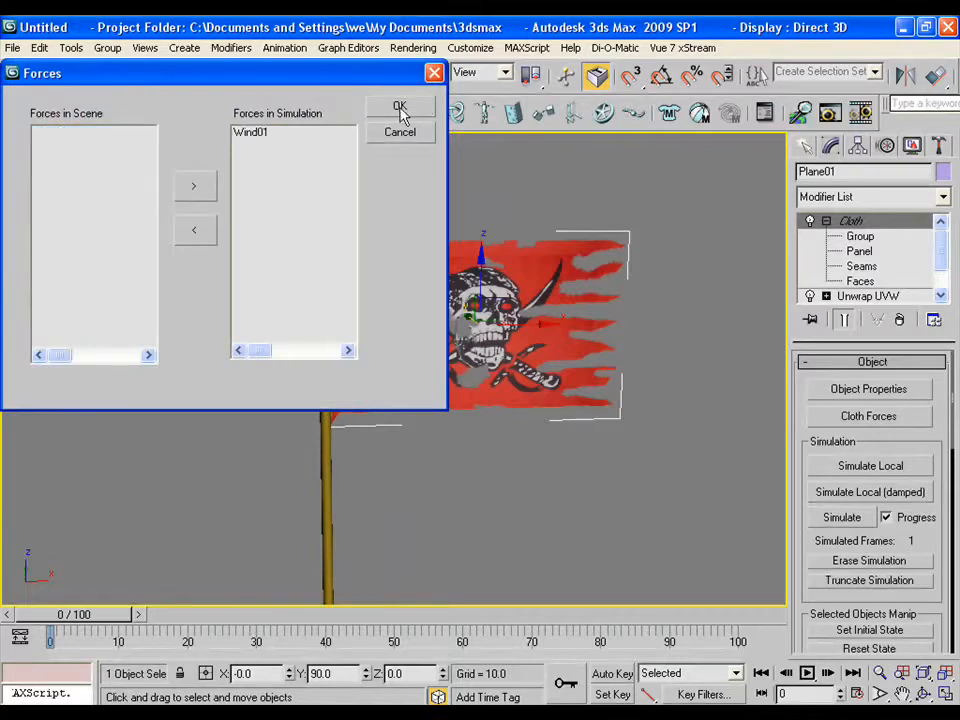
click(399, 108)
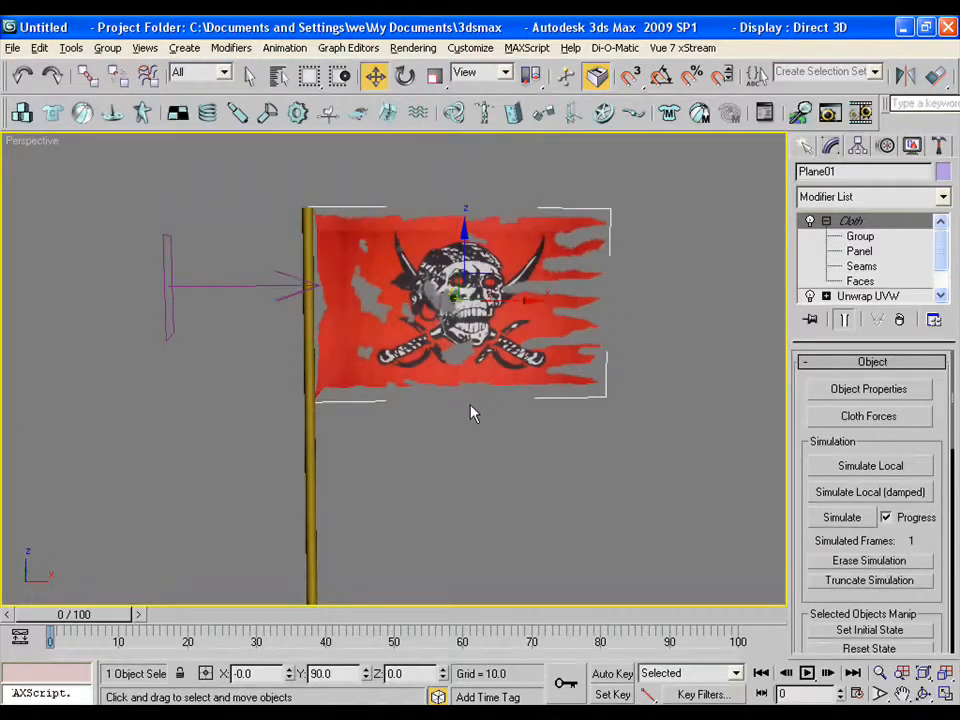
- Run the local cloth simulation until the flag blows out sideways in the wind, then stop it
click(870, 466)
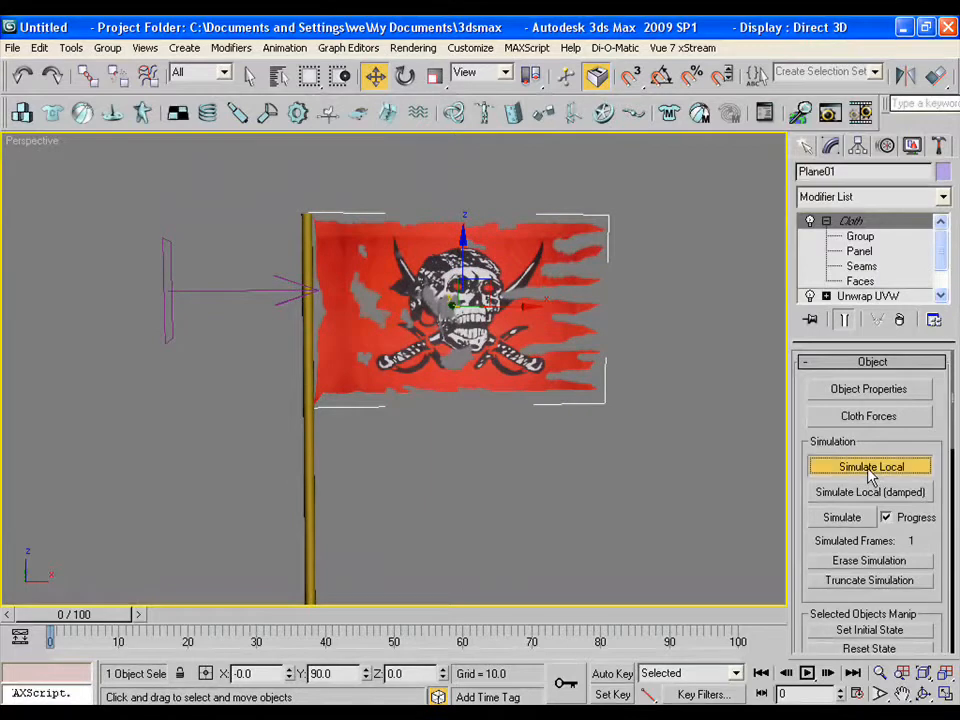
click(870, 466)
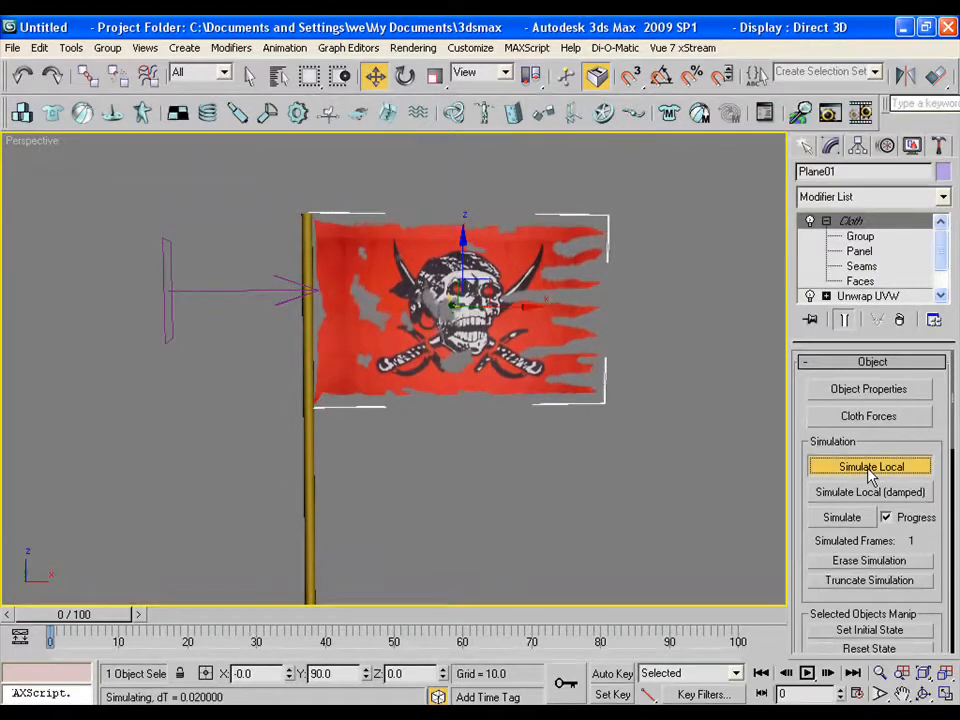
click(871, 467)
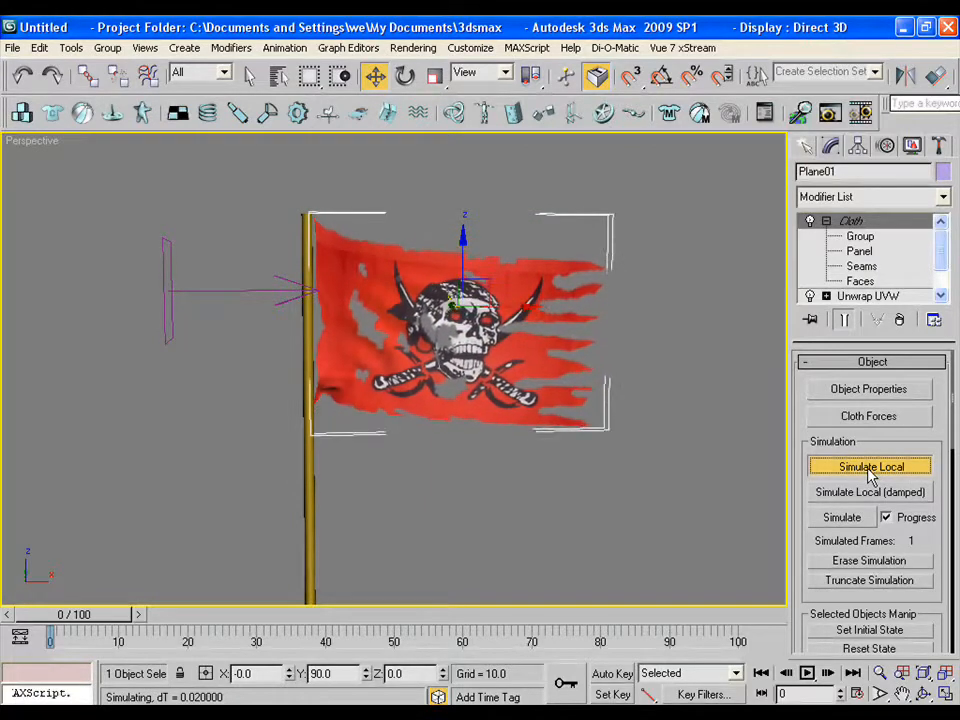
click(870, 466)
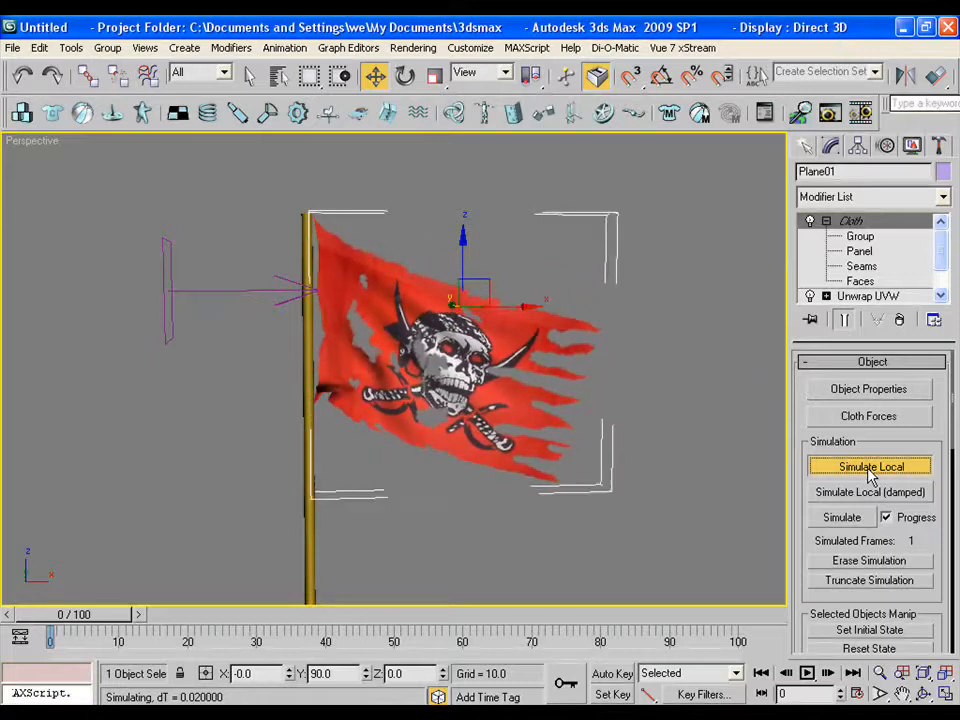
click(870, 466)
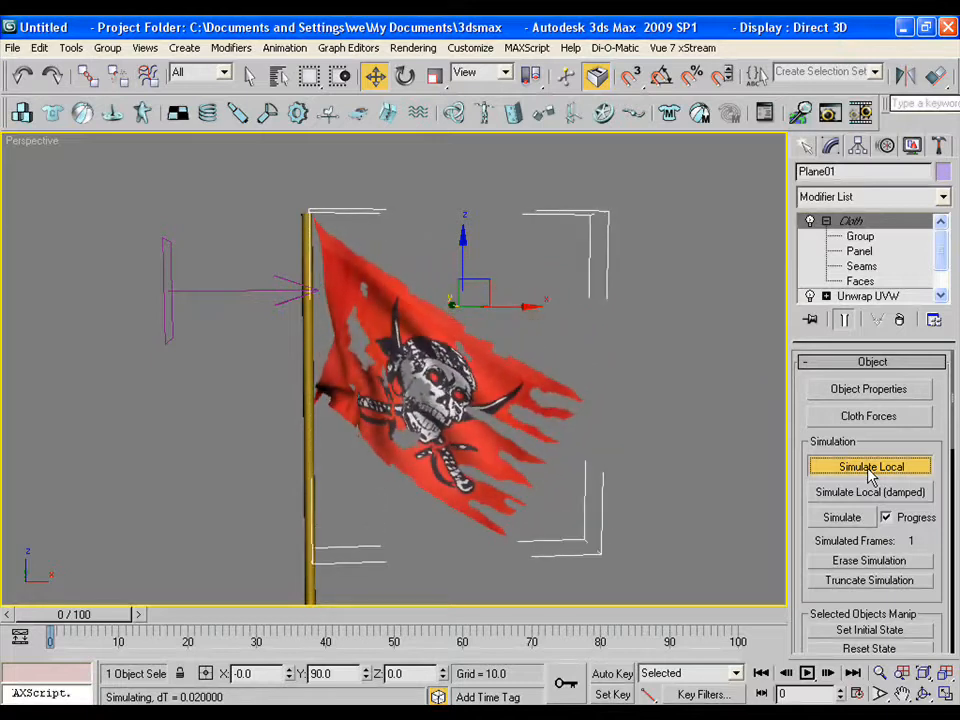
click(870, 466)
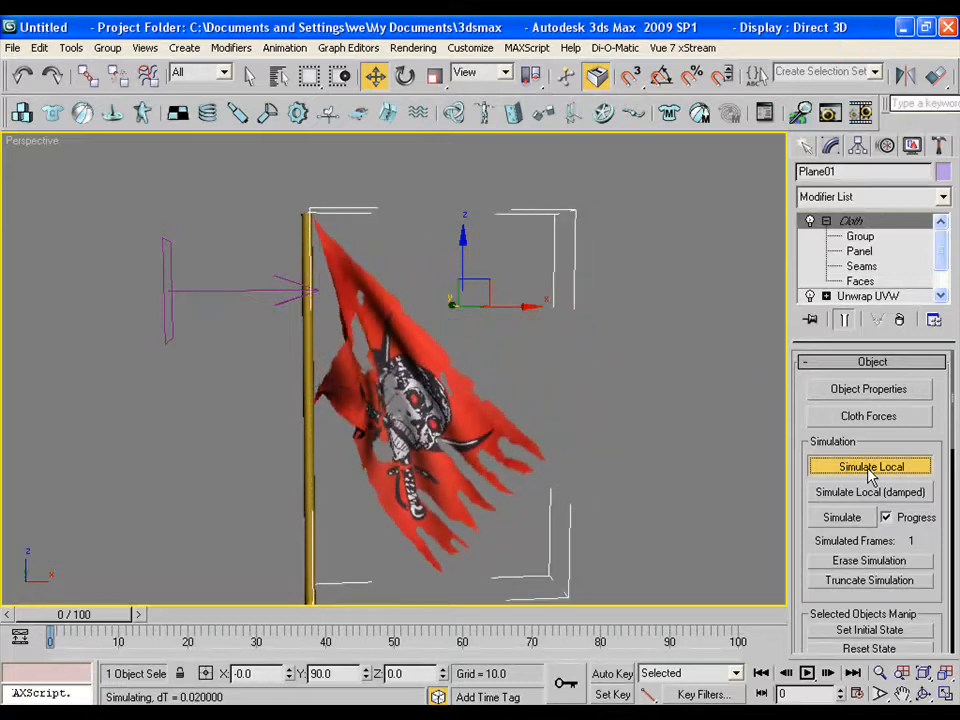
click(869, 466)
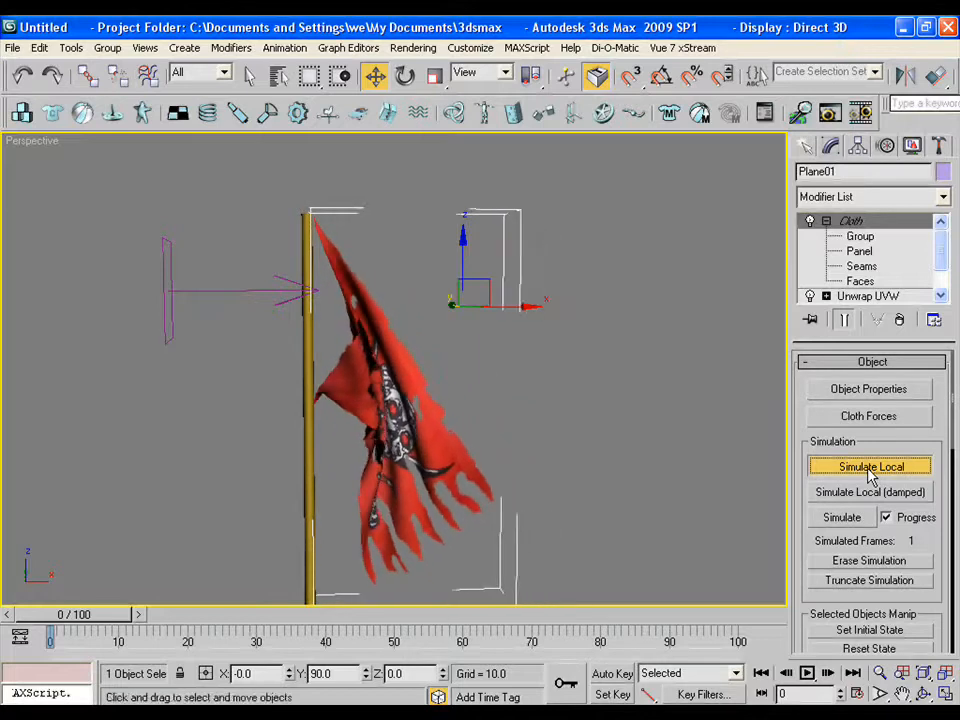
click(870, 466)
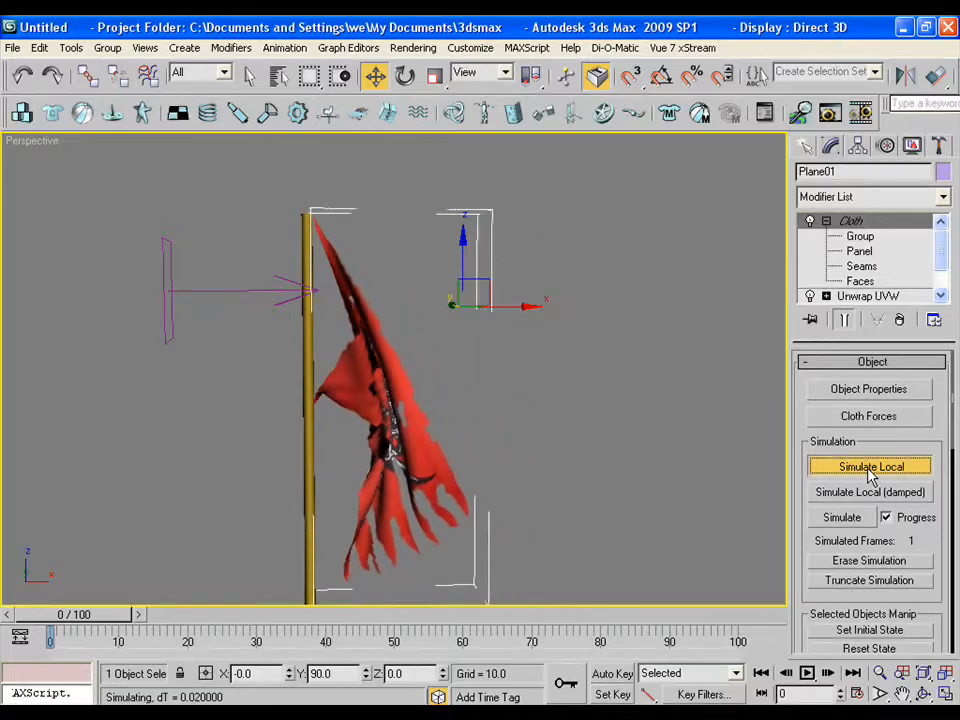
click(871, 466)
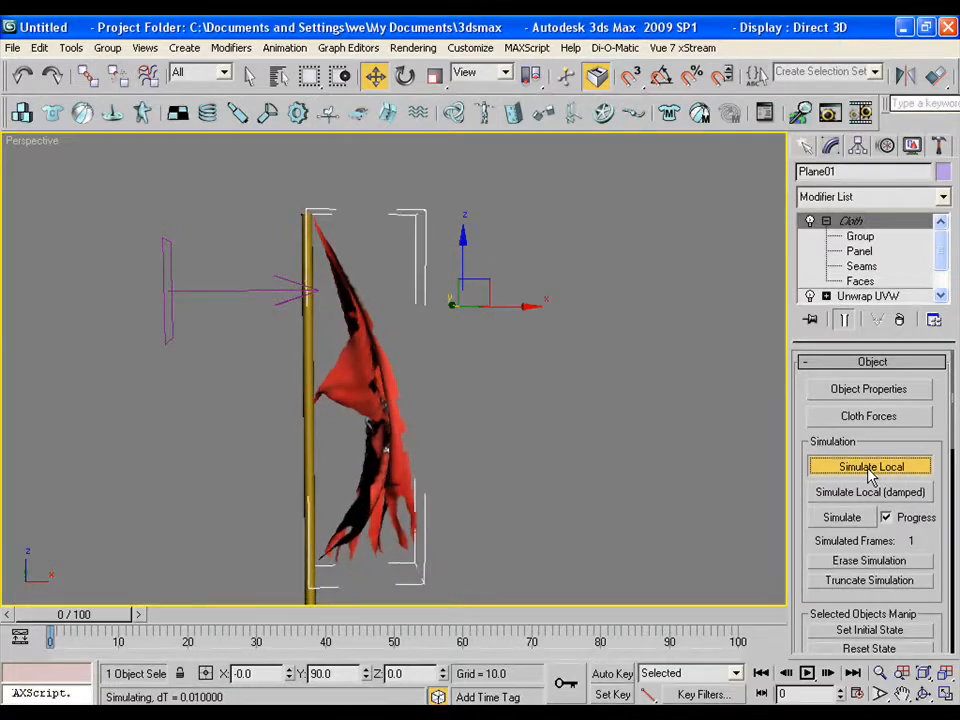
click(869, 466)
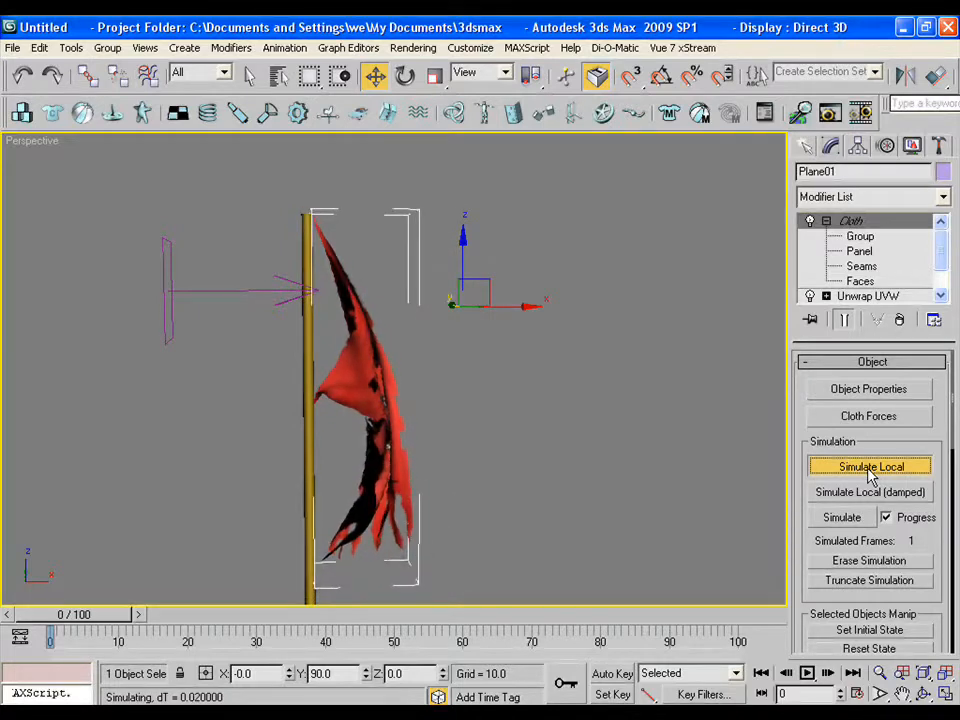
click(870, 466)
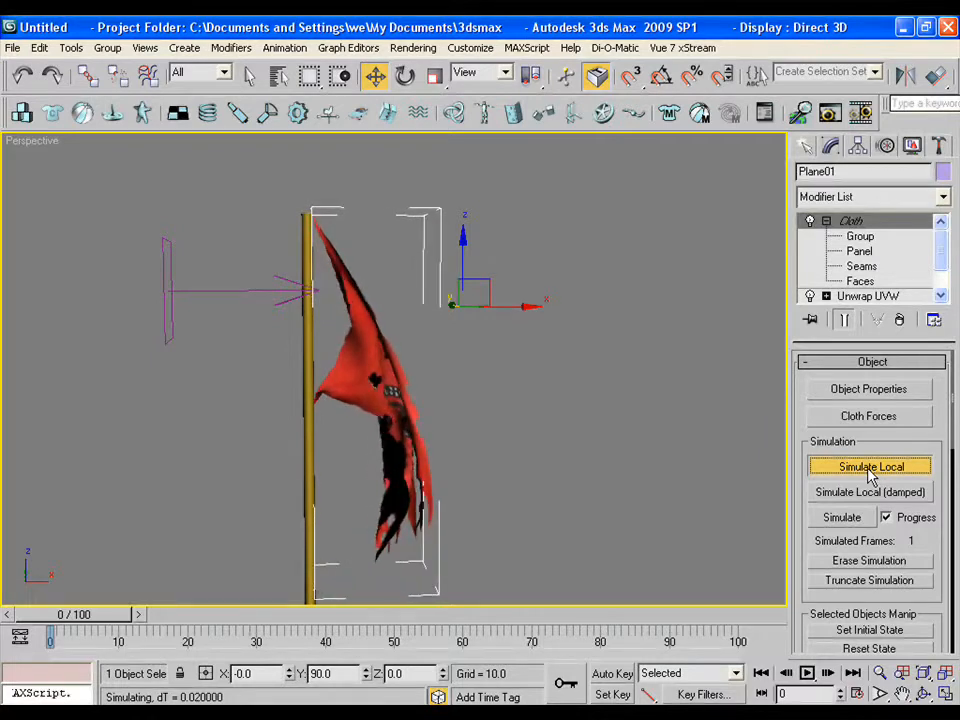
click(870, 466)
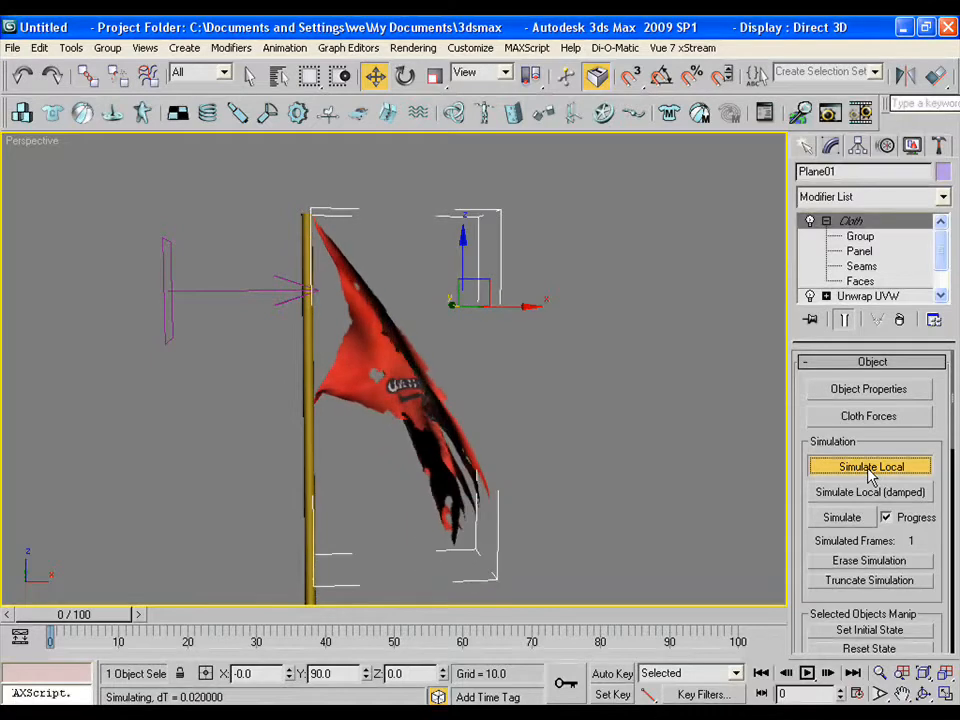
click(870, 466)
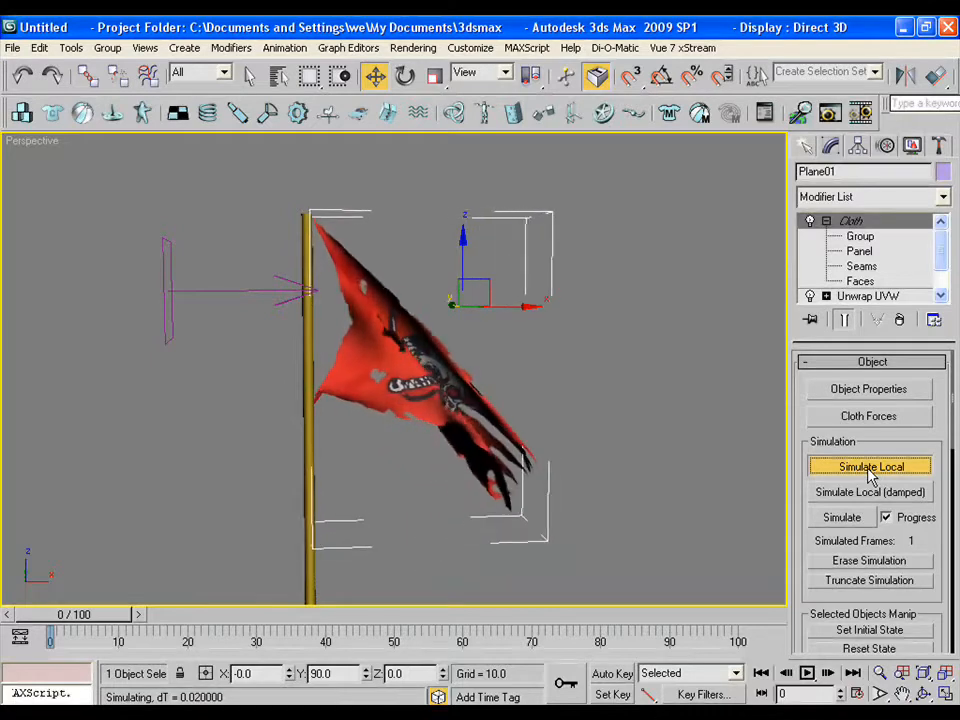
click(870, 467)
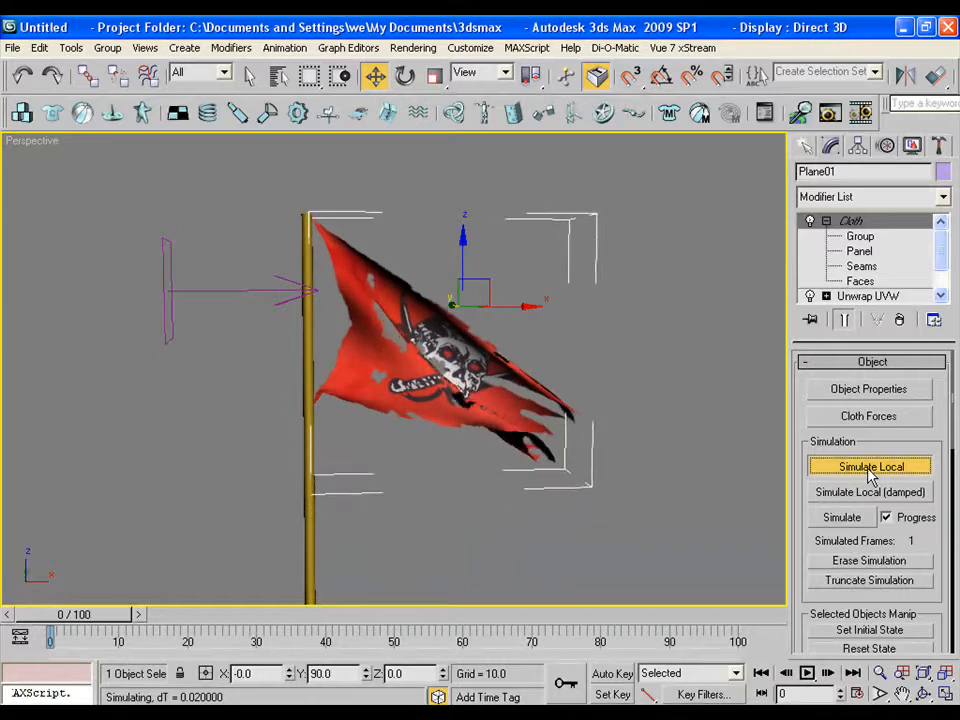
click(870, 466)
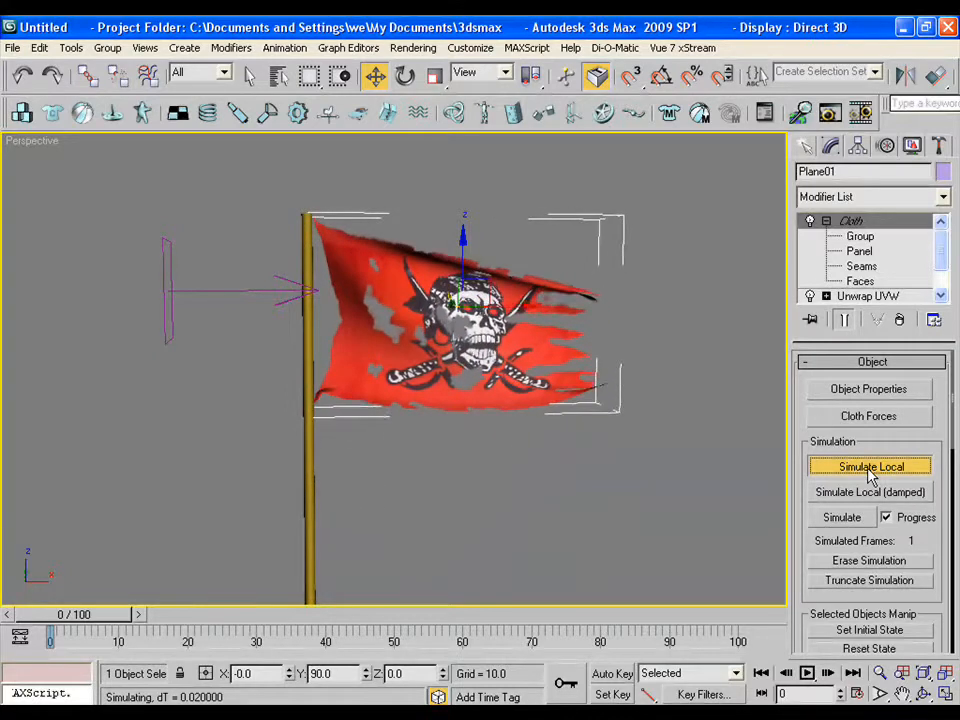
click(870, 466)
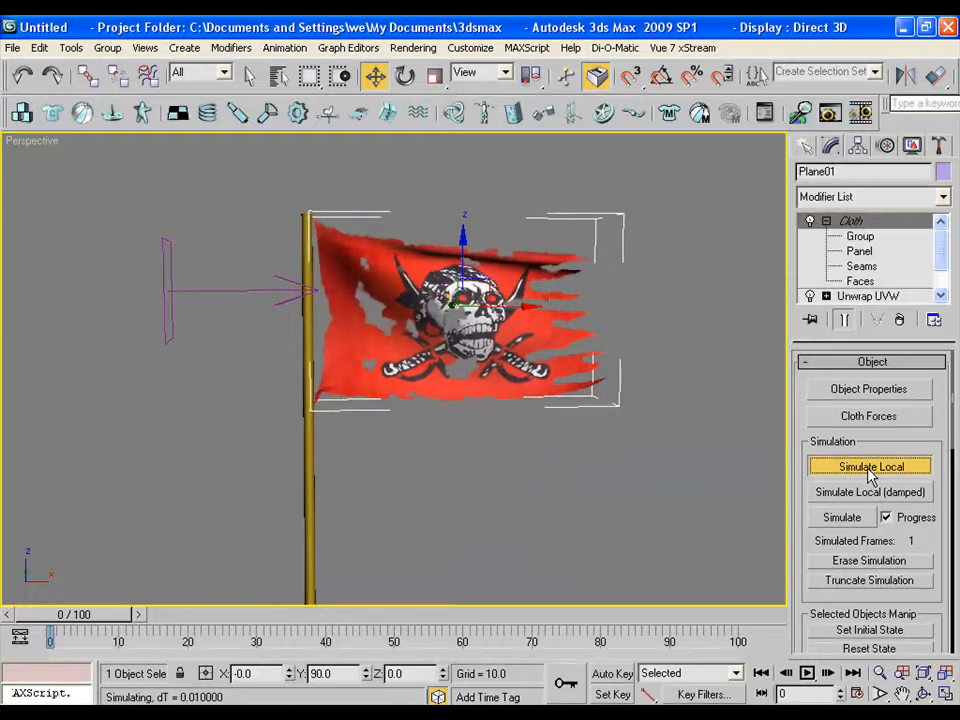
click(870, 466)
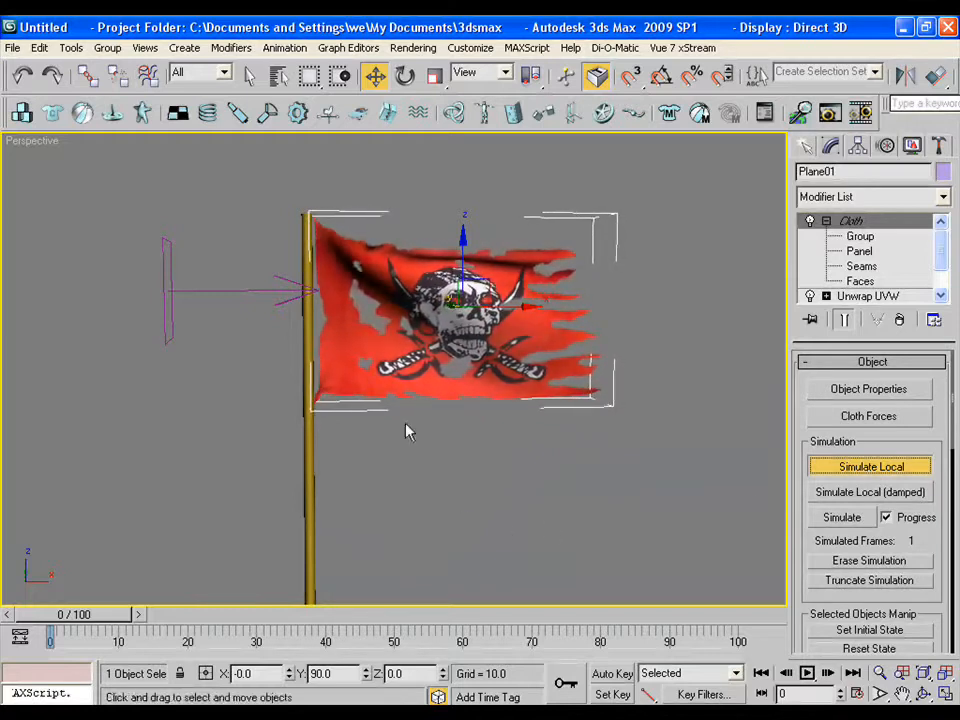
click(870, 466)
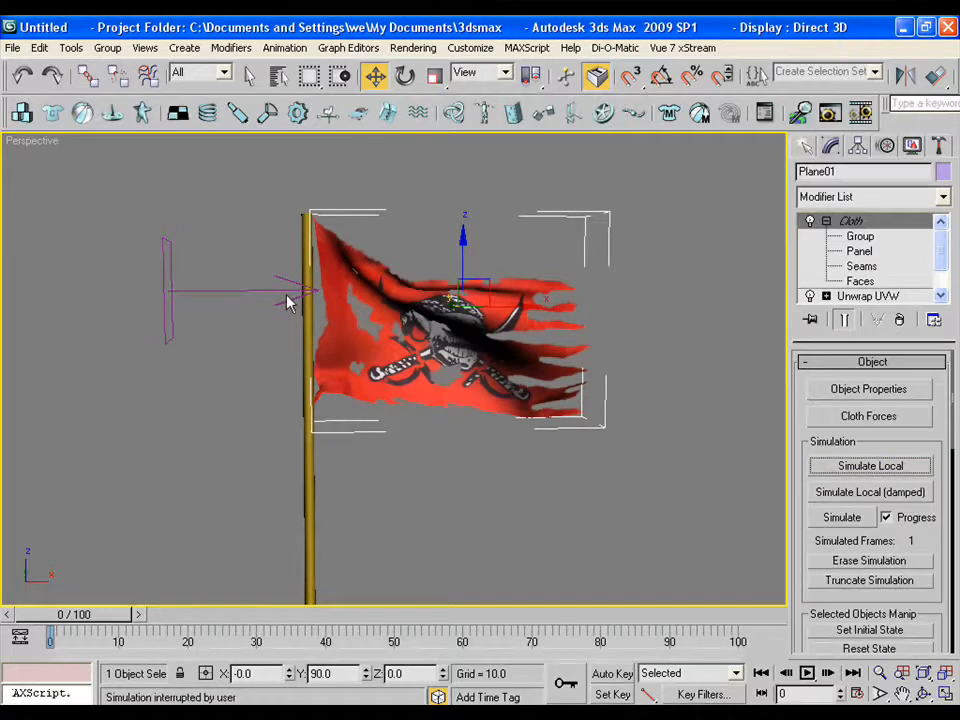
- Select Wind01 to review its settings (strength 8.541), then reselect the flag
click(185, 295)
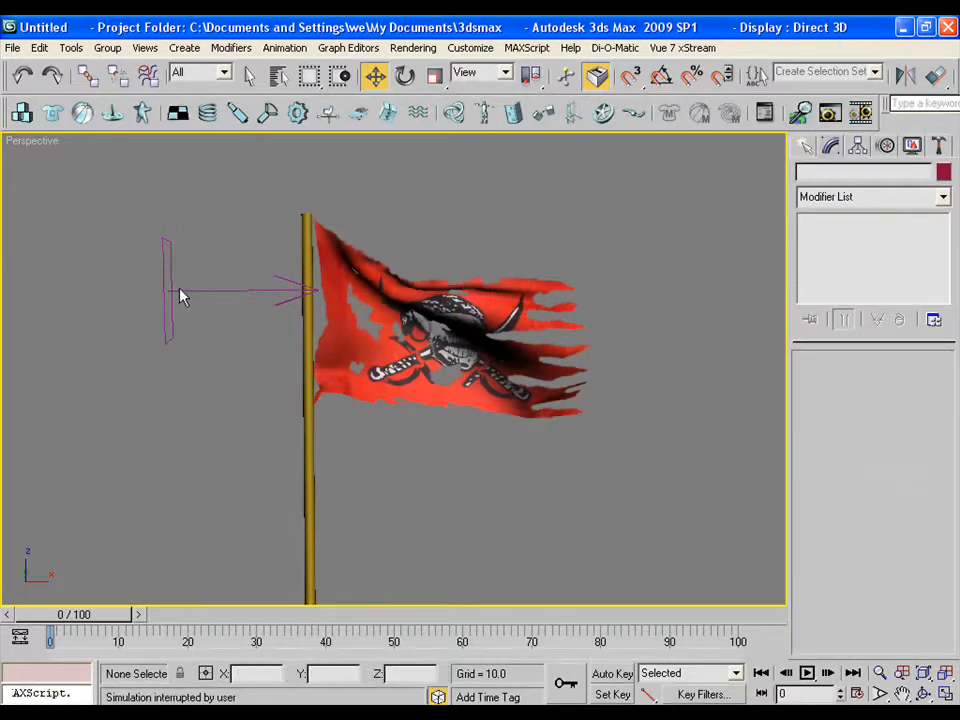
click(180, 295)
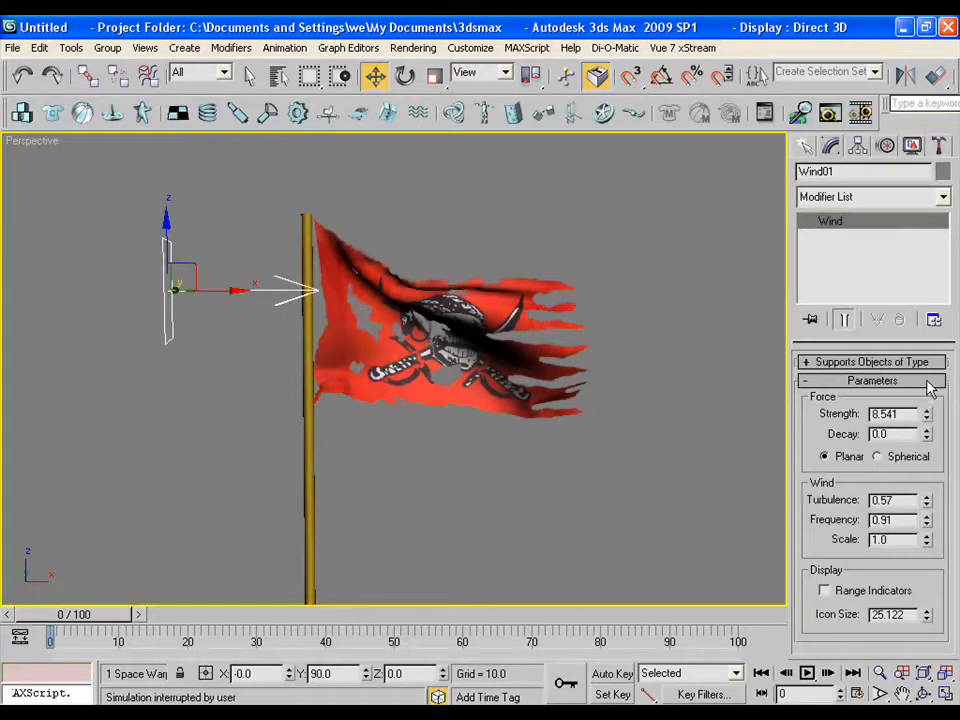
click(460, 300)
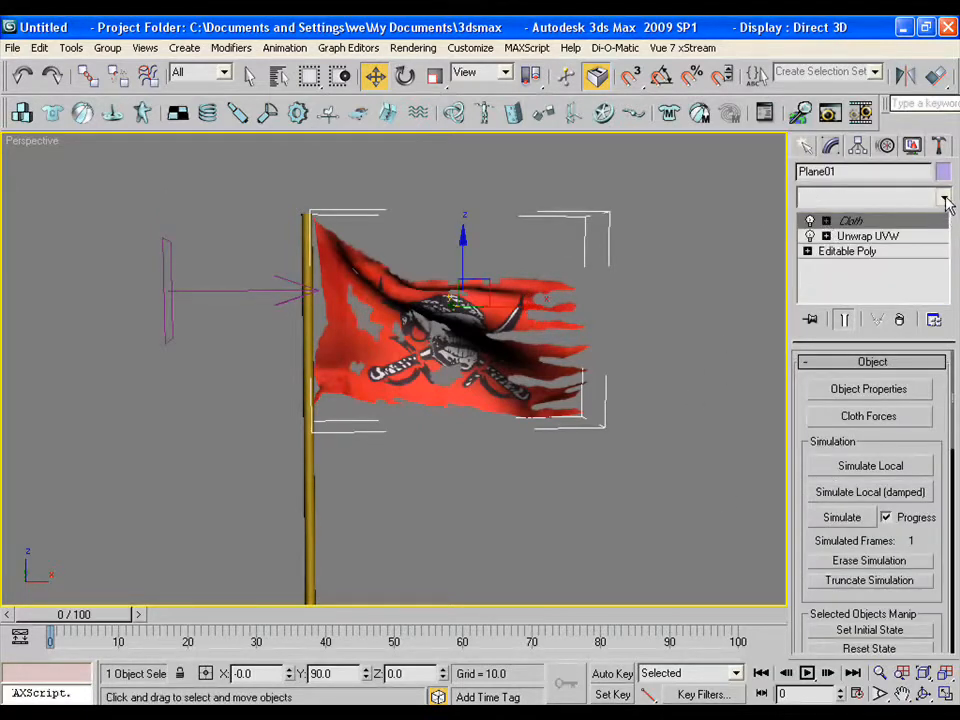
- Add a Shell modifier to the flag and lower its Outer Amount to 0.03
click(941, 197)
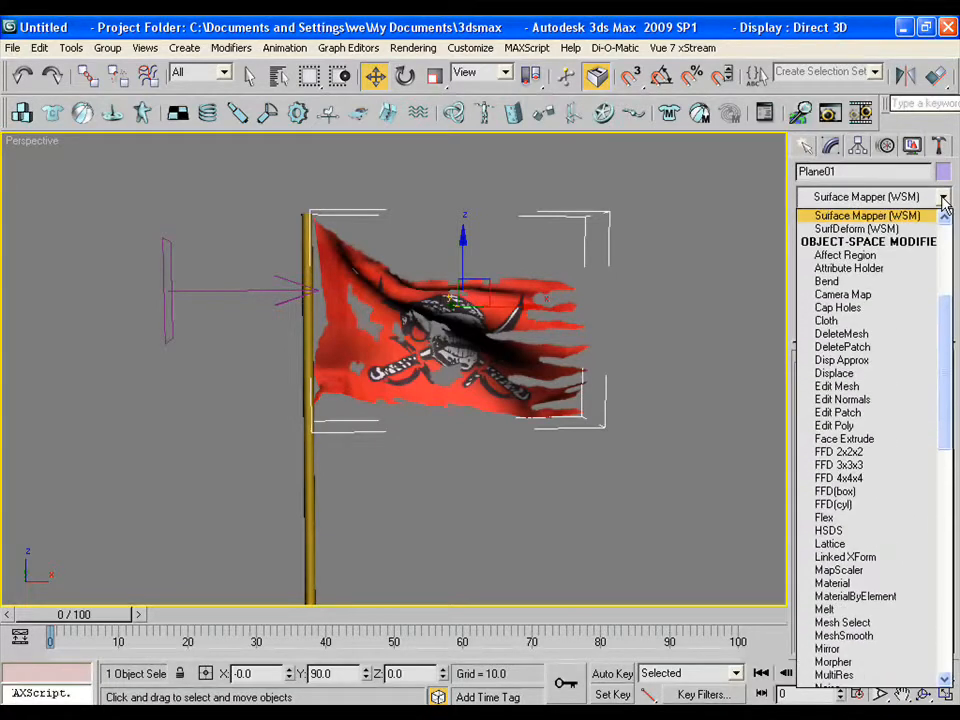
scroll(down, 3)
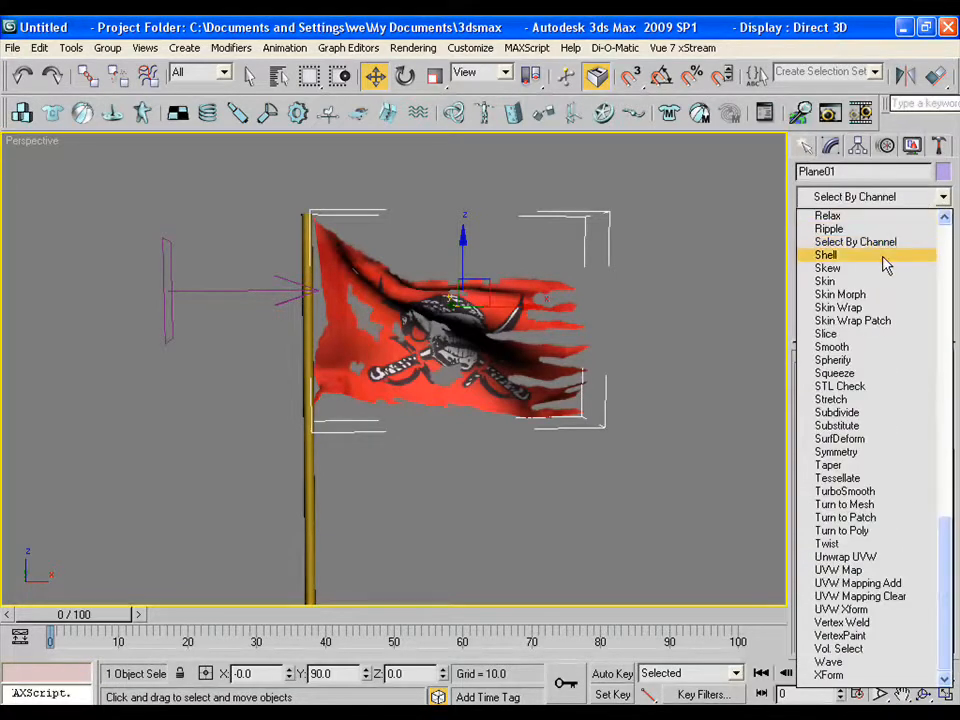
click(825, 254)
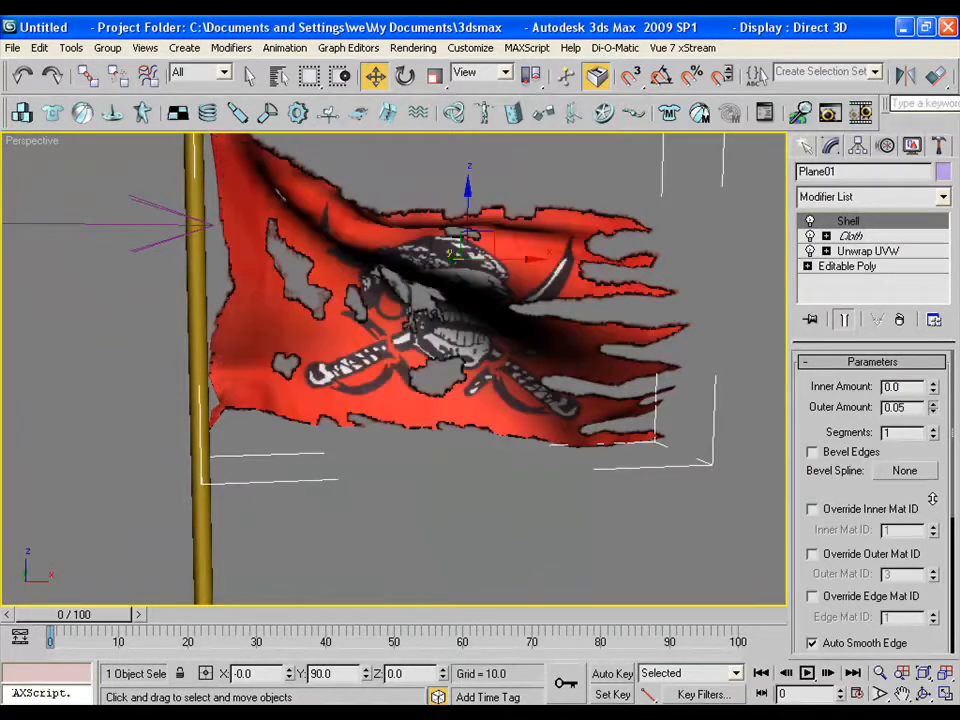
click(933, 410)
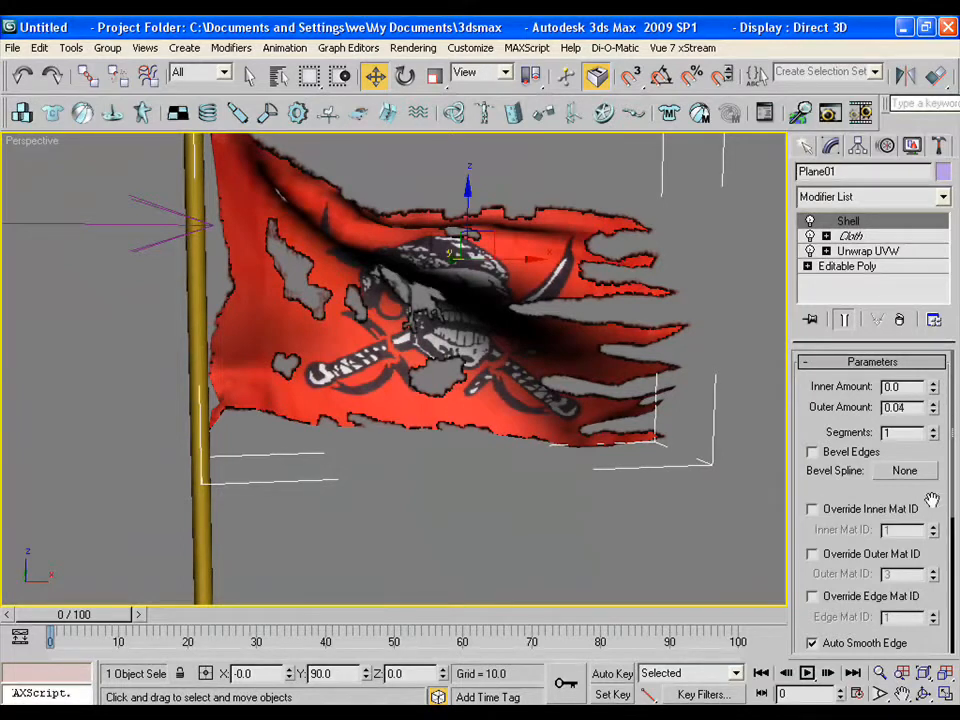
click(935, 411)
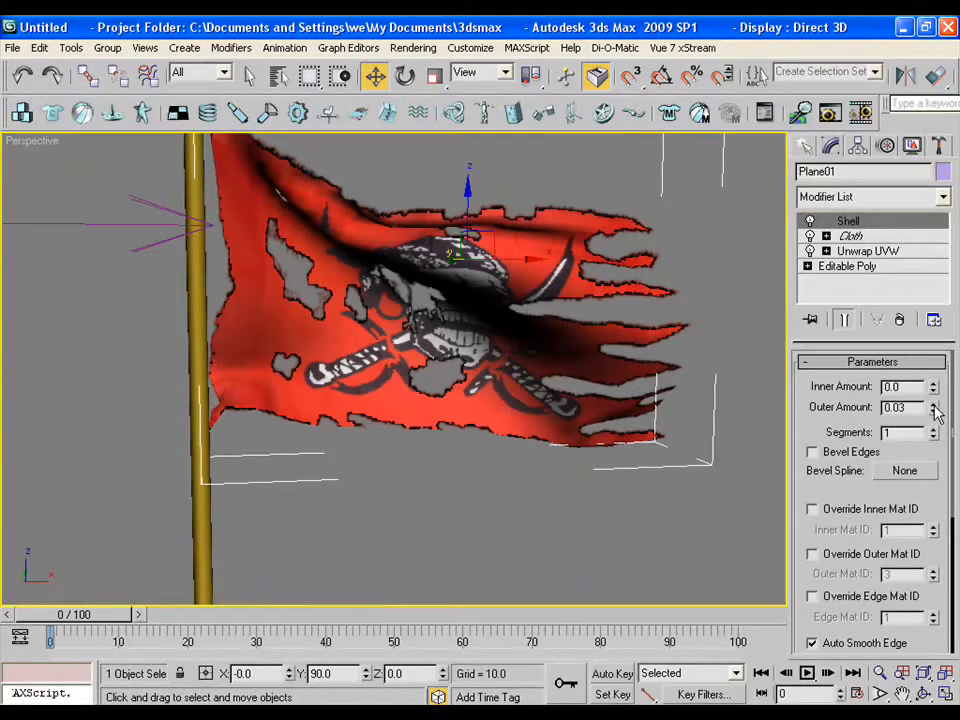
click(940, 196)
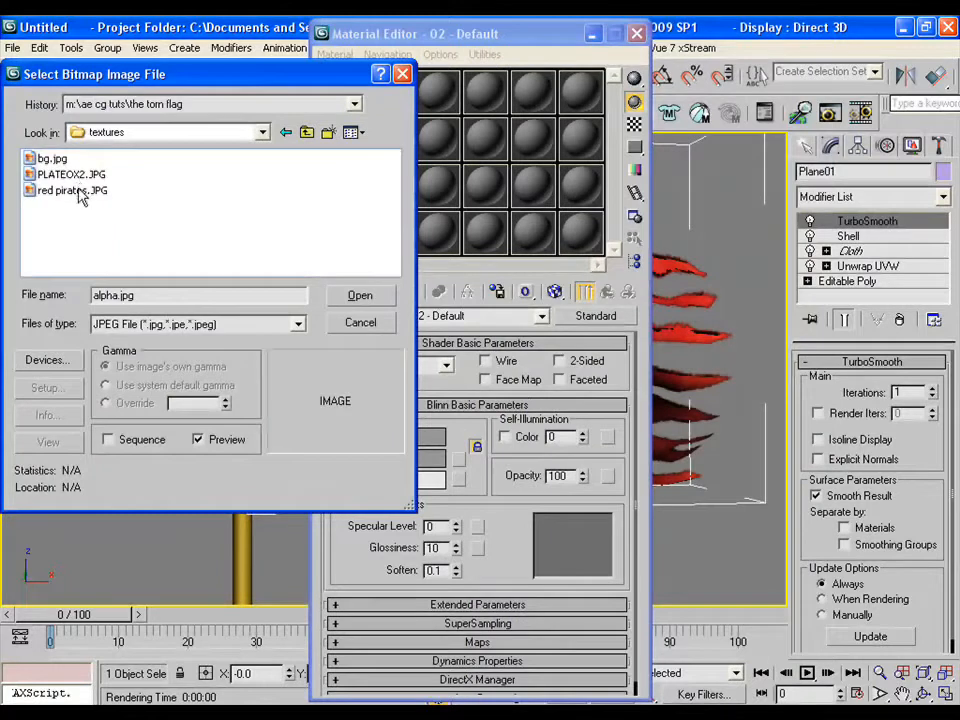
- Apply the PLATEOX2 bitmap material to the pole and render a test image
click(71, 174)
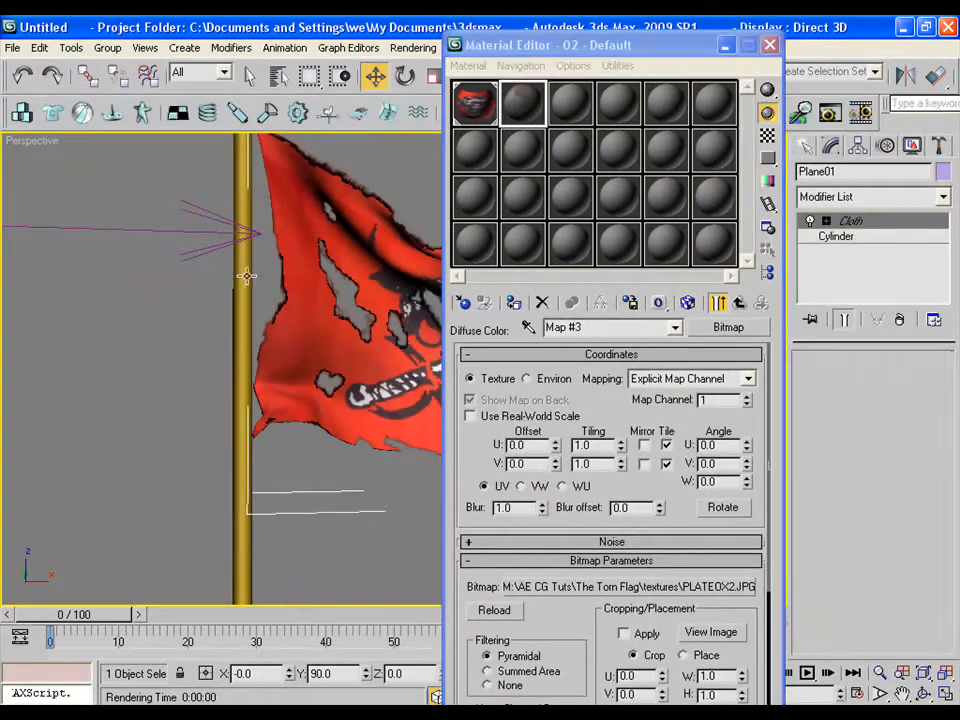
click(688, 303)
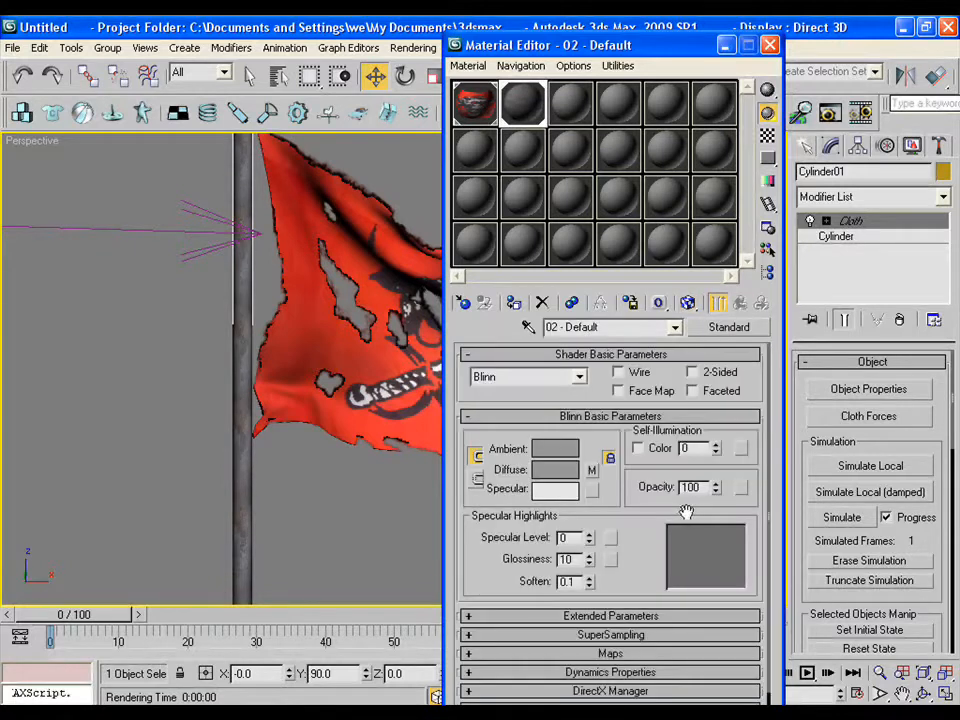
click(610, 653)
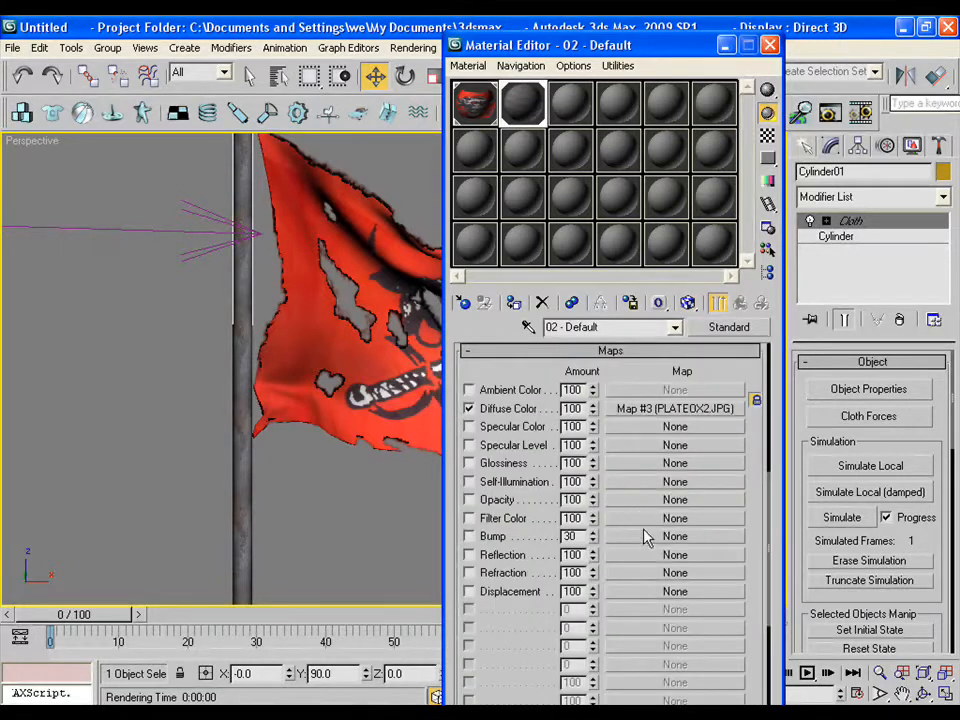
click(675, 535)
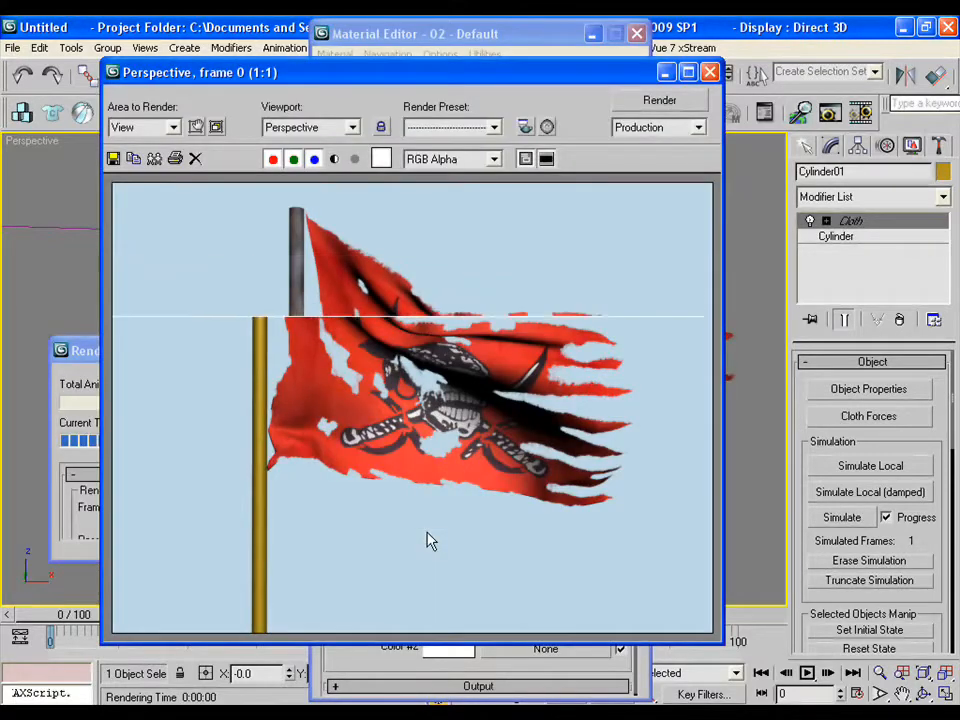
- Place a target spotlight, clone it as a copy, and adjust the spotlight settings
click(710, 71)
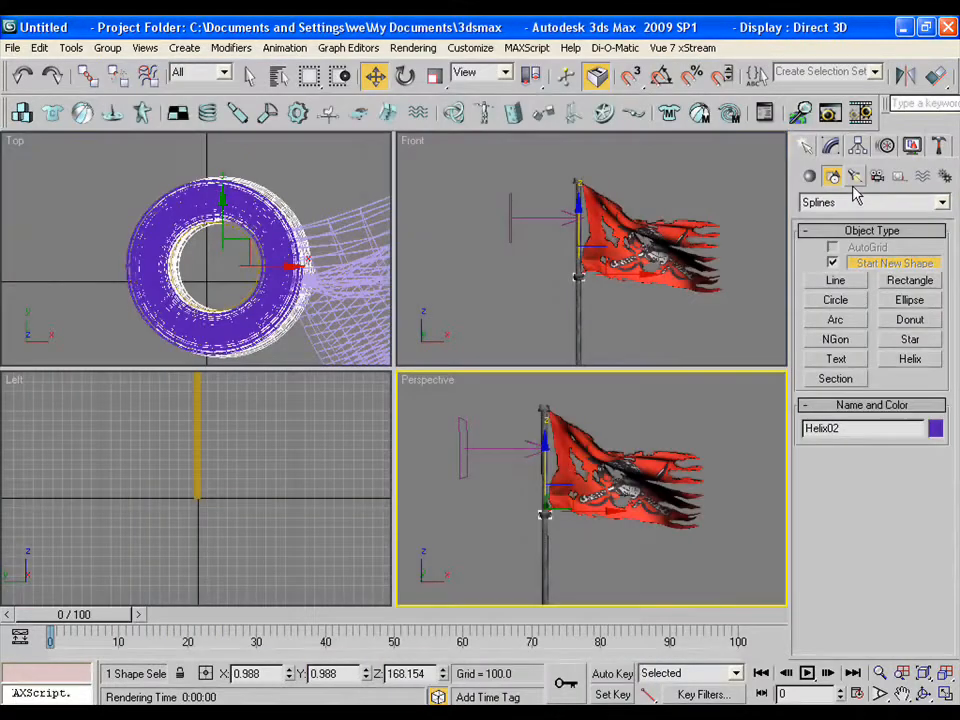
click(854, 176)
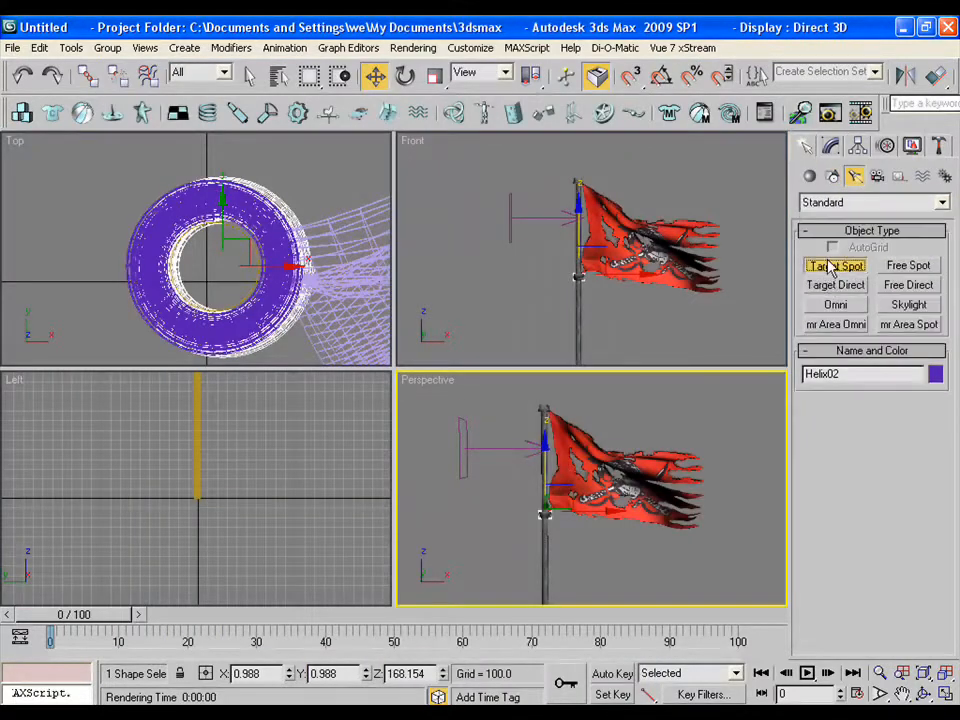
click(836, 265)
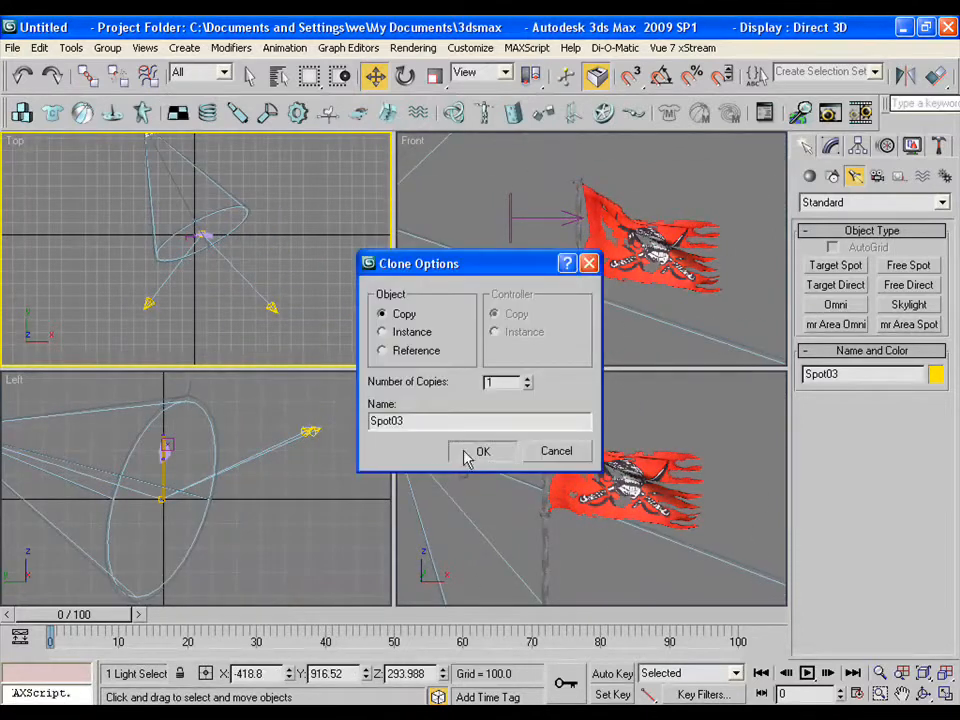
click(481, 451)
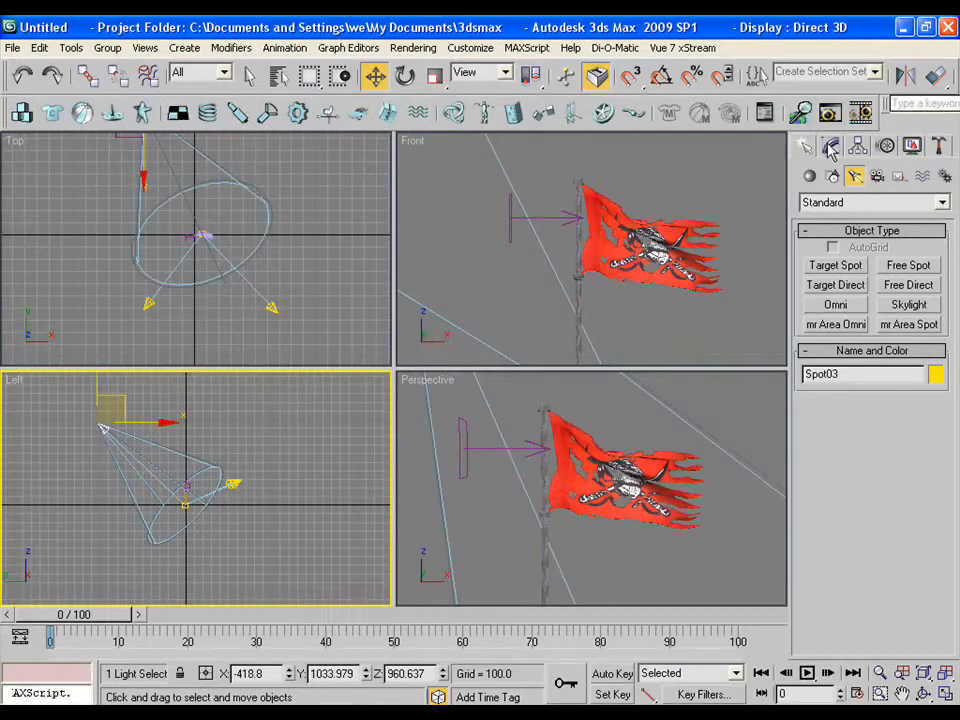
click(831, 146)
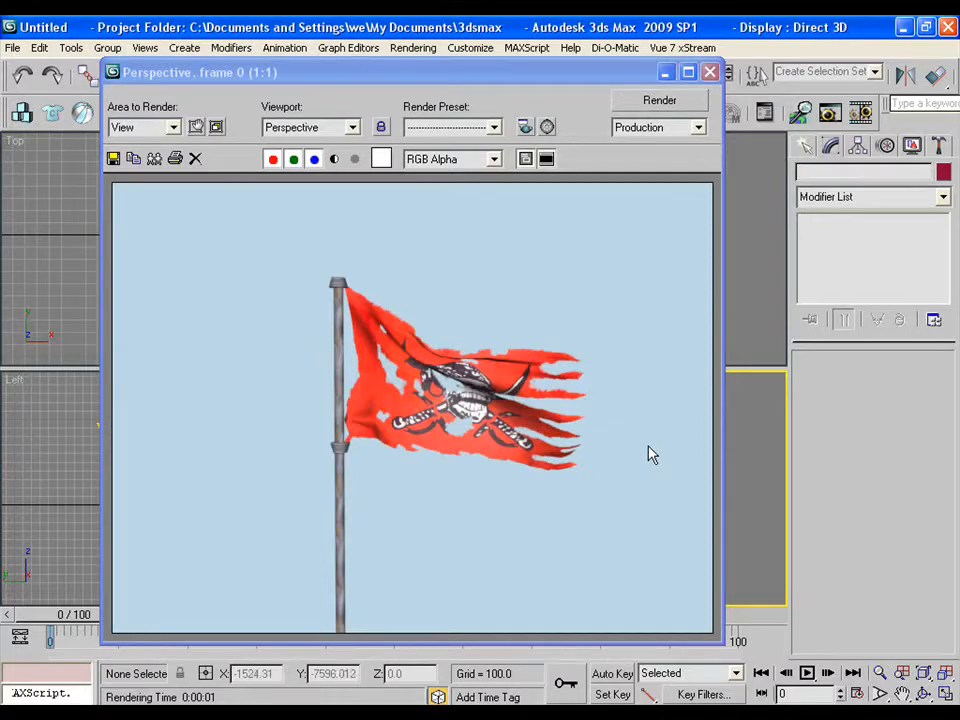
click(710, 71)
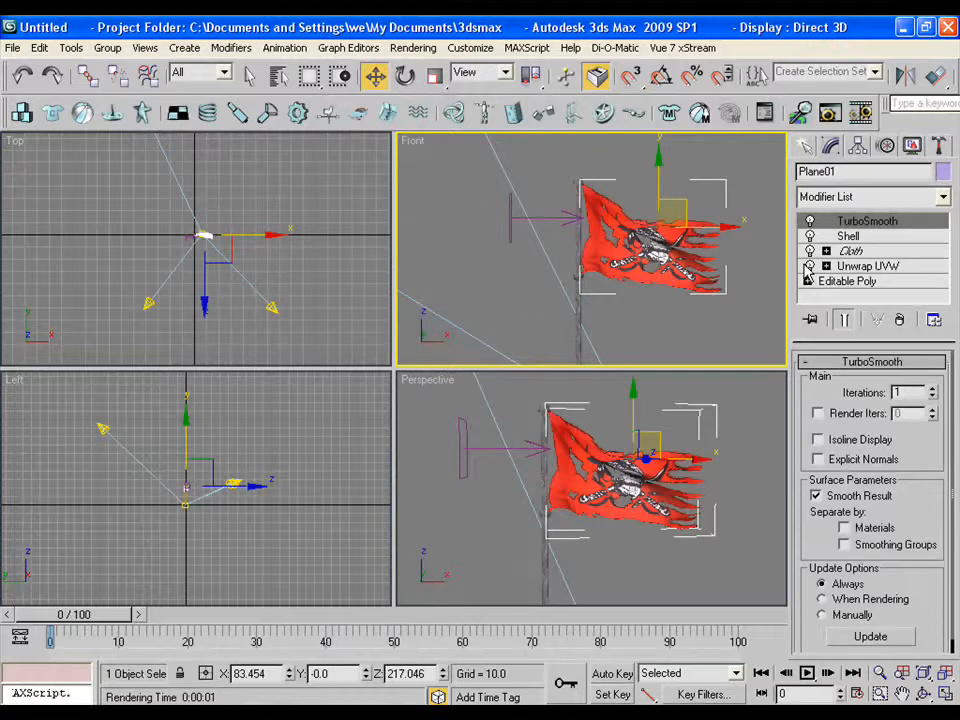
- Simulate the flag's Cloth modifier over 200 frames, then stop the waving playback
click(851, 250)
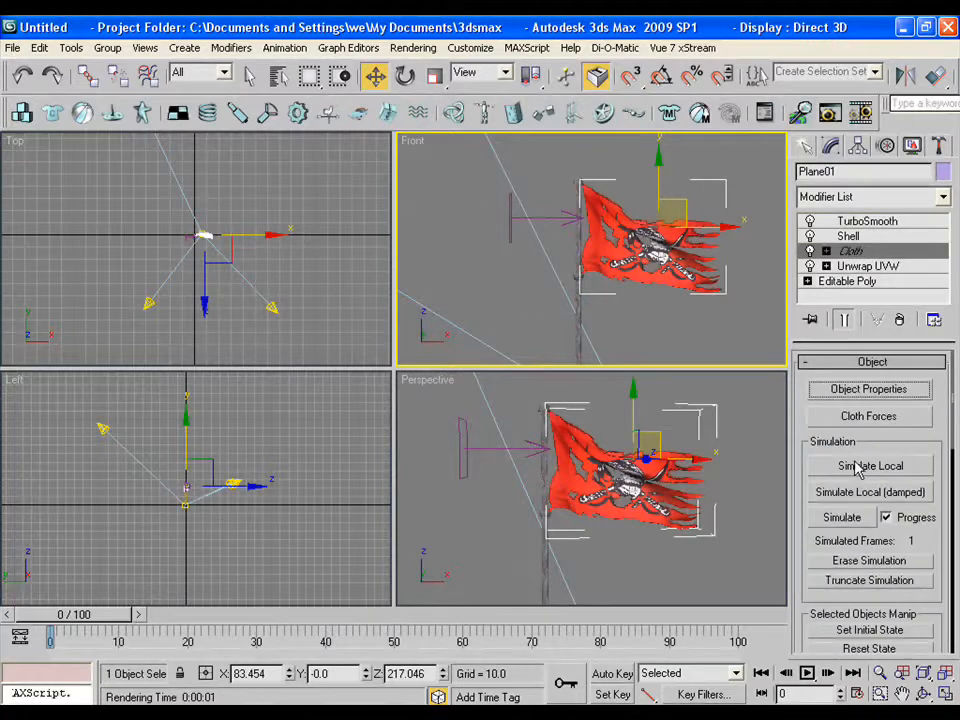
mouse_move(828, 522)
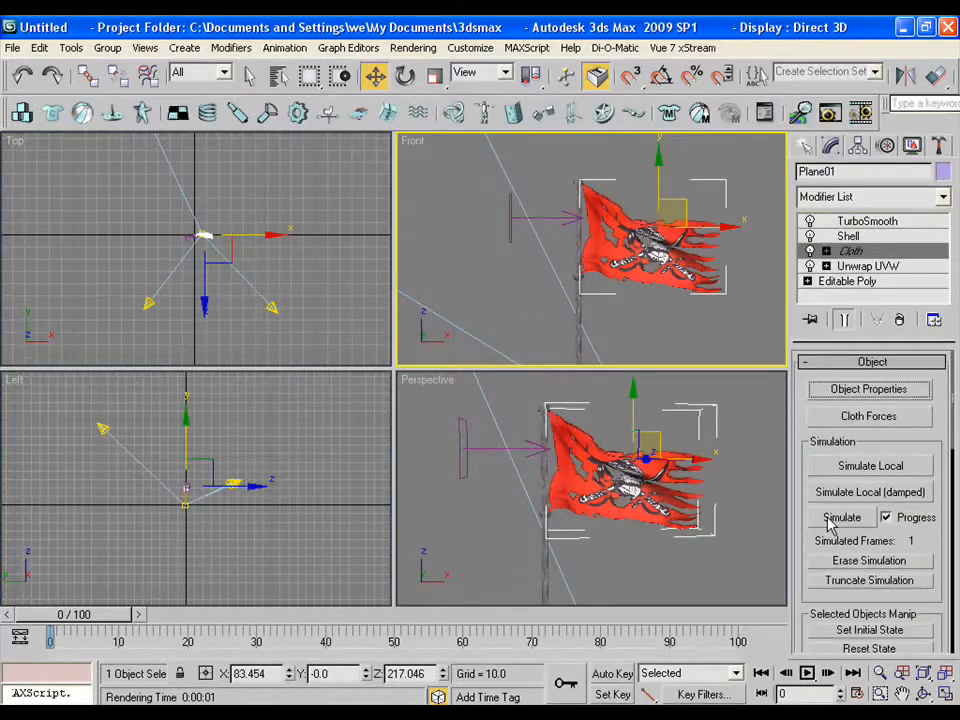
click(842, 517)
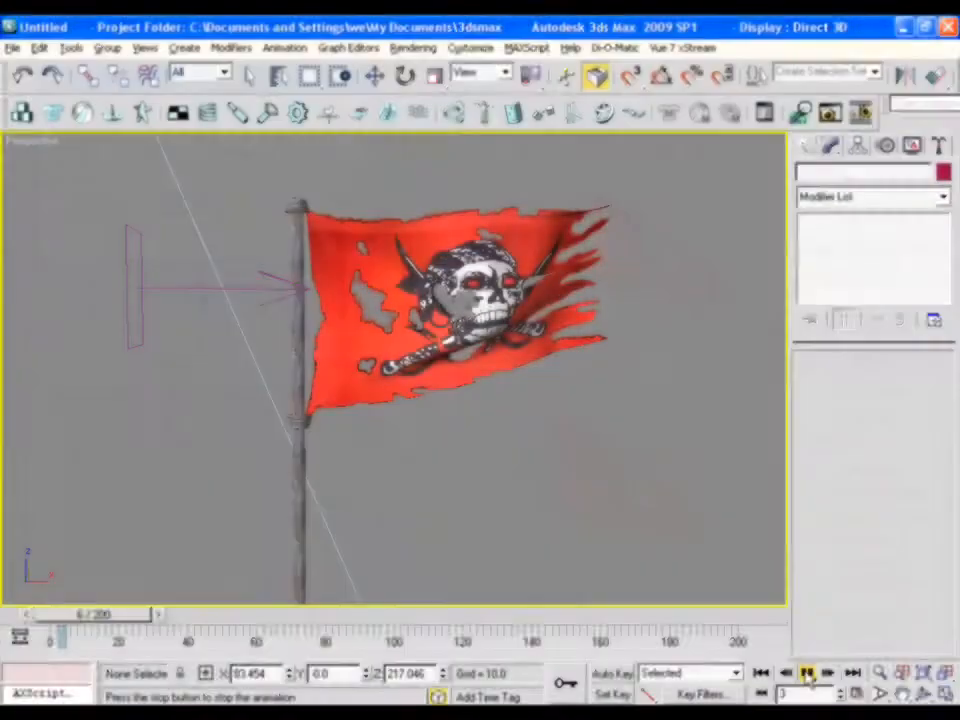
click(808, 672)
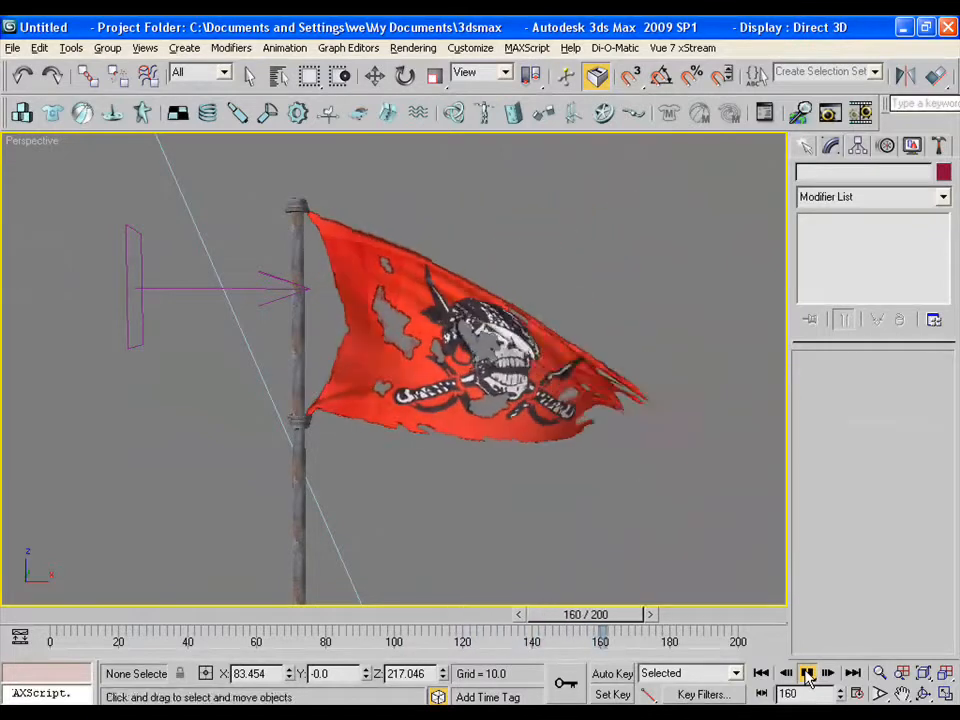
- In Render Setup, set 1280x720 output over the active time segment, frames 0–200
click(413, 48)
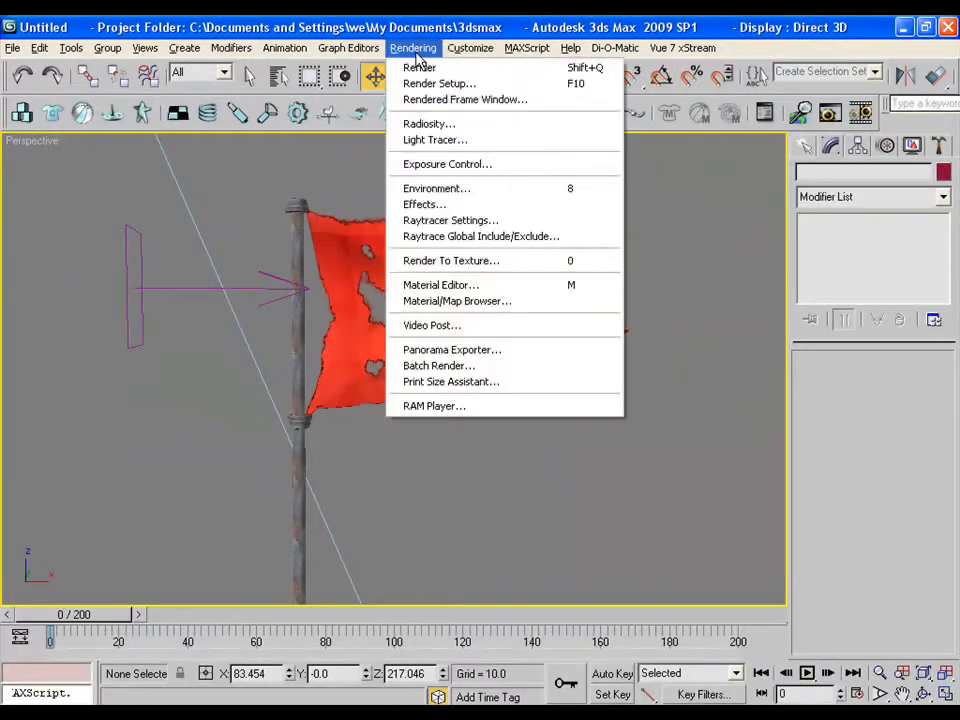
click(419, 67)
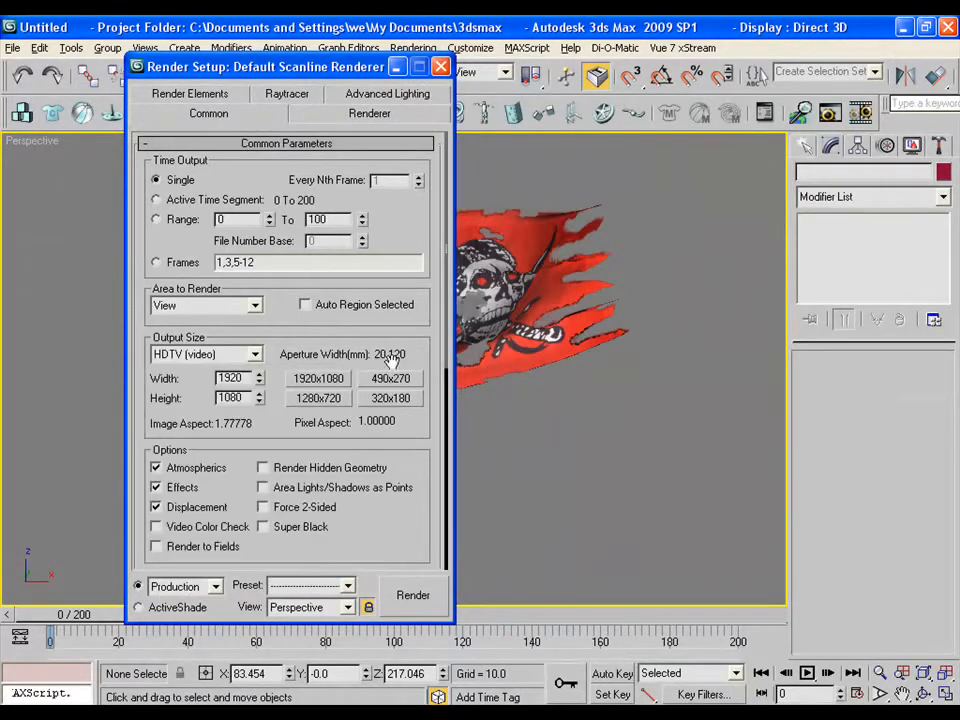
click(318, 398)
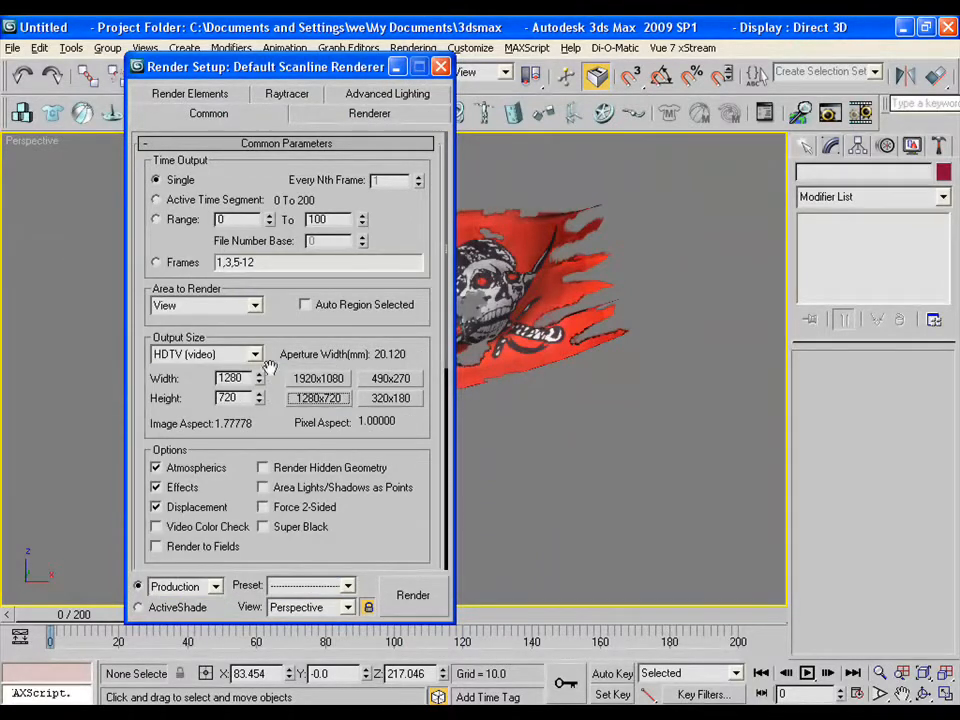
drag(265, 67, 266, 21)
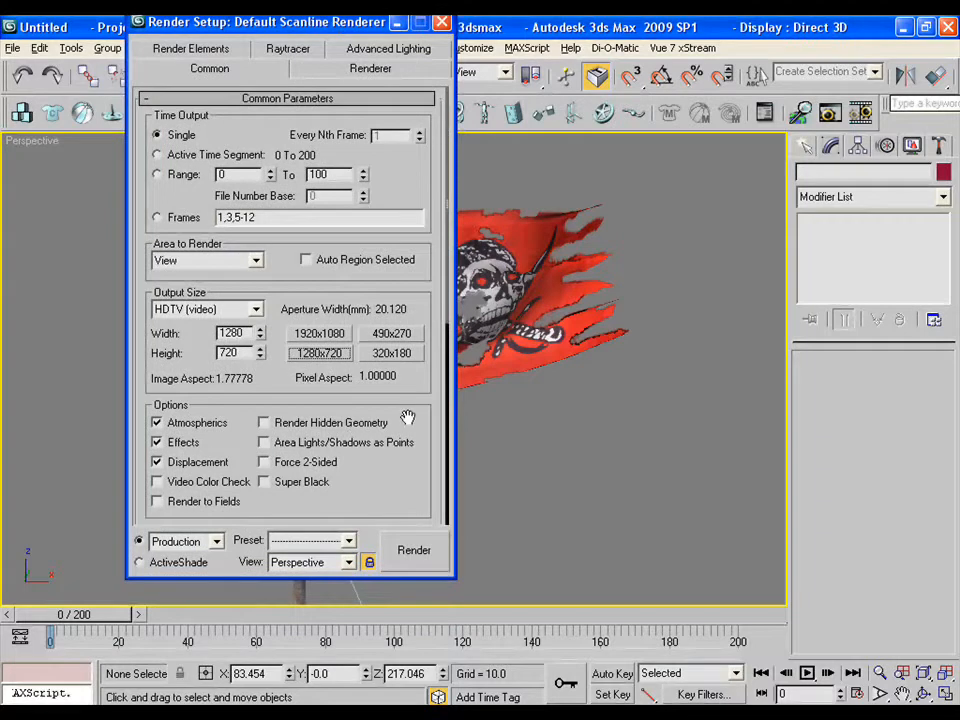
click(157, 154)
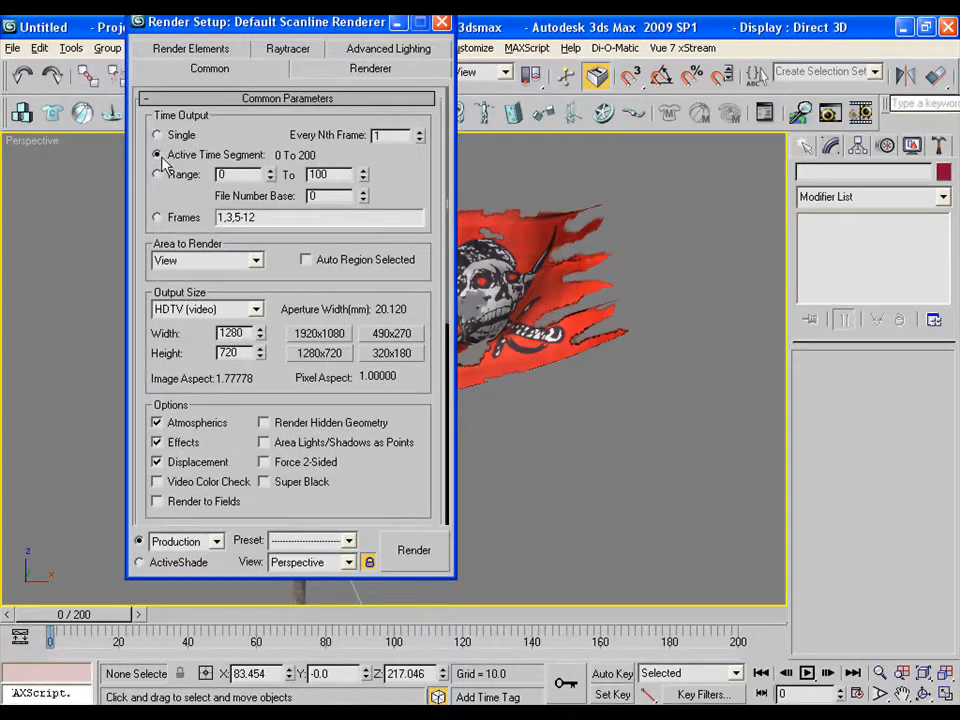
scroll(down, 3)
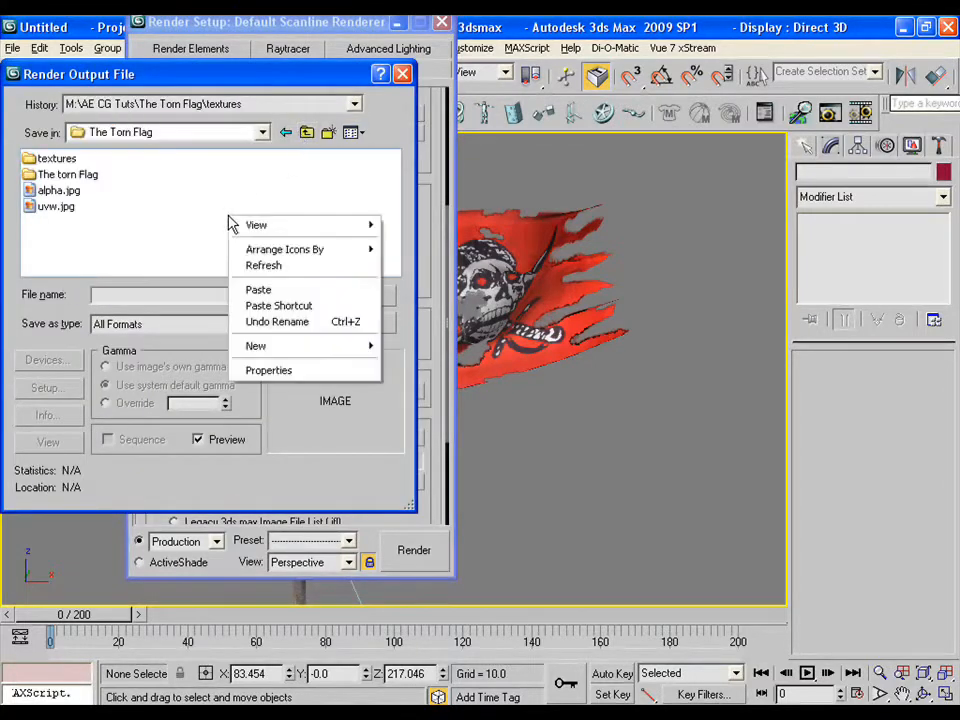
- Create a new folder named 'renders from max' and open it
click(255, 345)
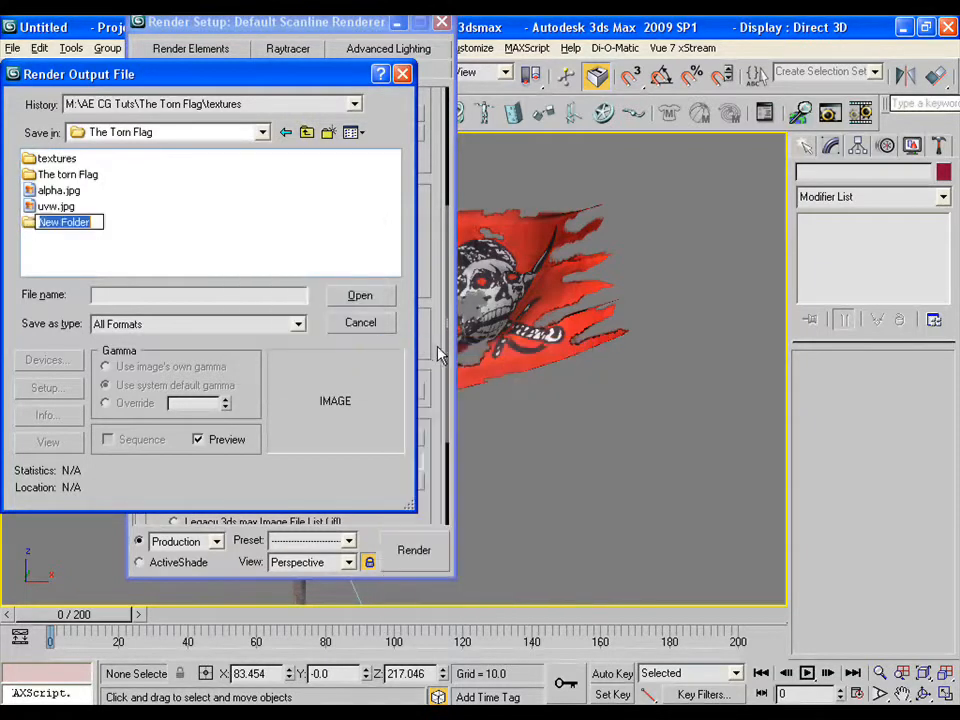
text(renders from...)
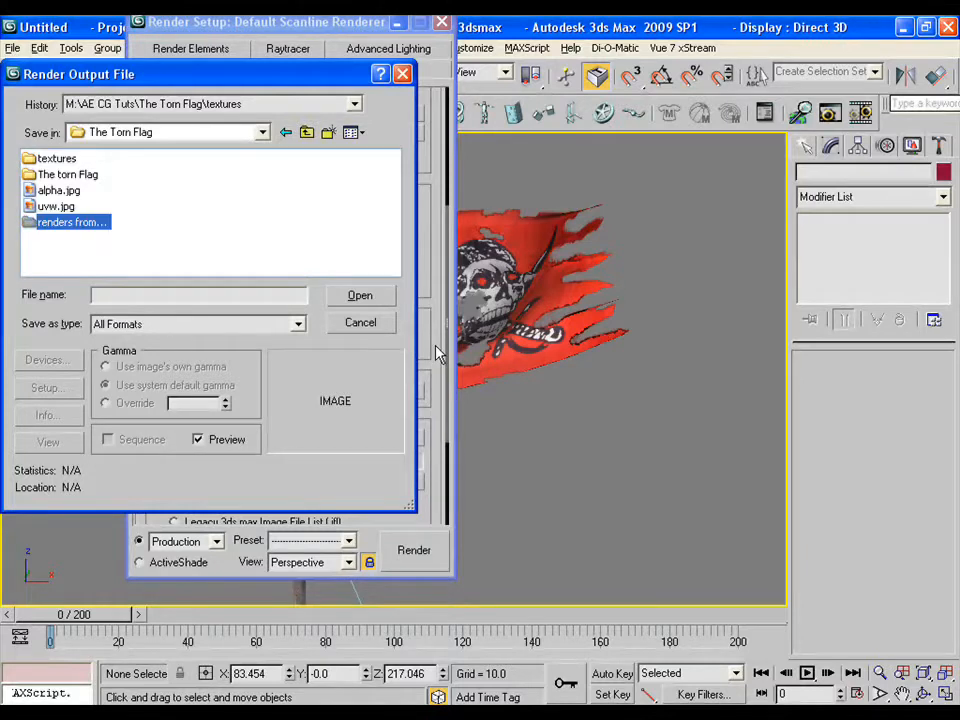
double_click(72, 222)
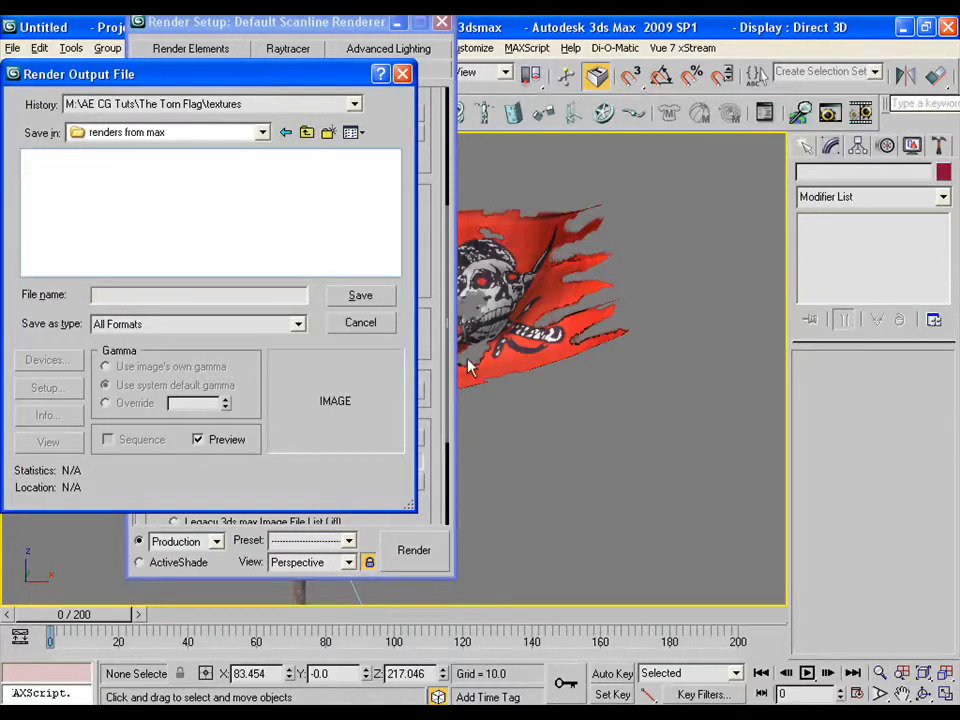
- Name the output 'flag' and save as 32-bit Targa files
text(flag rend)
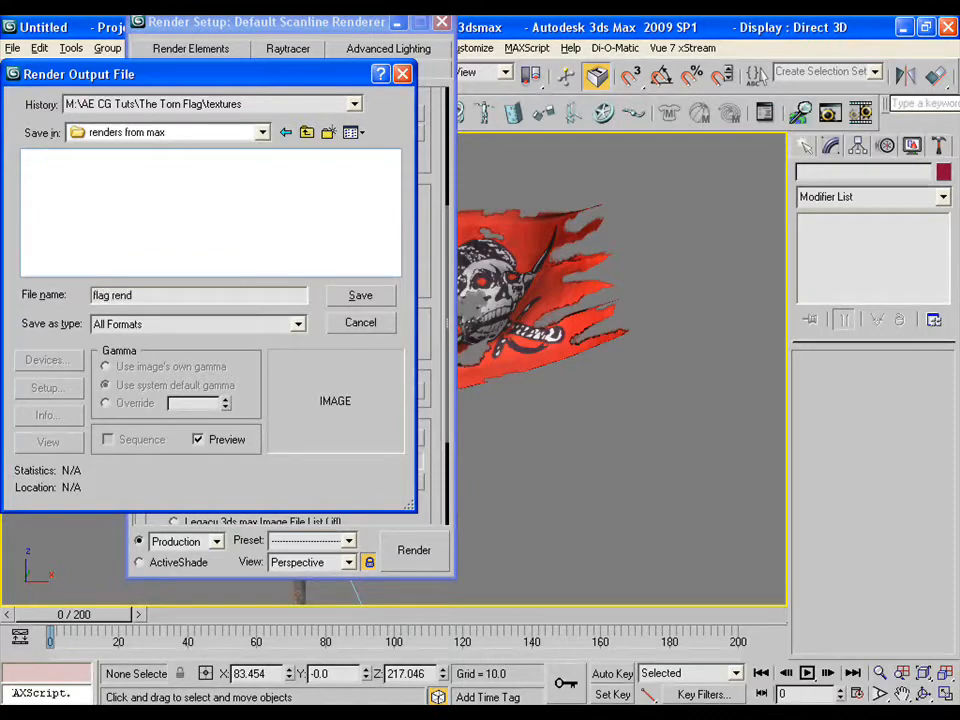
key(BackSpace)
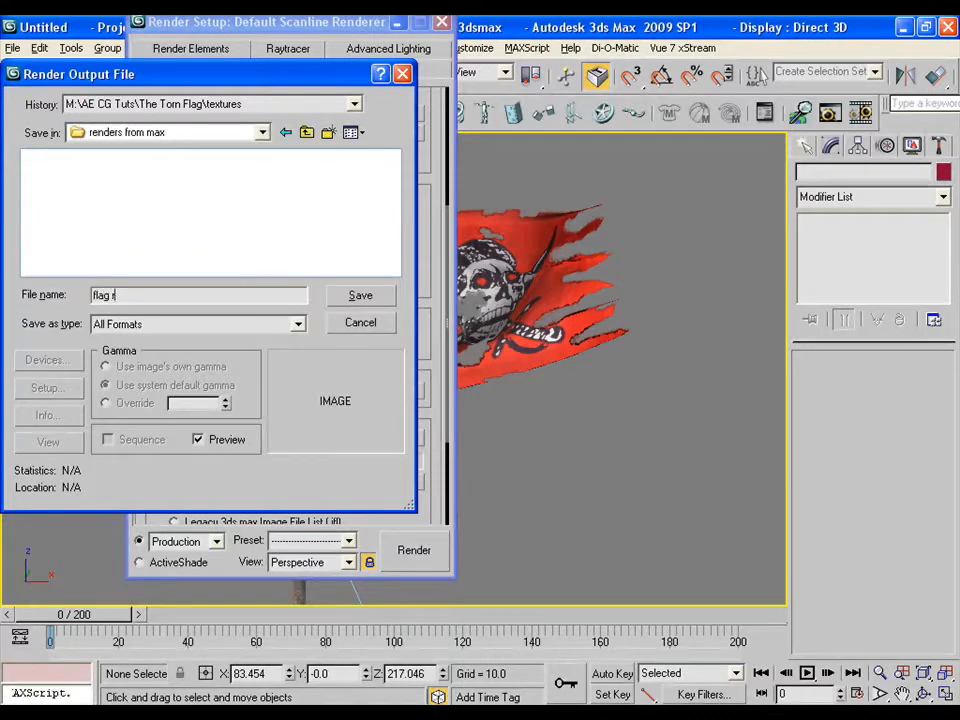
click(297, 324)
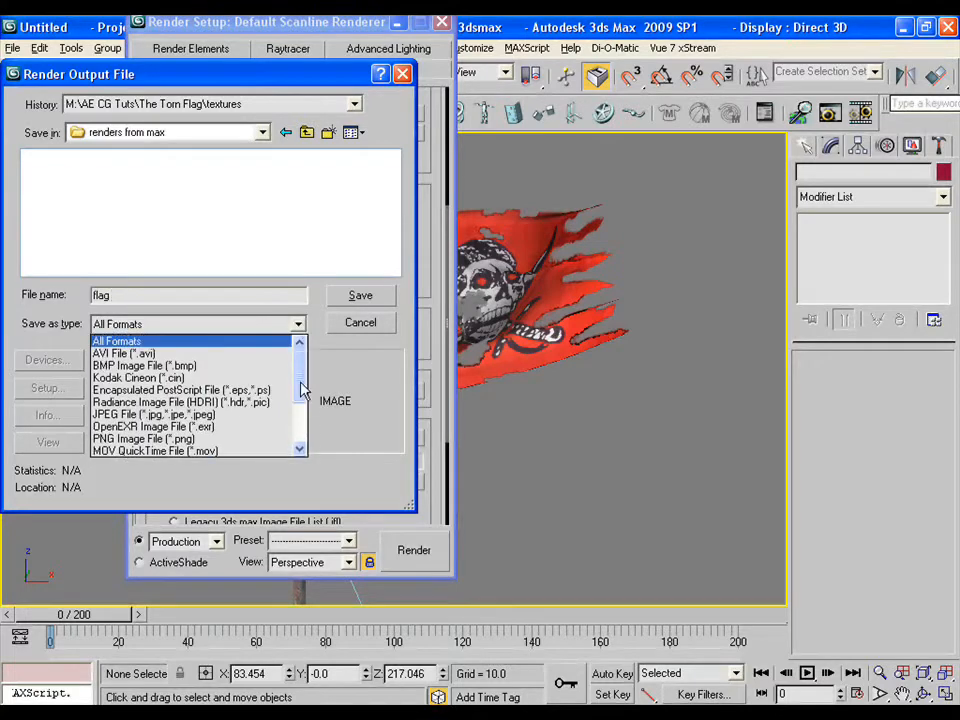
click(150, 450)
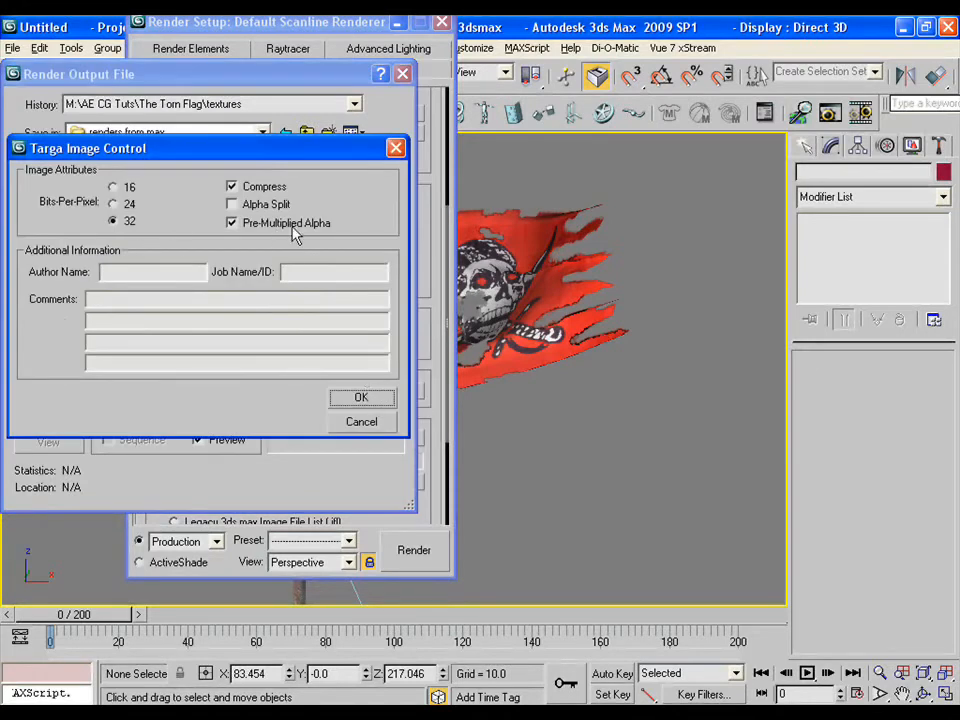
click(361, 397)
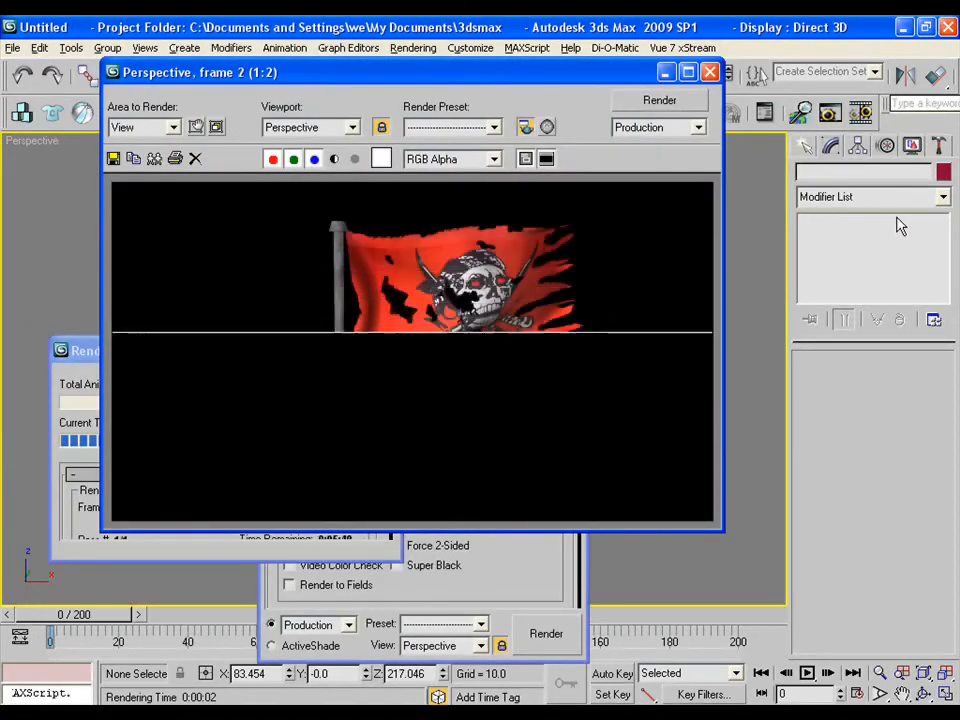
- Close the rendered frame window to return to the four scene viewports
click(710, 71)
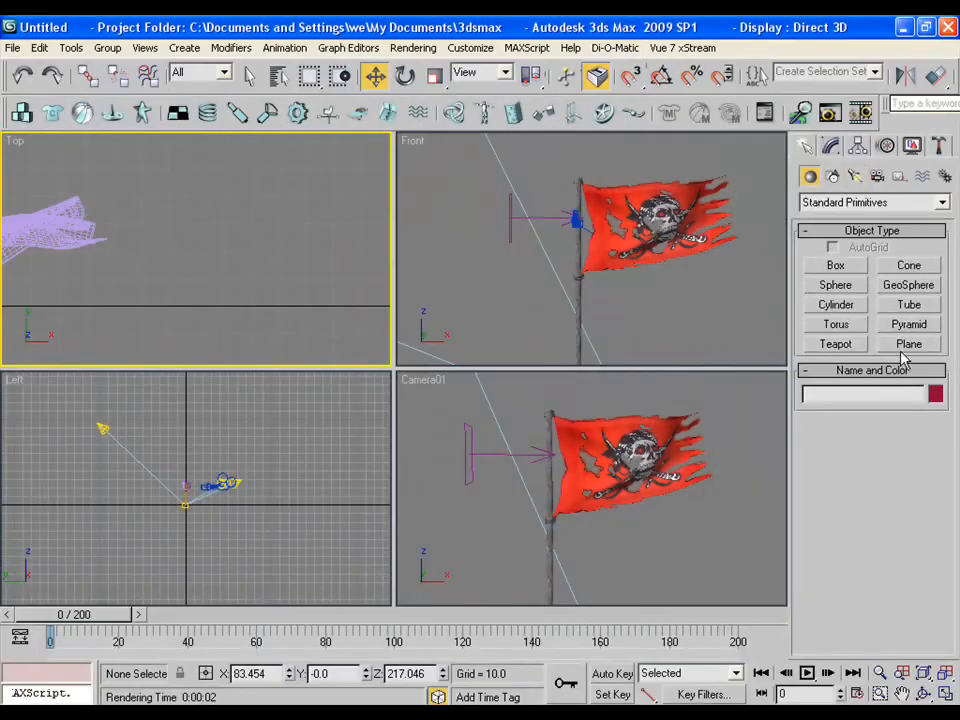